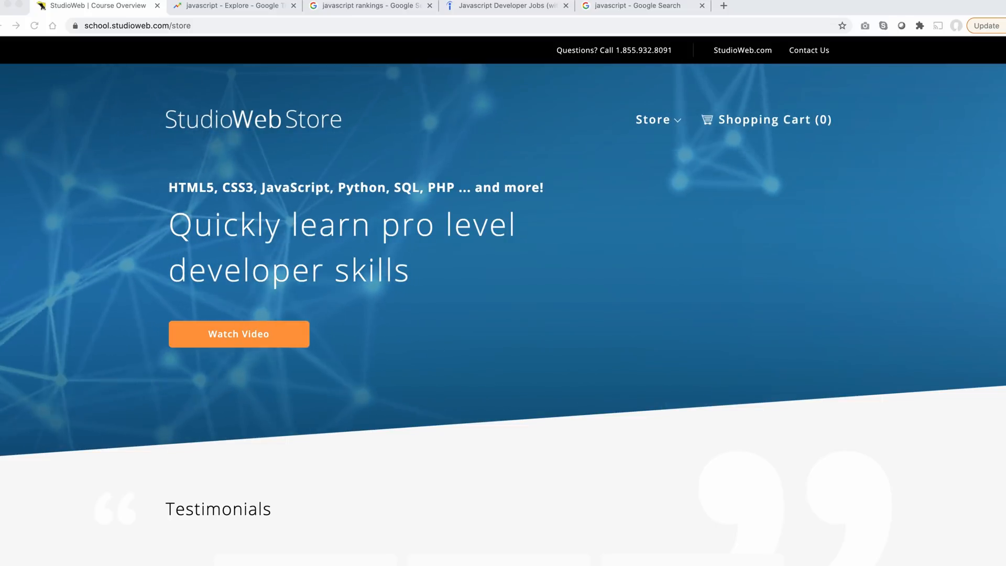
Switch to the Google Trends page showing US javascript interest over the past five years.
left_click(233, 6)
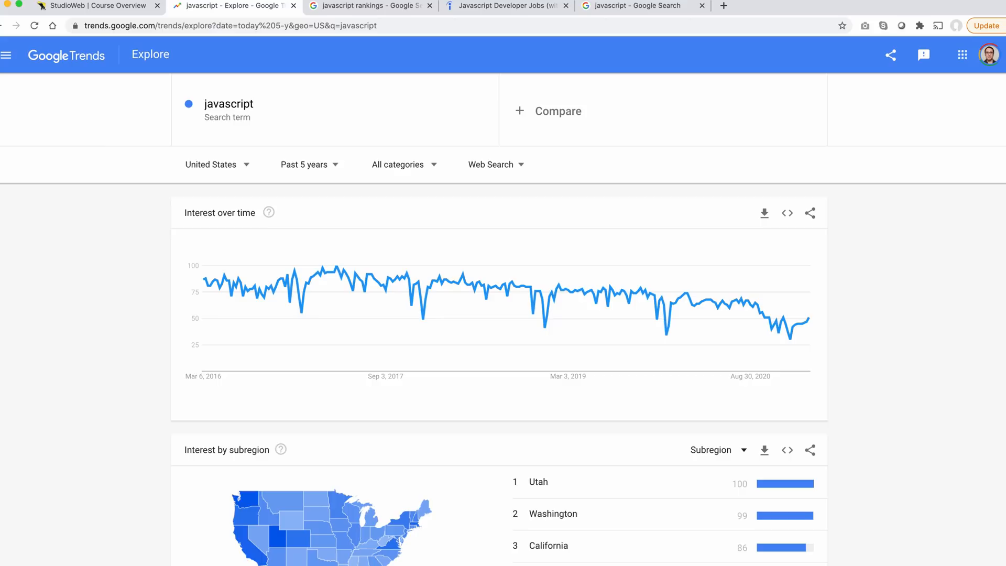
mouse_move(310, 214)
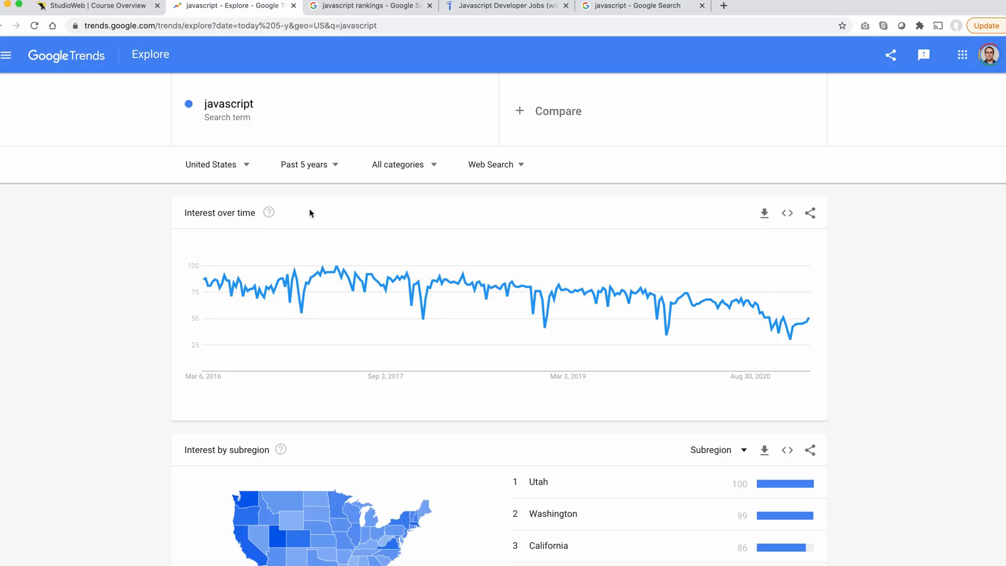
mouse_move(324, 292)
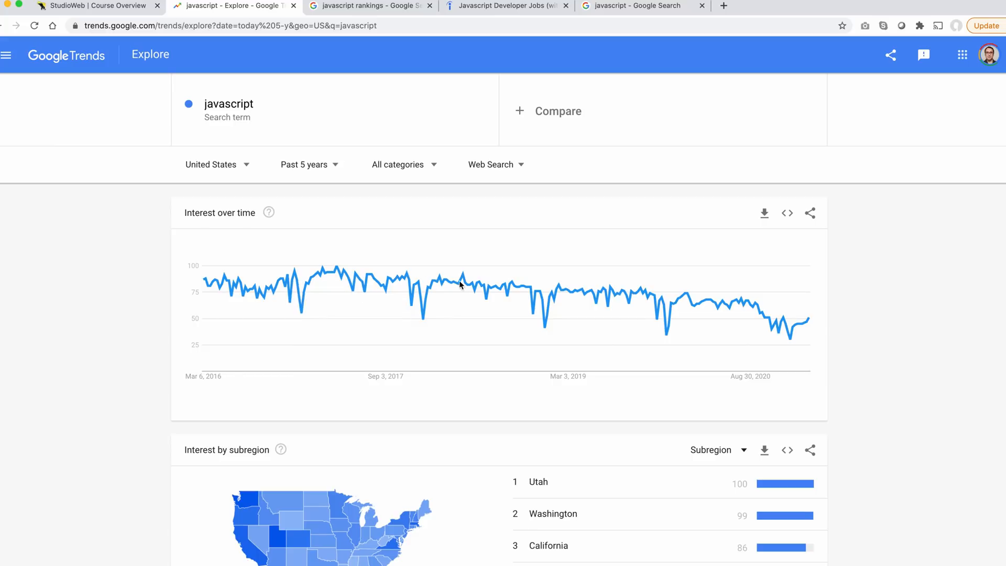
mouse_move(637, 302)
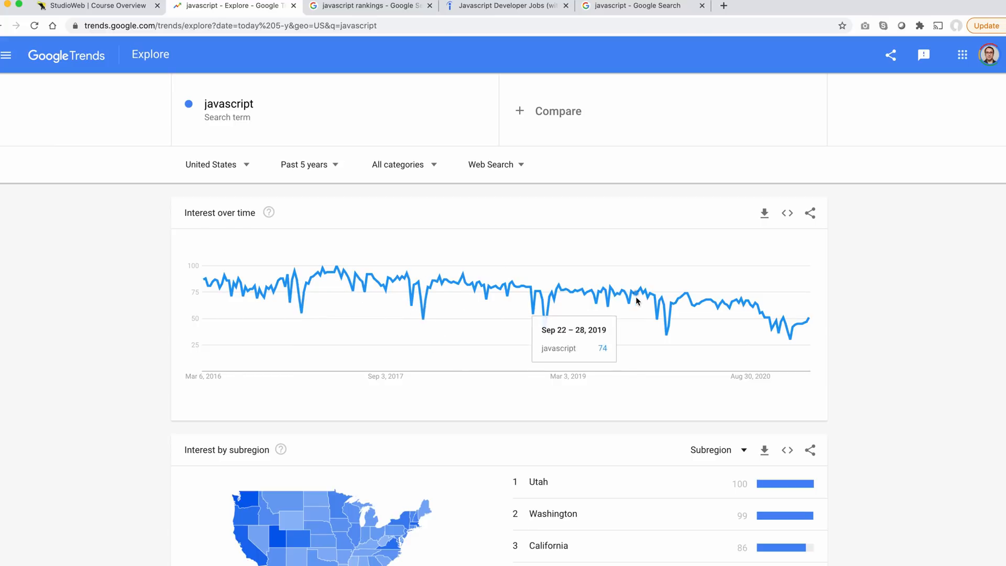
mouse_move(803, 324)
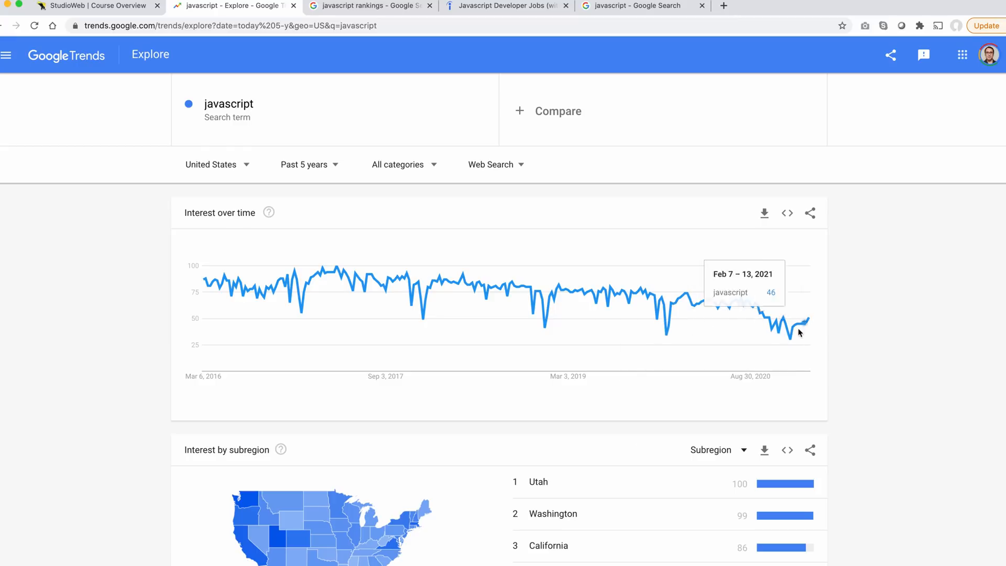
mouse_move(780, 333)
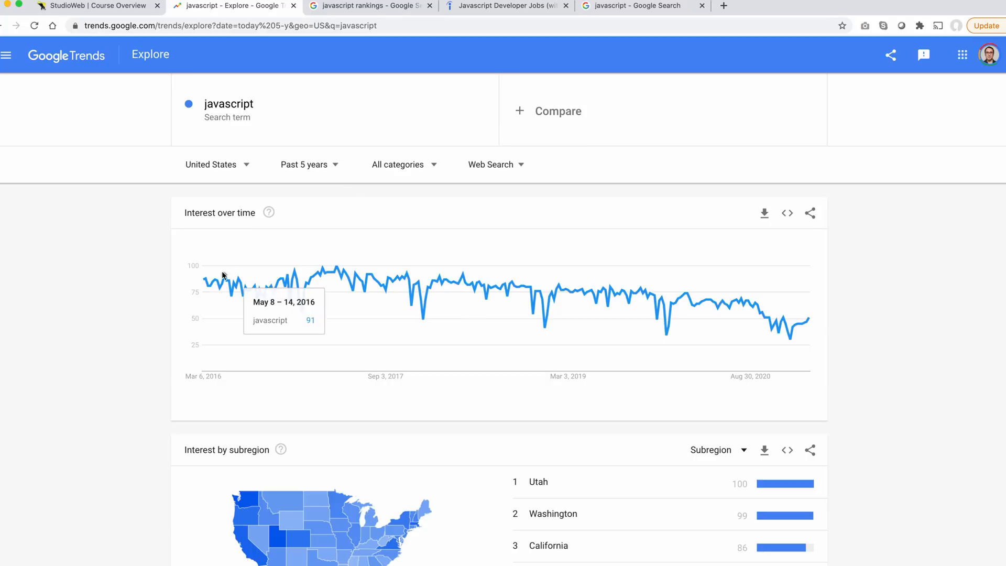
mouse_move(350, 179)
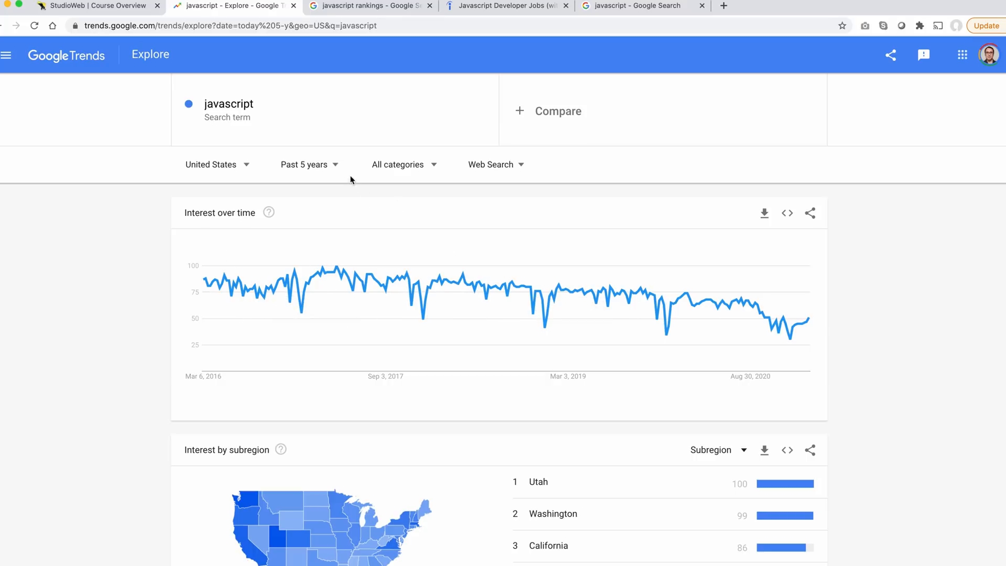
Change the chart's time range from past 5 years to 2004–present.
left_click(304, 165)
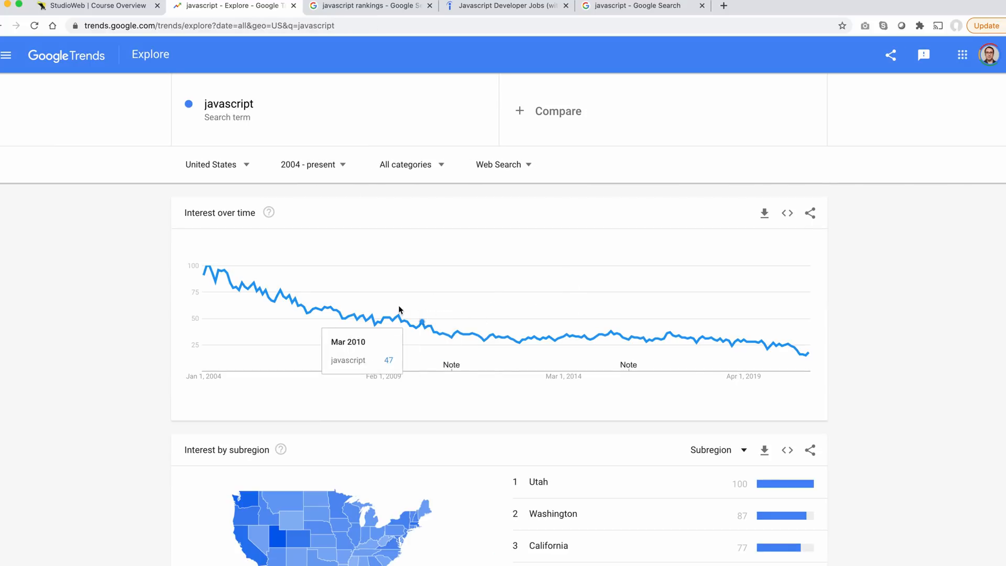
mouse_move(406, 316)
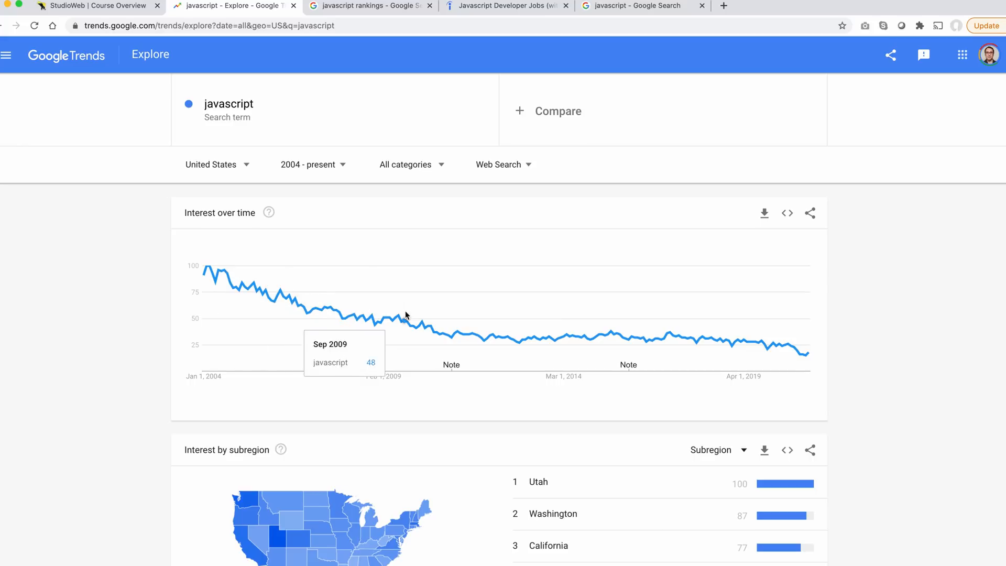
mouse_move(632, 333)
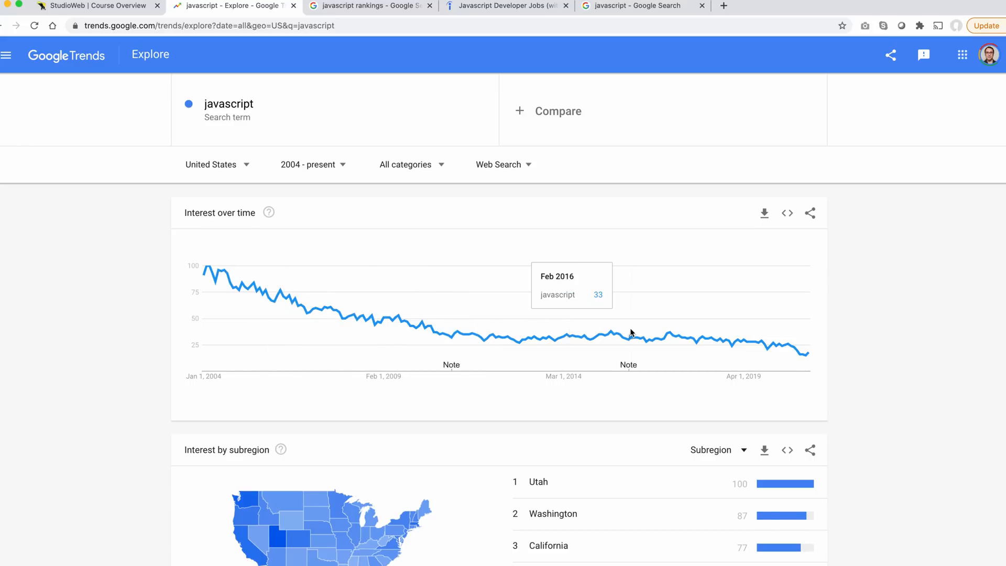
mouse_move(661, 327)
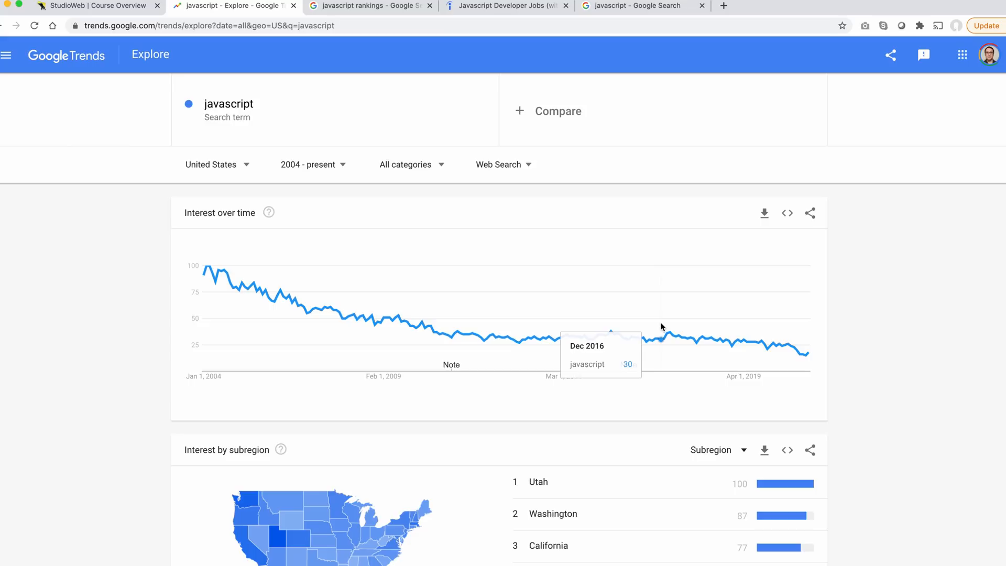
Add python as a second comparison term beside javascript.
left_click(559, 109)
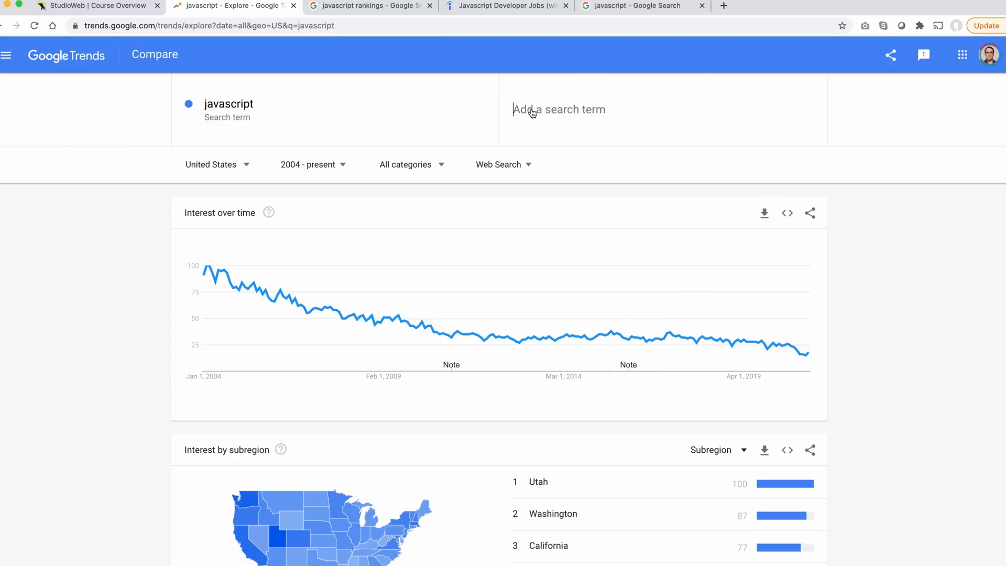
type("python")
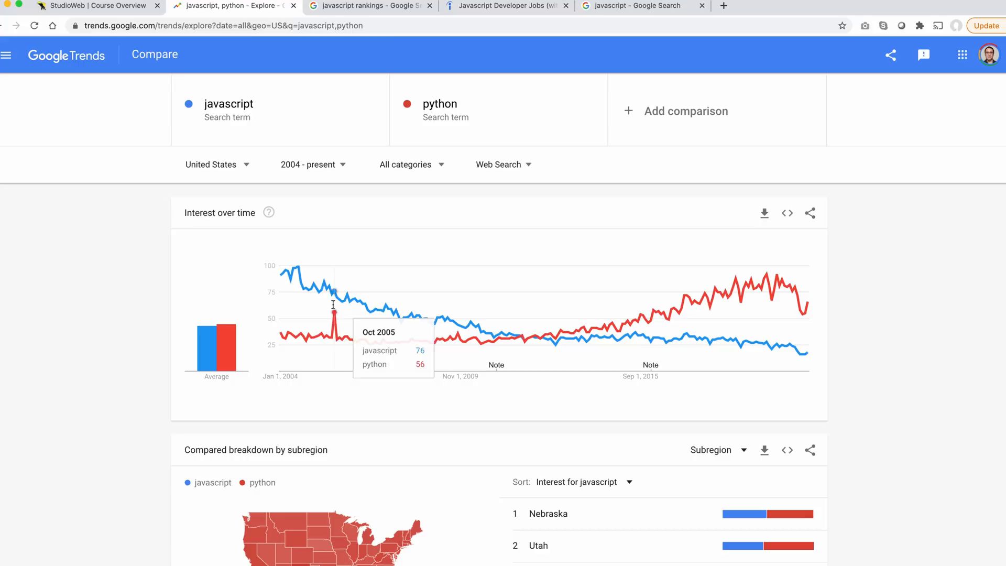
mouse_move(654, 319)
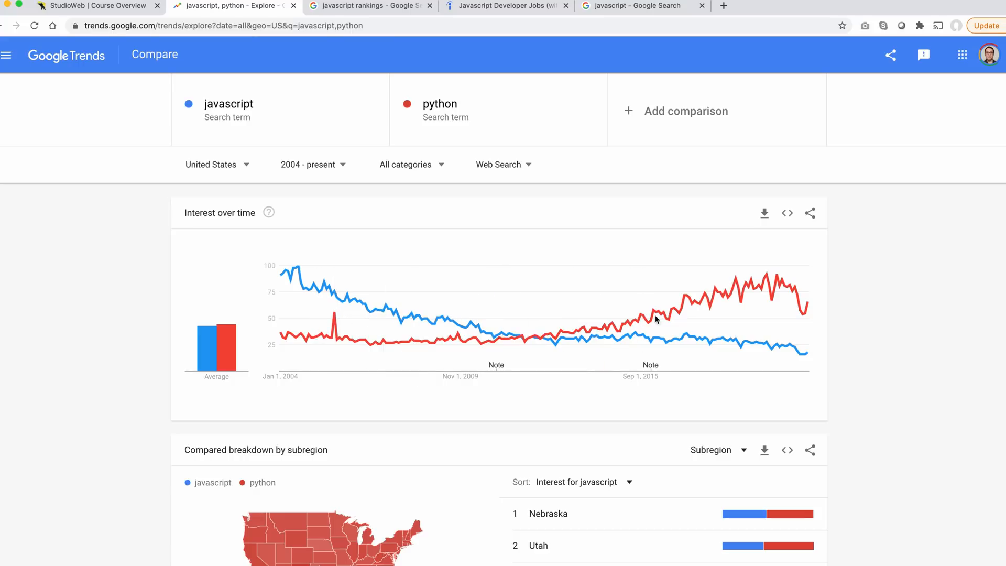
mouse_move(801, 312)
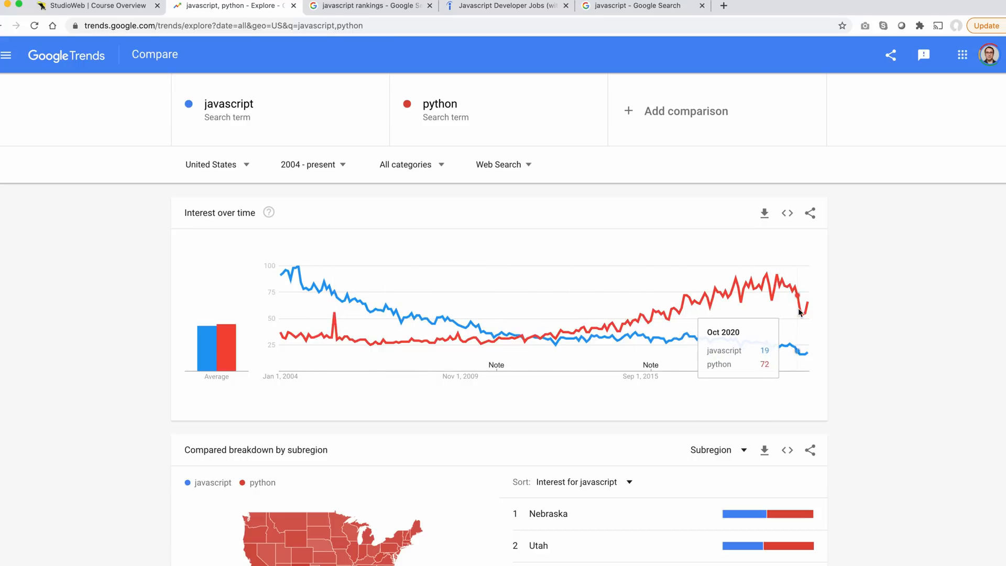
mouse_move(490, 338)
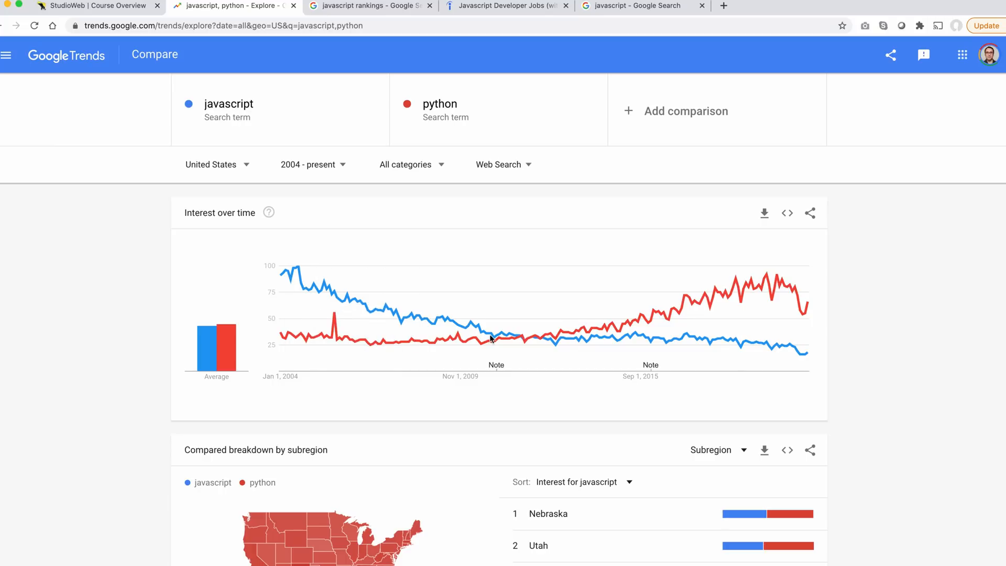
mouse_move(573, 338)
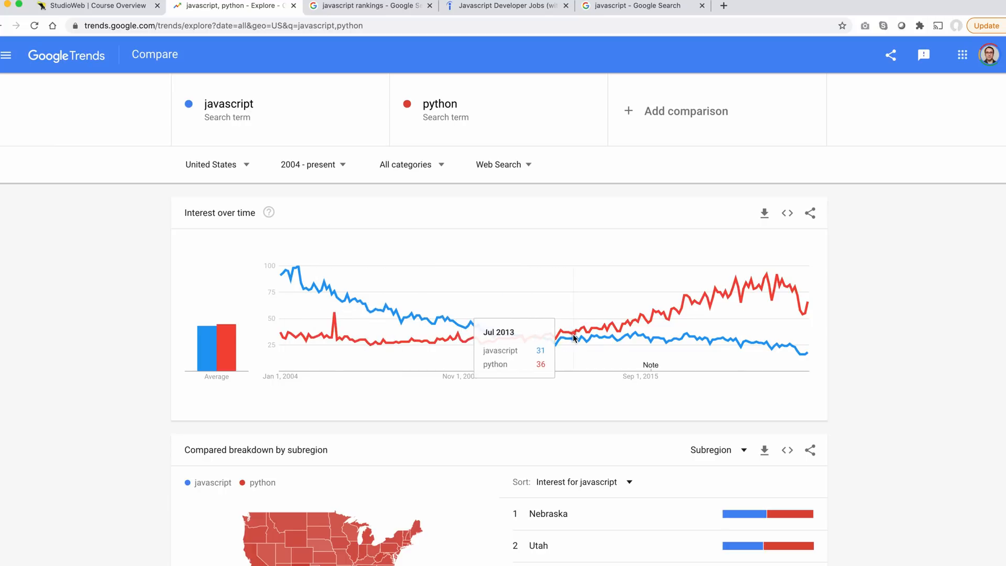
mouse_move(631, 115)
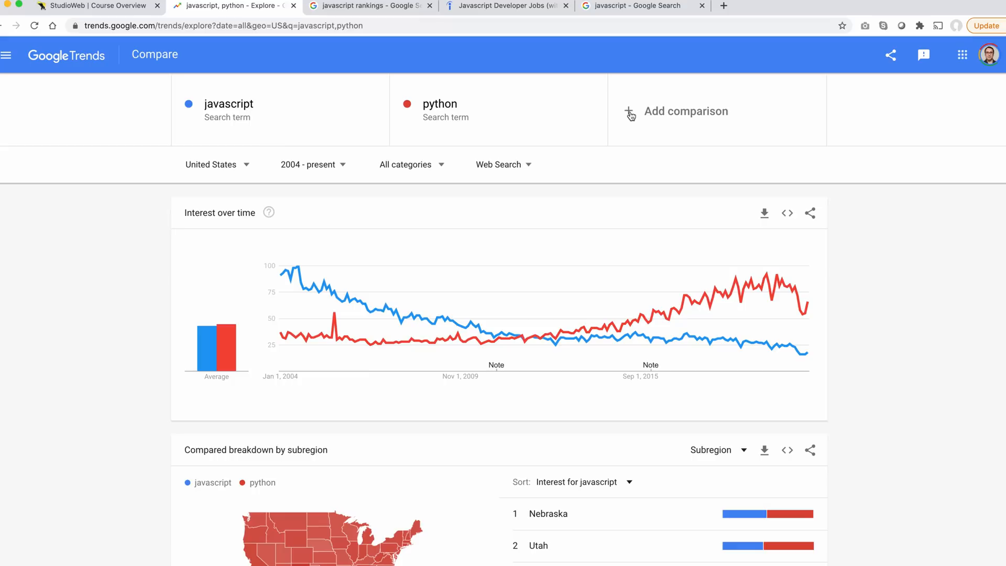
Add php as a third comparison term beside javascript and python.
left_click(685, 111)
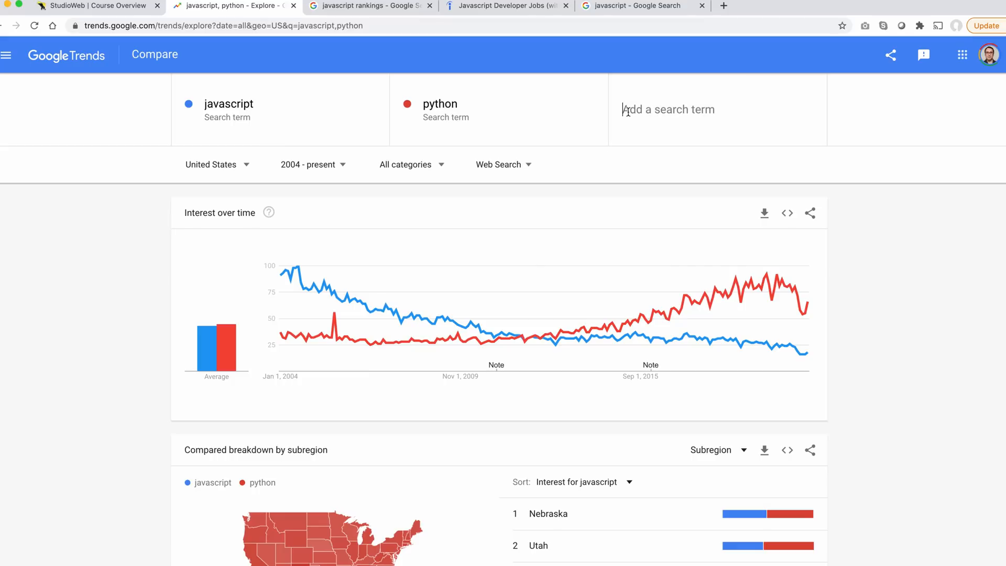
type("php")
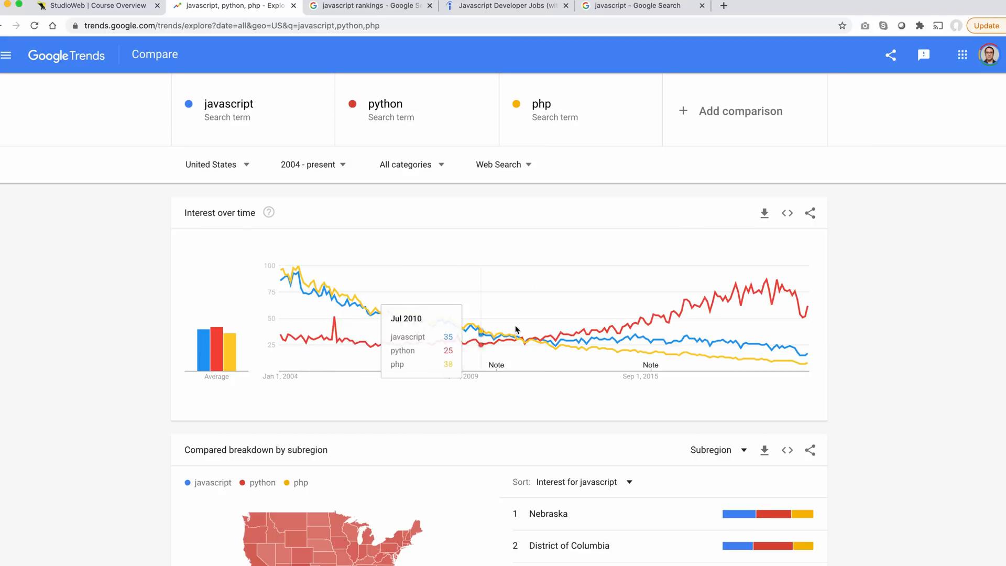
mouse_move(783, 350)
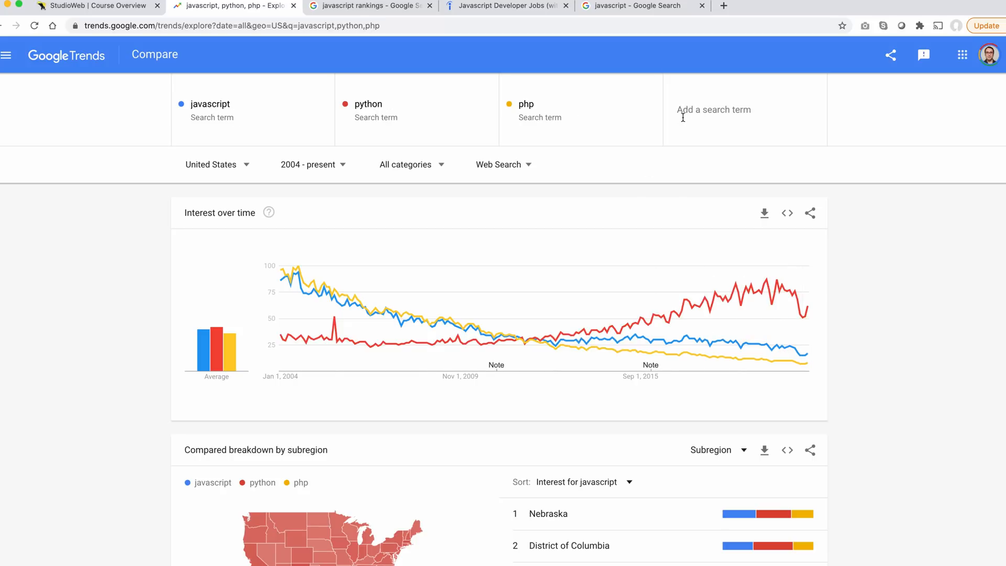
Add java as a fourth comparison term to the 2004–present chart.
type("java")
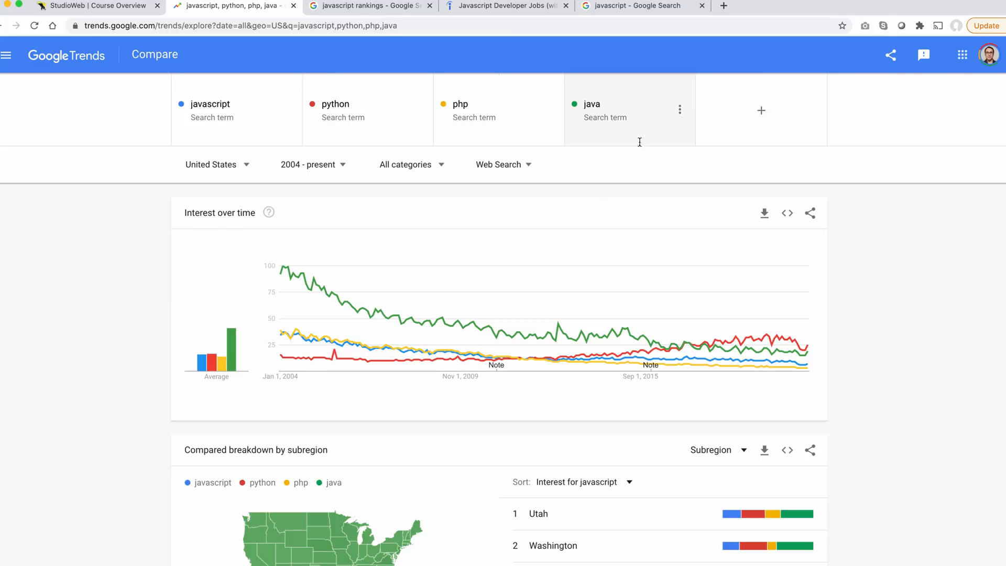
mouse_move(299, 282)
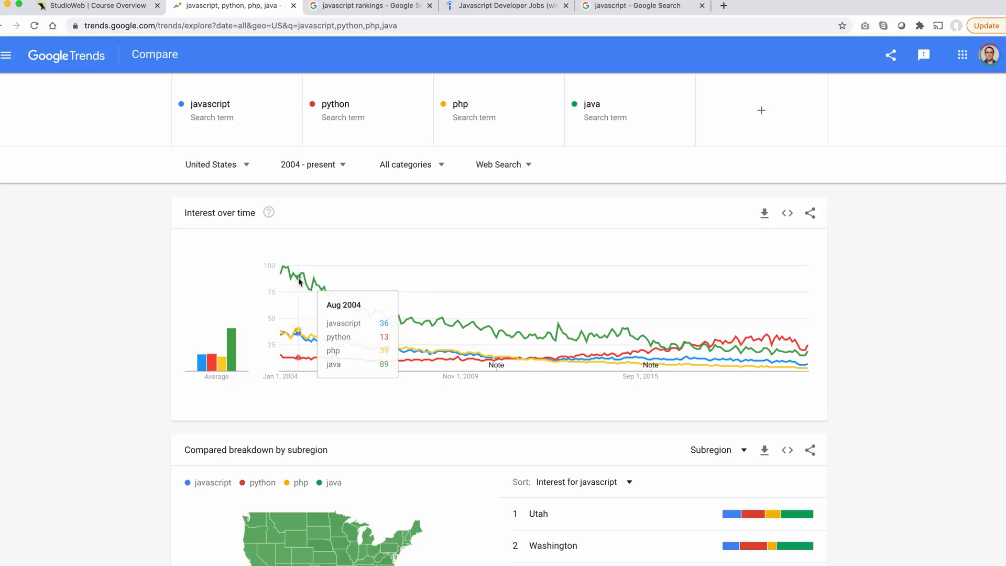
mouse_move(297, 284)
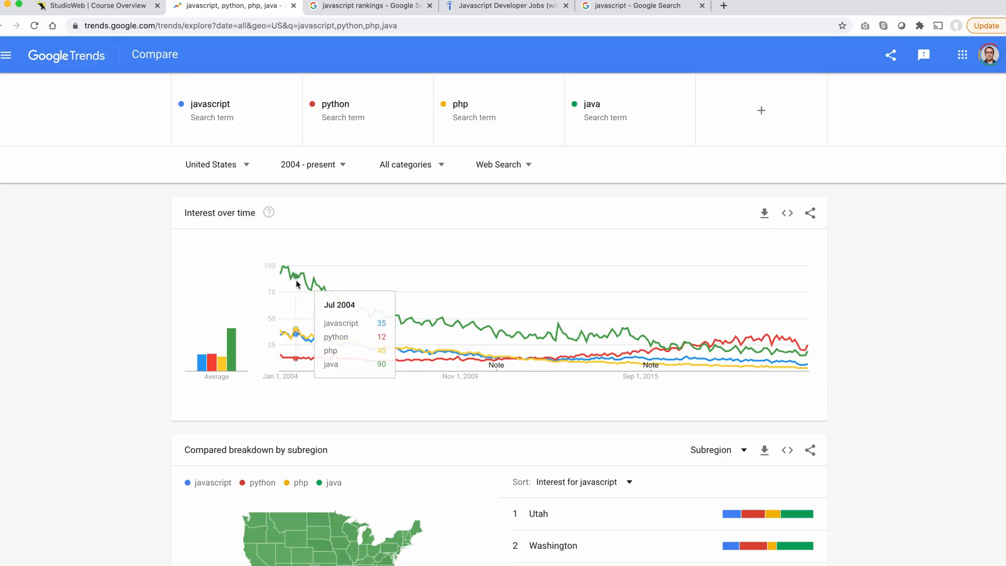
mouse_move(287, 379)
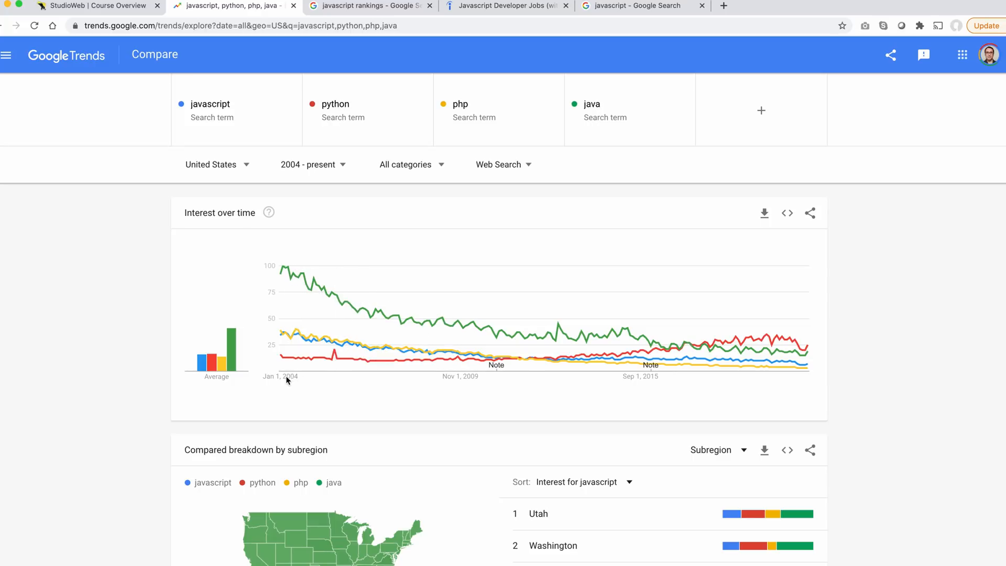
mouse_move(295, 337)
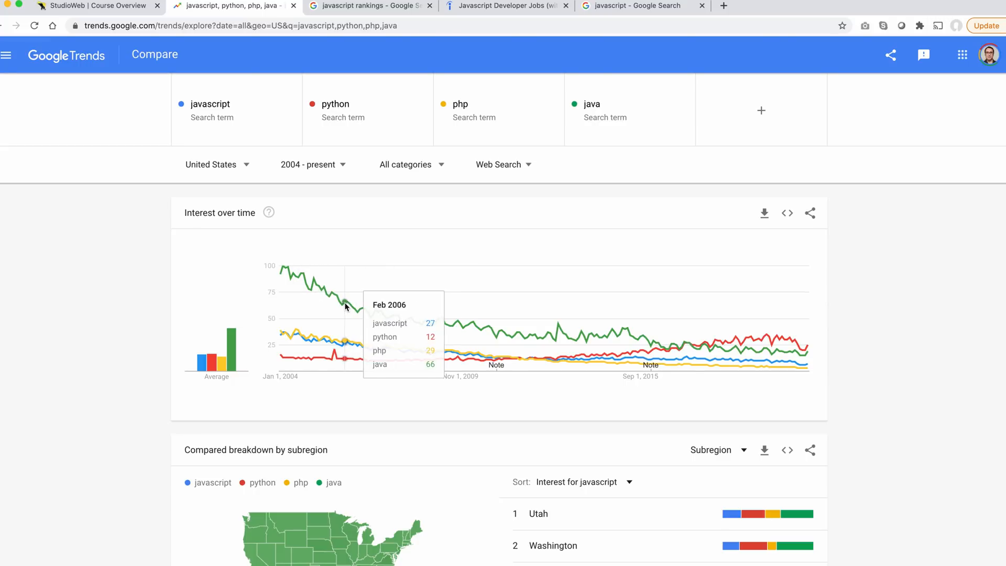
mouse_move(683, 357)
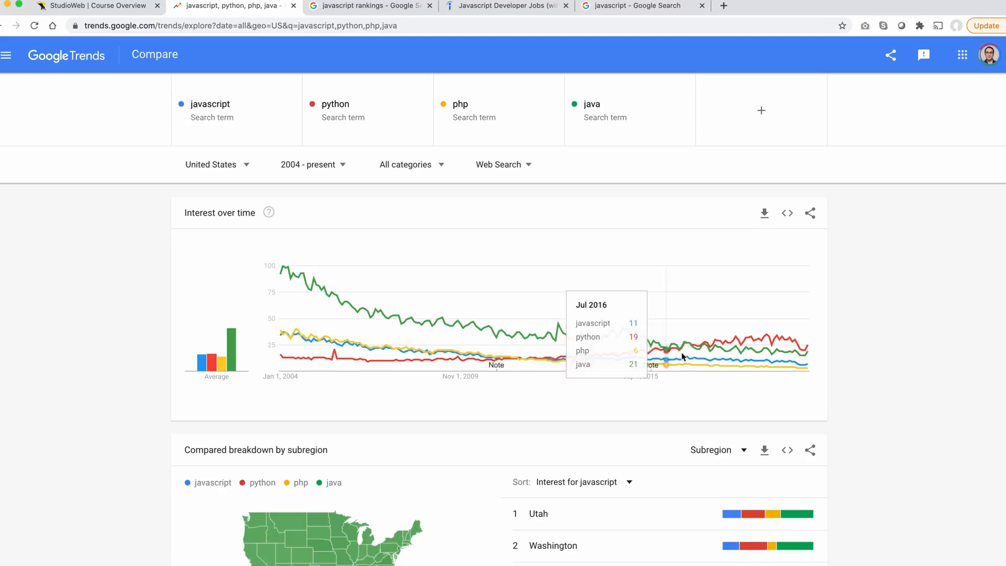
mouse_move(788, 352)
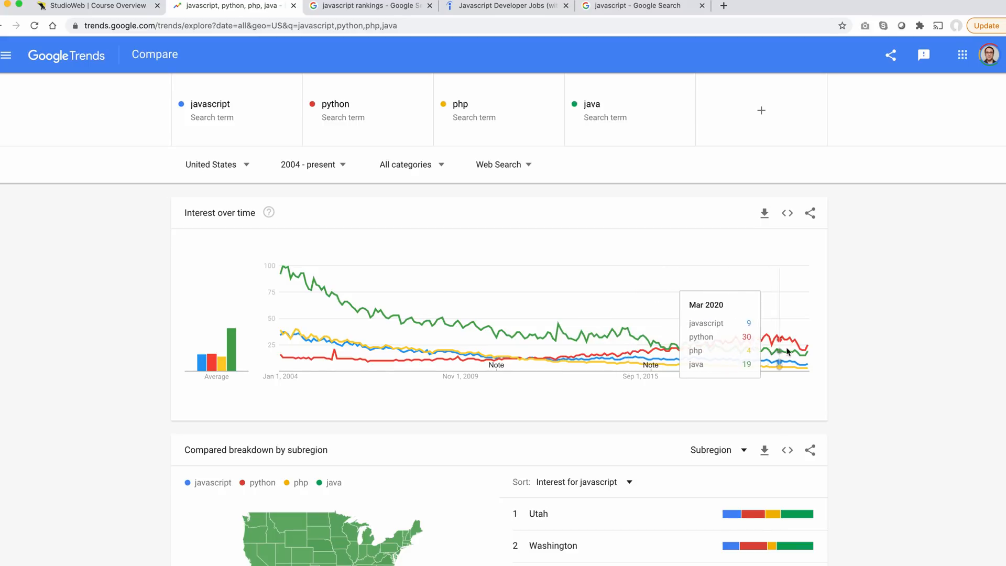
mouse_move(793, 330)
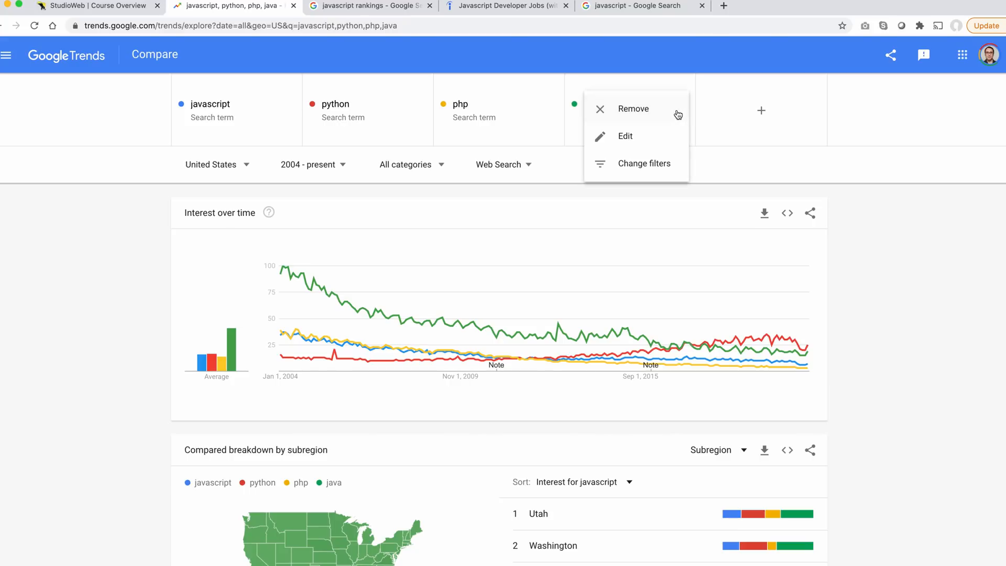
left_click(634, 108)
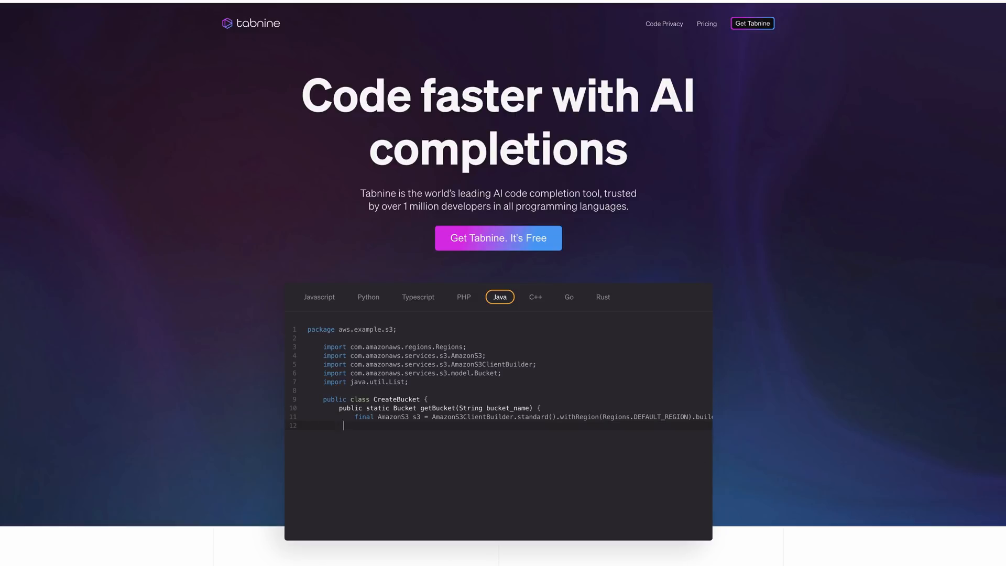
Try Tabnine's Java demo with typed code, then view the C++, Go and Rust completion demos.
type("Bucket named_bucket = null;")
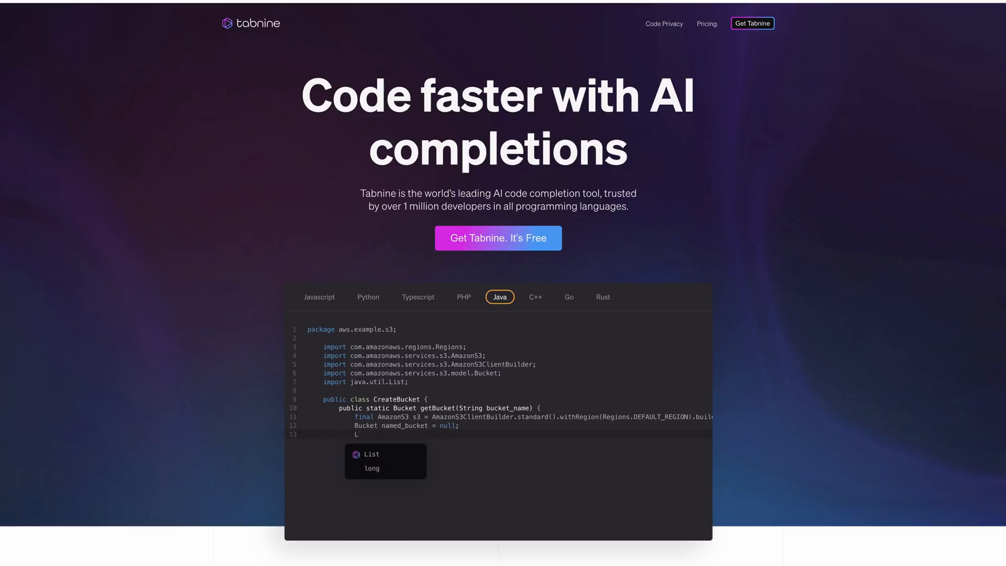
type("ist<")
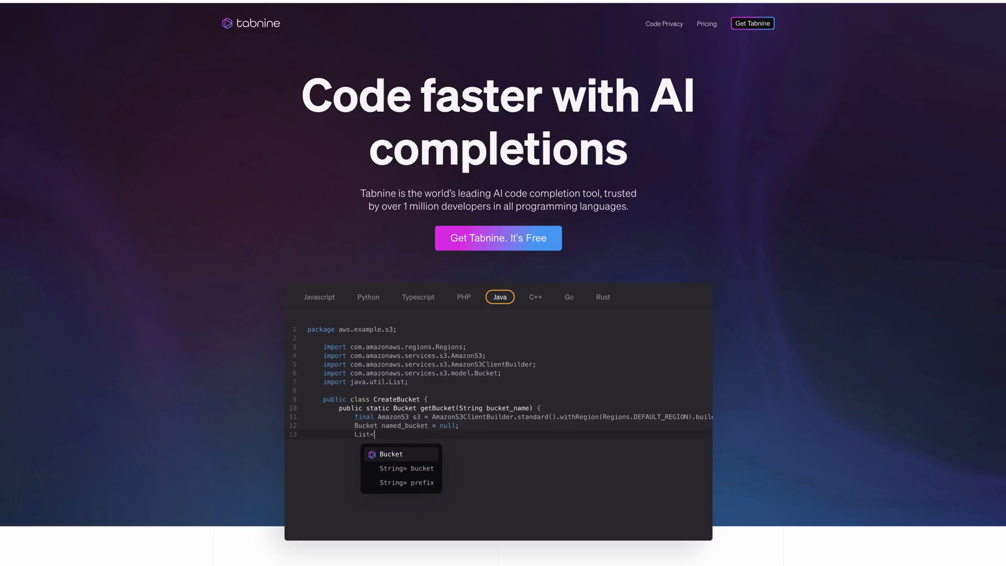
left_click(535, 296)
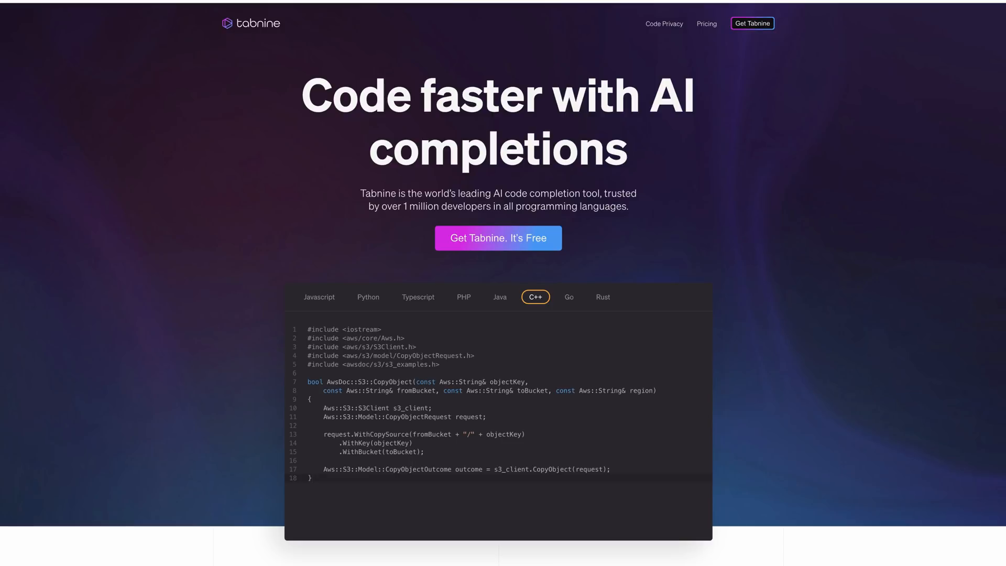
left_click(568, 296)
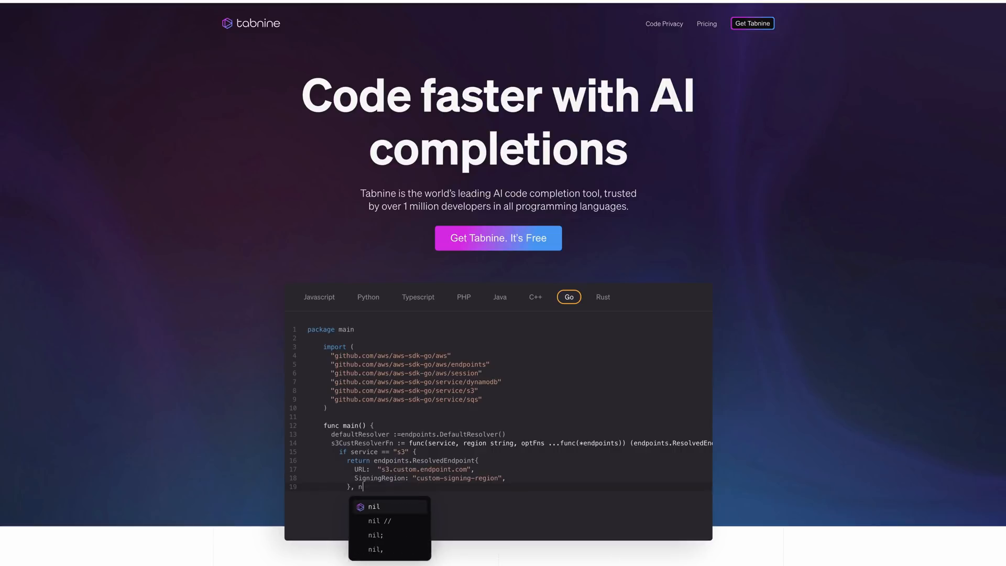
scroll("down", 3)
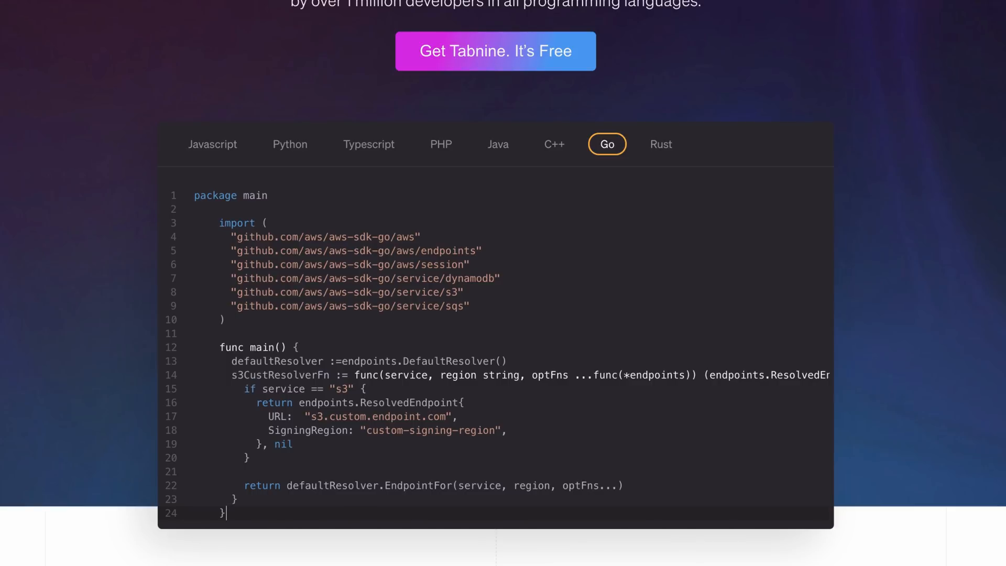
left_click(660, 143)
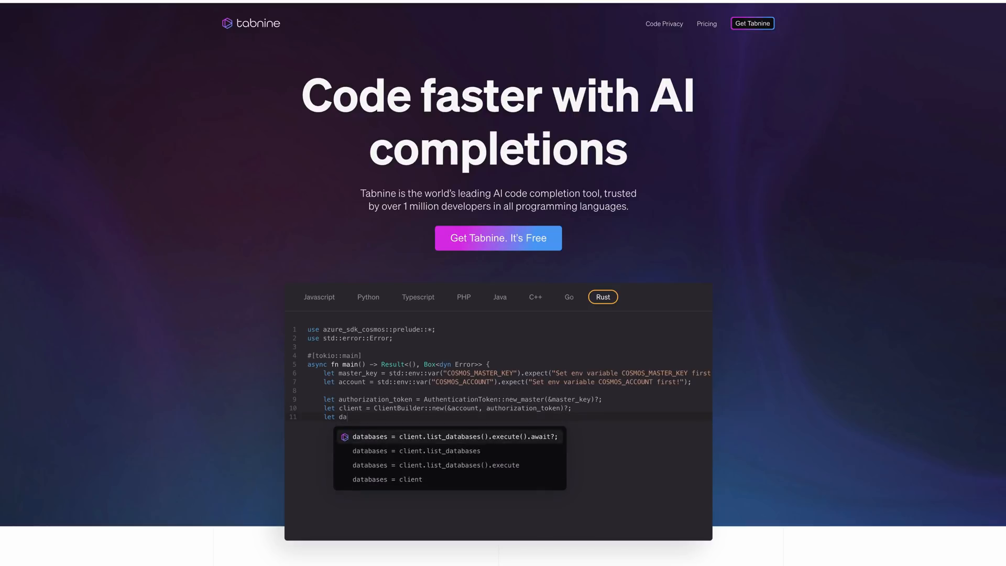
type("println(")
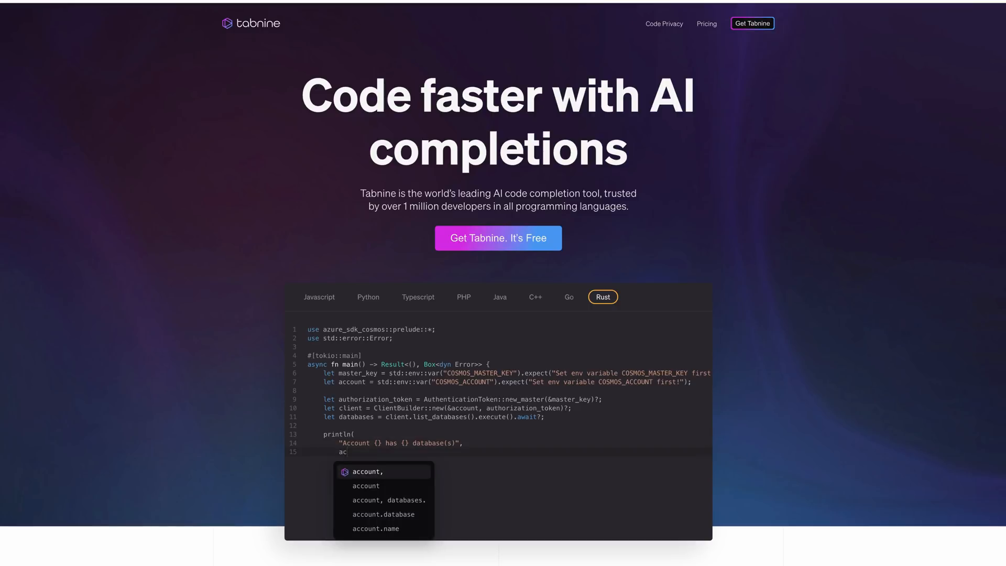
View Tabnine's JavaScript, Python, TypeScript and PHP completion demos and the page below them.
left_click(319, 297)
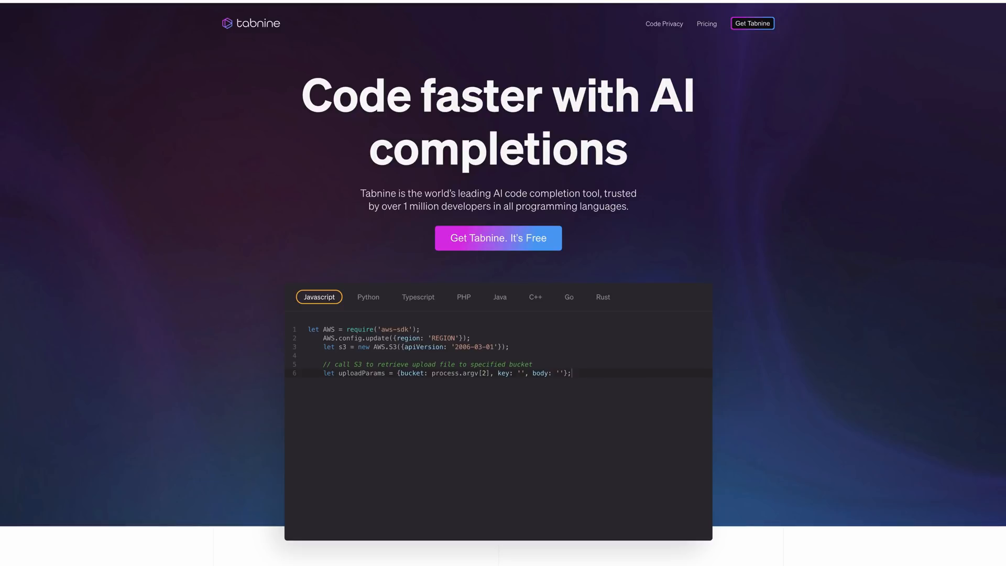
left_click(368, 296)
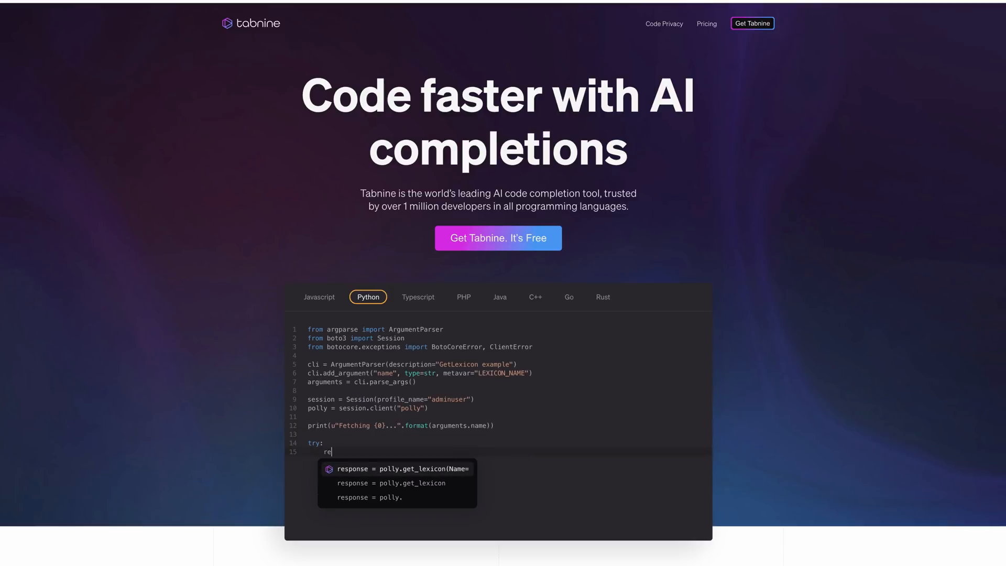
left_click(418, 297)
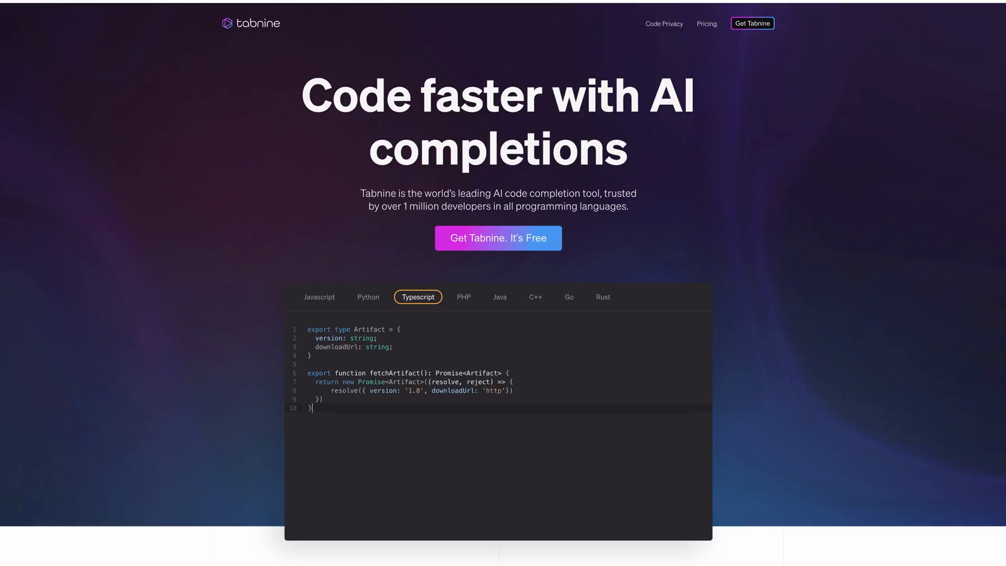
left_click(463, 297)
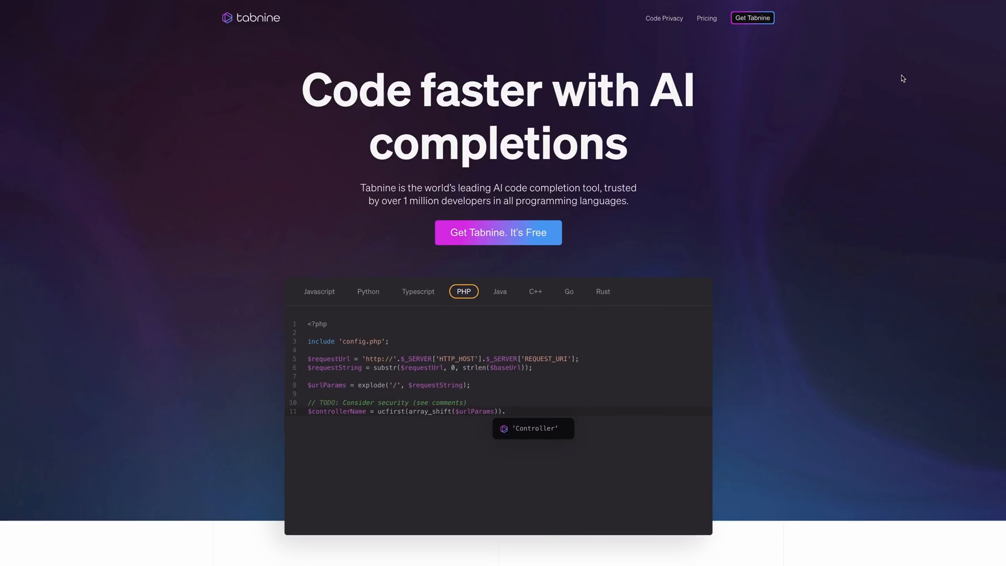
scroll("down", 3)
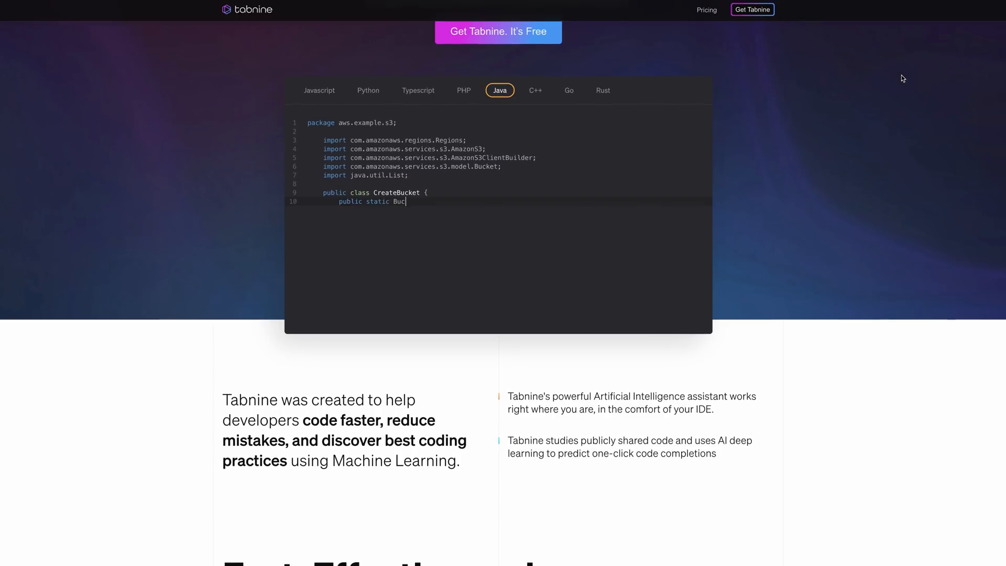
scroll("down", 3)
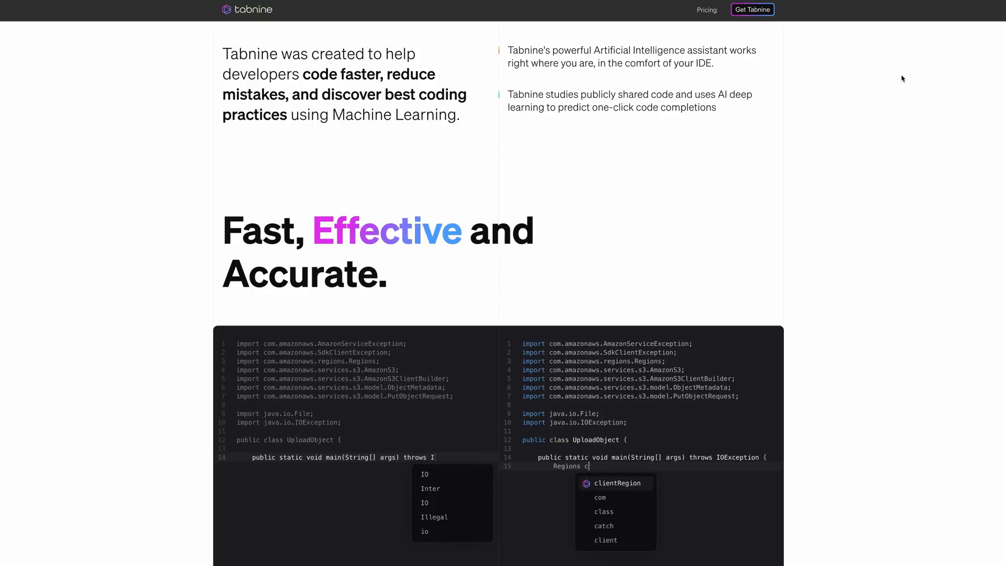
scroll("down", 3)
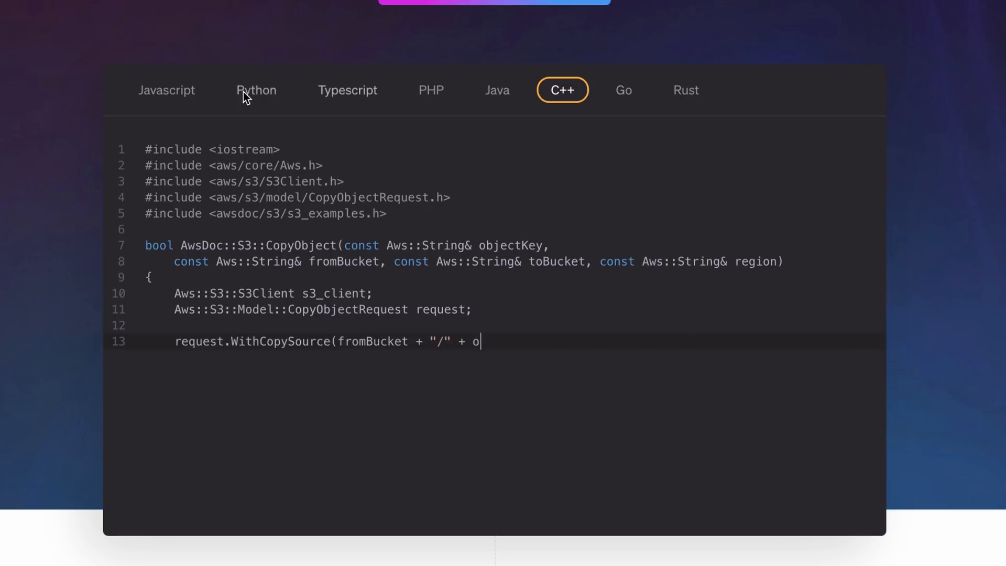
Revisit the Python, Java and C++ demos, then return to the Google Trends comparison.
left_click(166, 90)
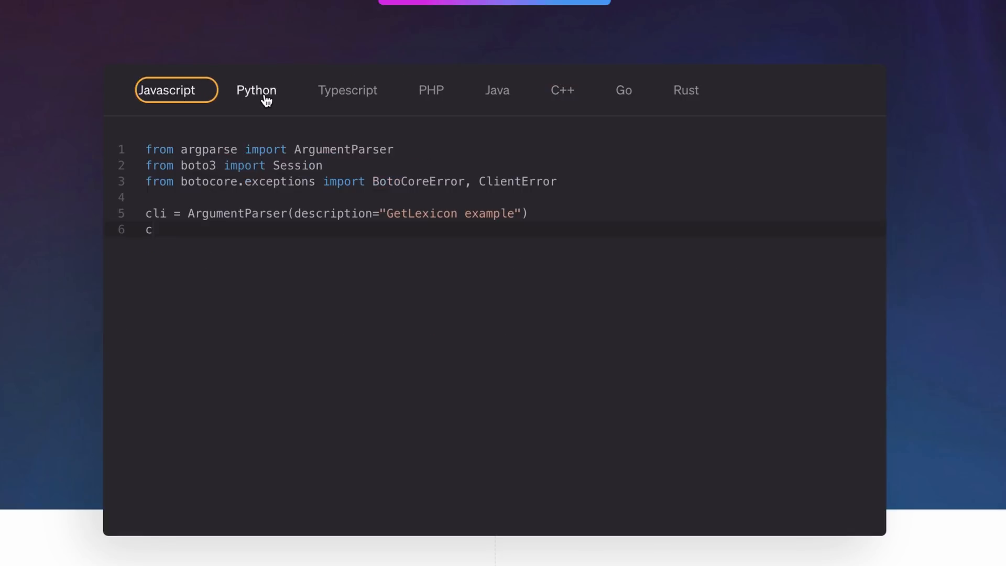
left_click(491, 90)
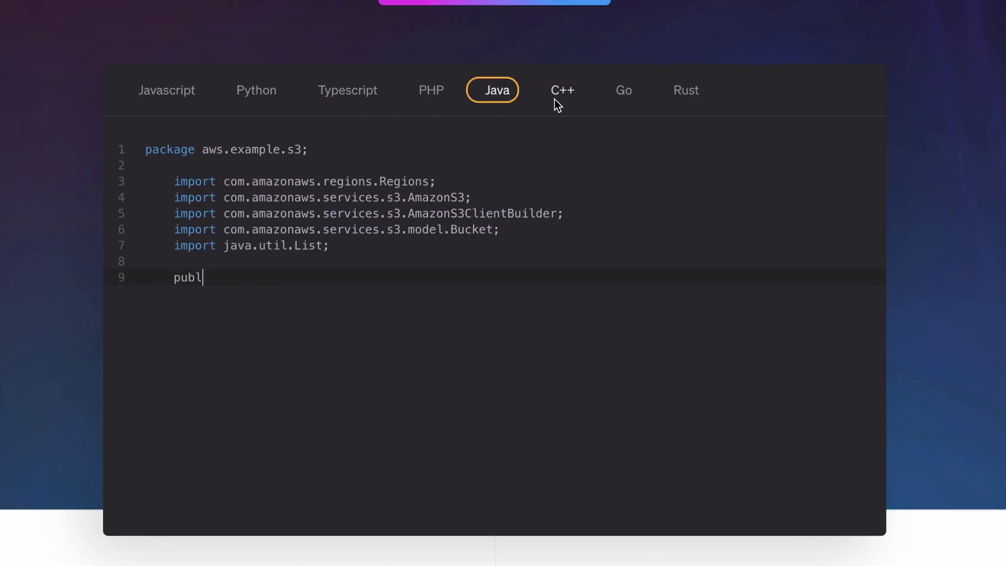
left_click(685, 90)
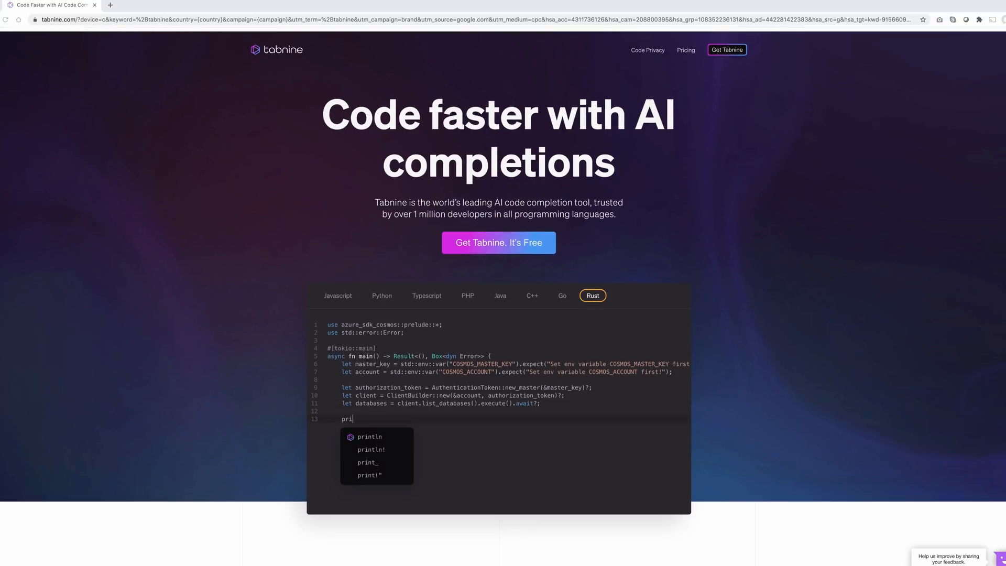
left_click(234, 6)
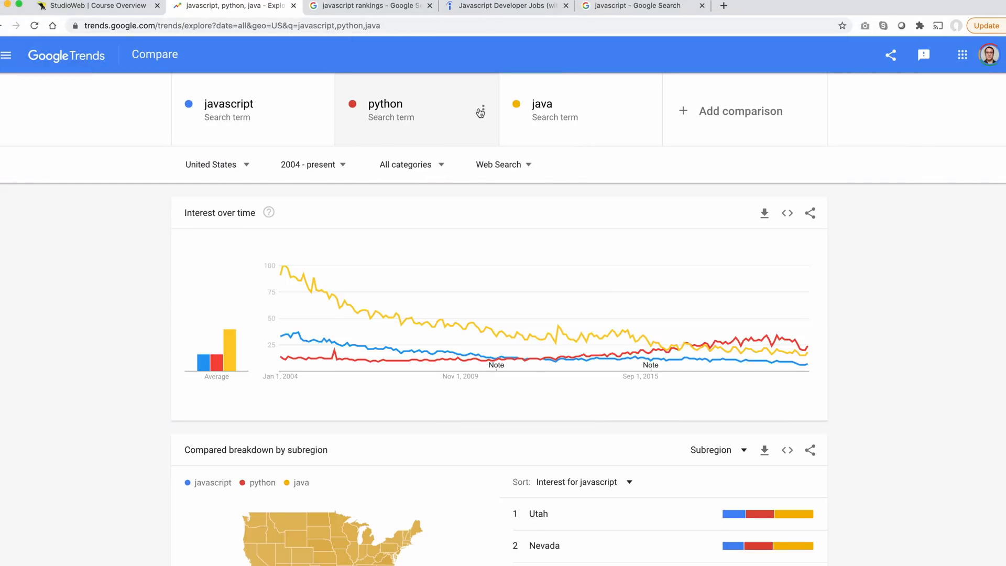
Remove java from the comparison and add C++ as the Programming language topic.
left_click(481, 111)
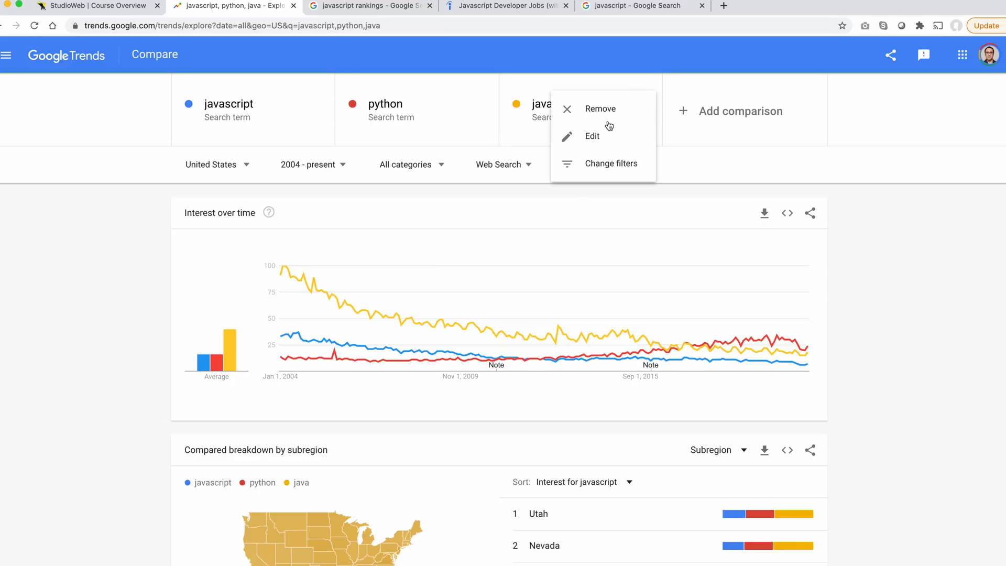
left_click(600, 108)
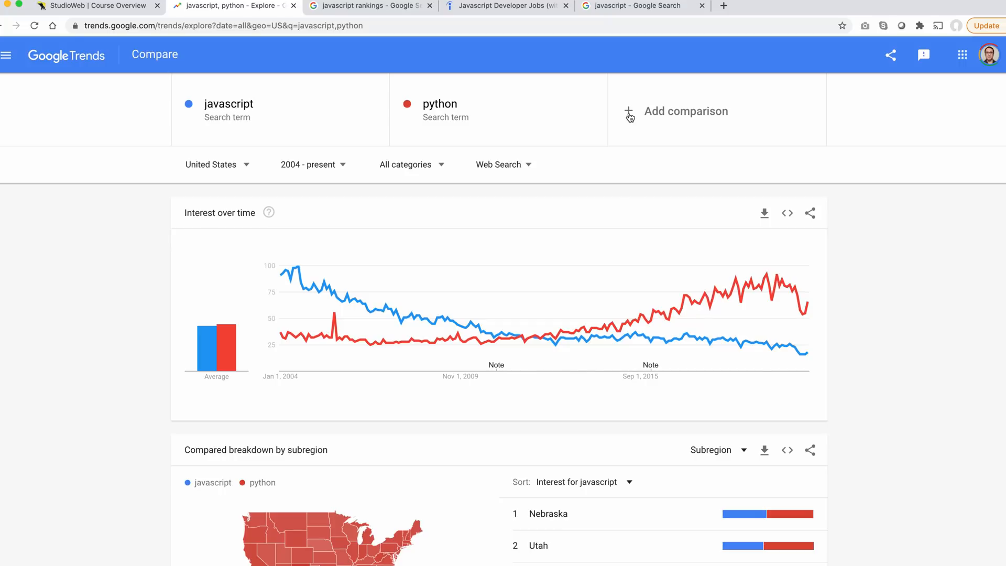
left_click(684, 111)
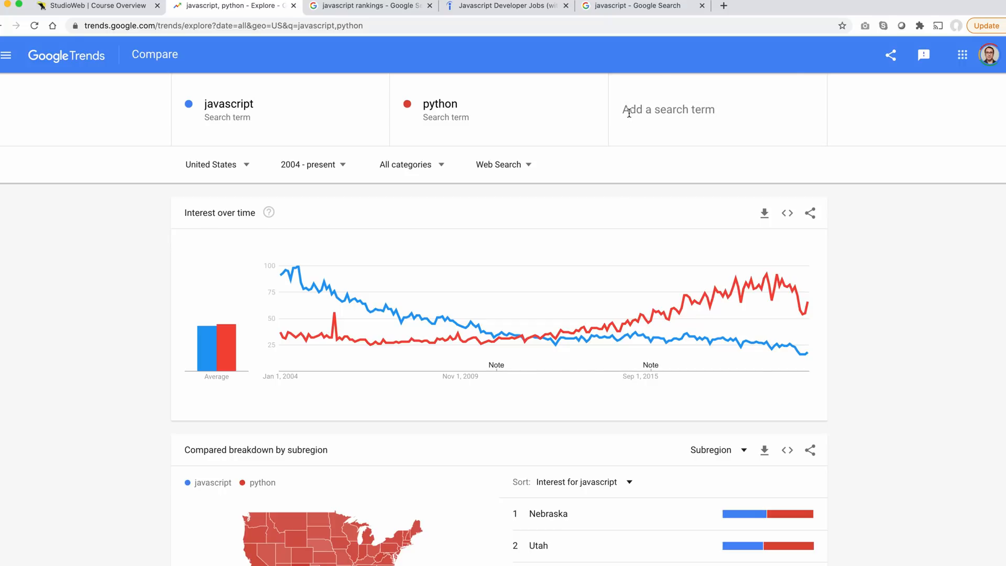
type("C")
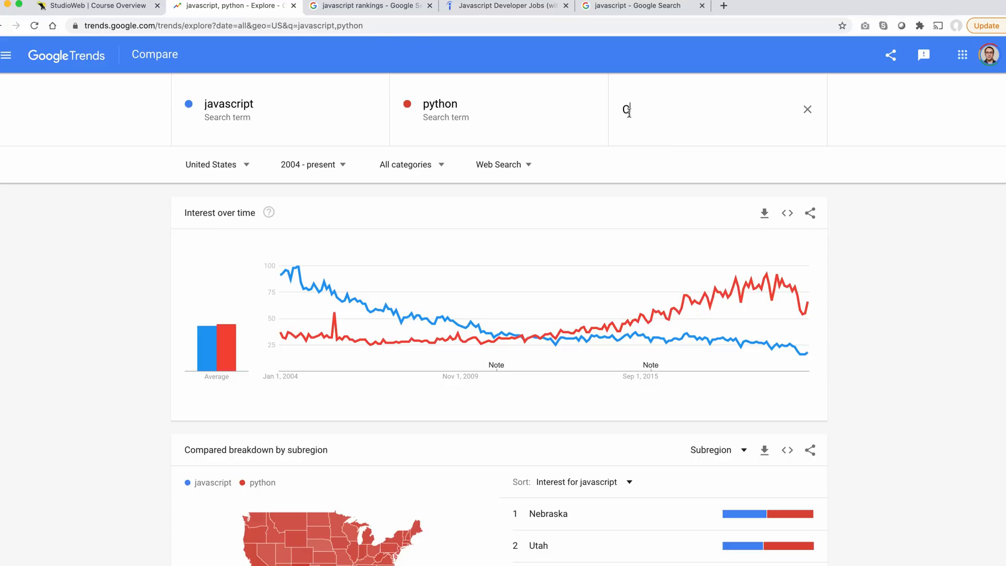
type("+=")
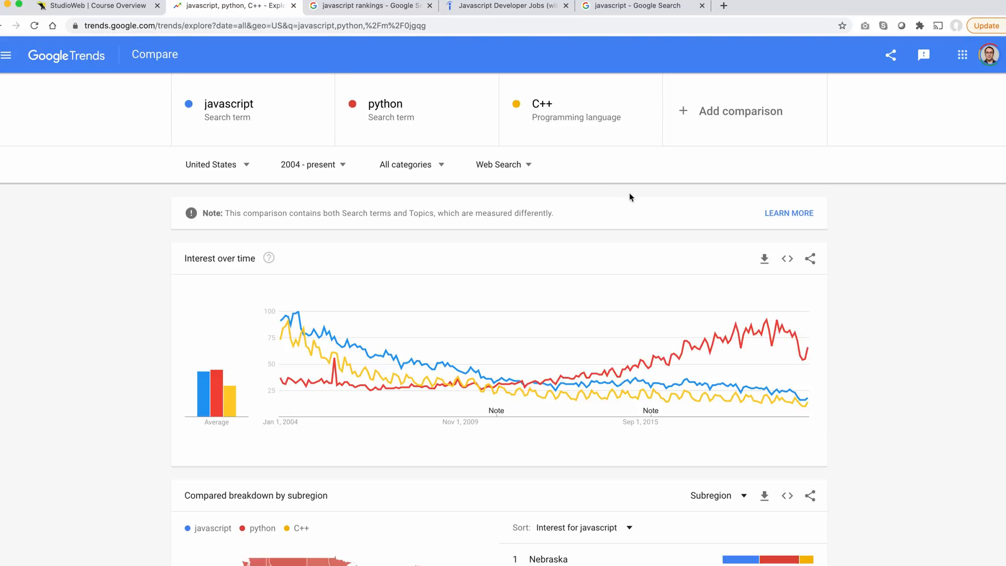
mouse_move(727, 384)
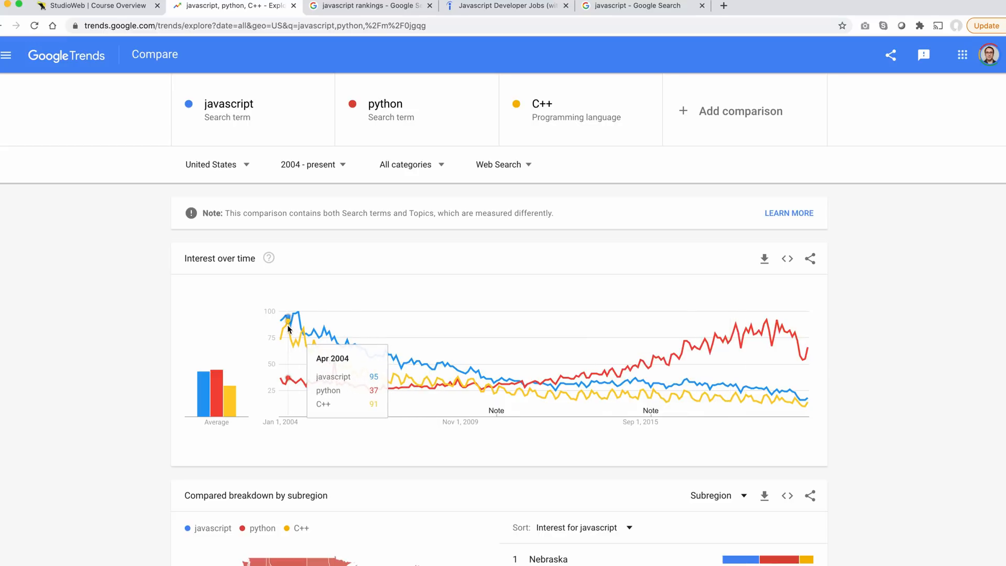
mouse_move(296, 340)
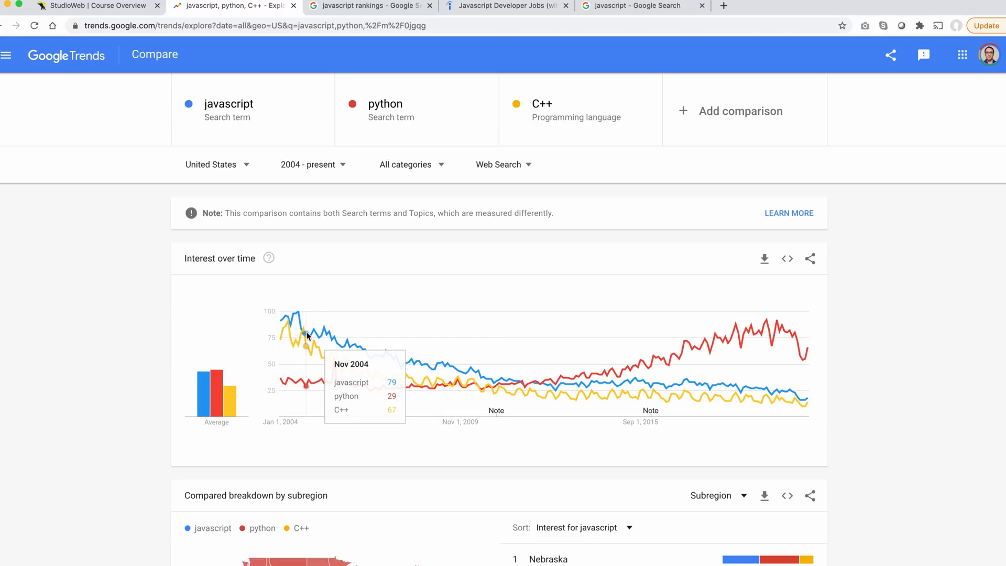
mouse_move(480, 375)
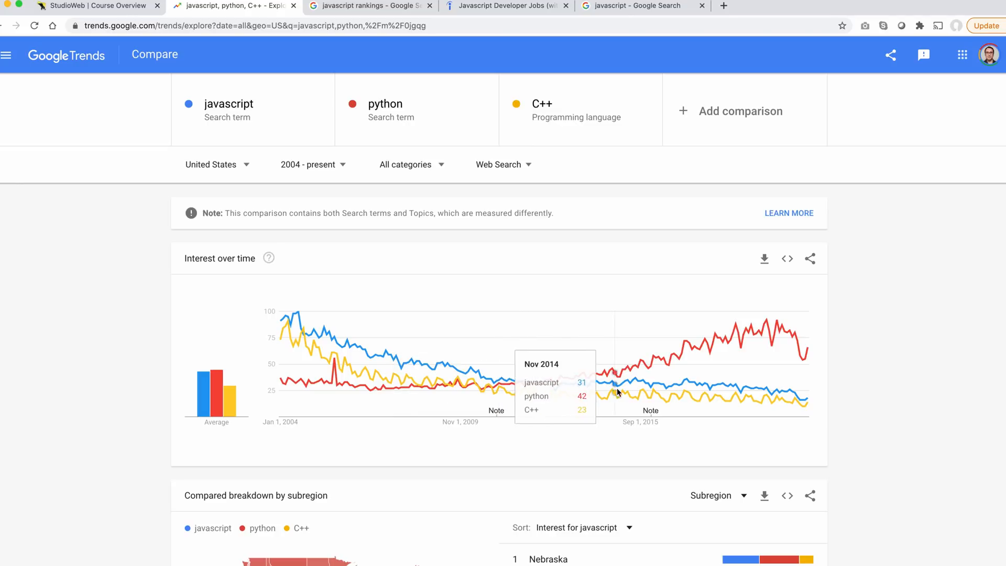
mouse_move(692, 354)
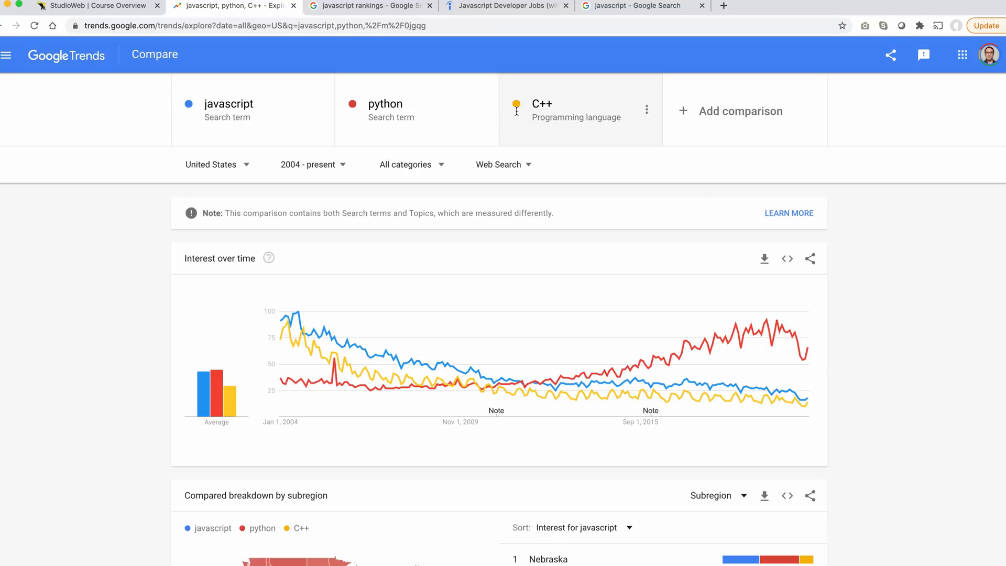
mouse_move(647, 113)
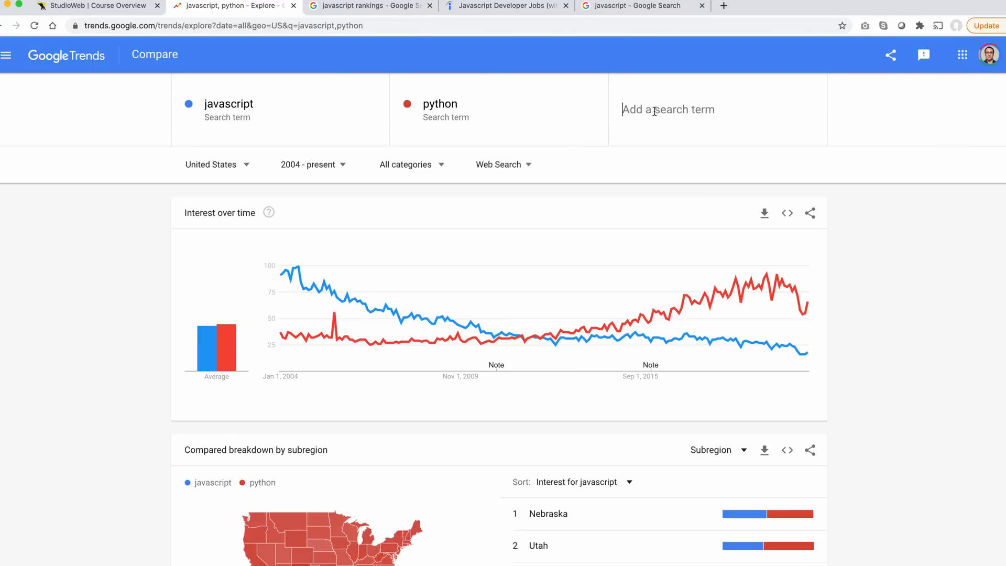
Swap C++ for the Rust programming language topic beside javascript and python.
type("rust")
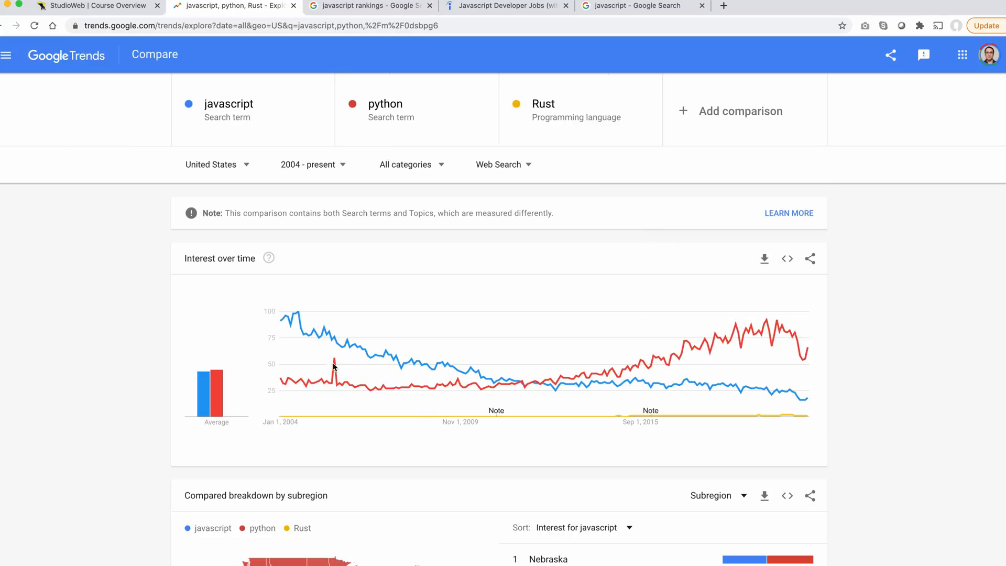
mouse_move(650, 411)
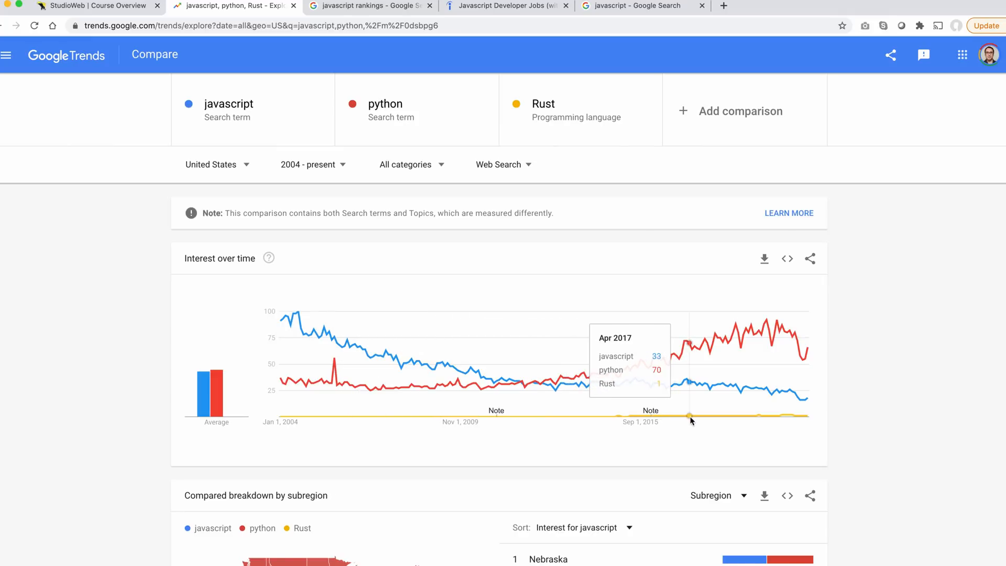
mouse_move(716, 421)
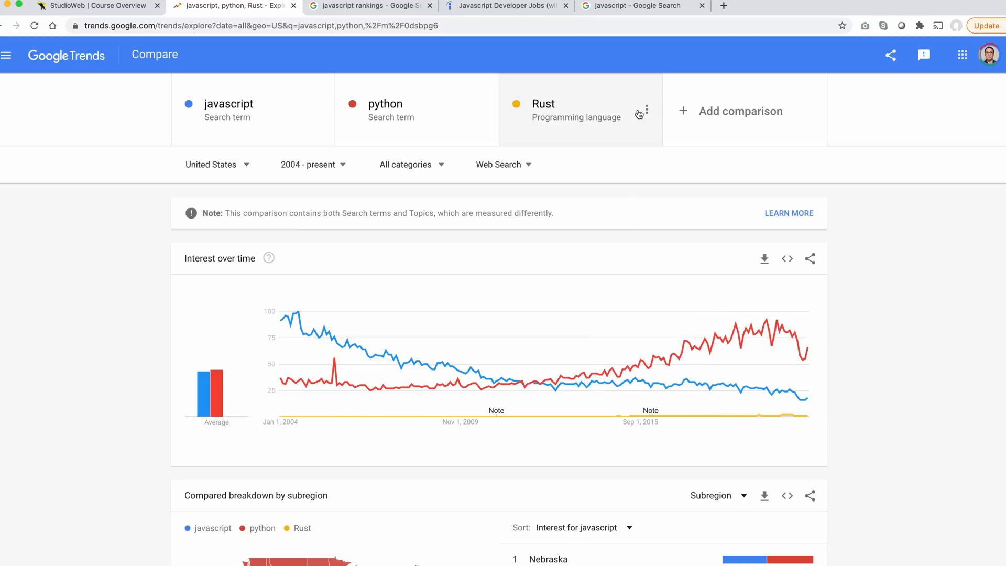
mouse_move(641, 114)
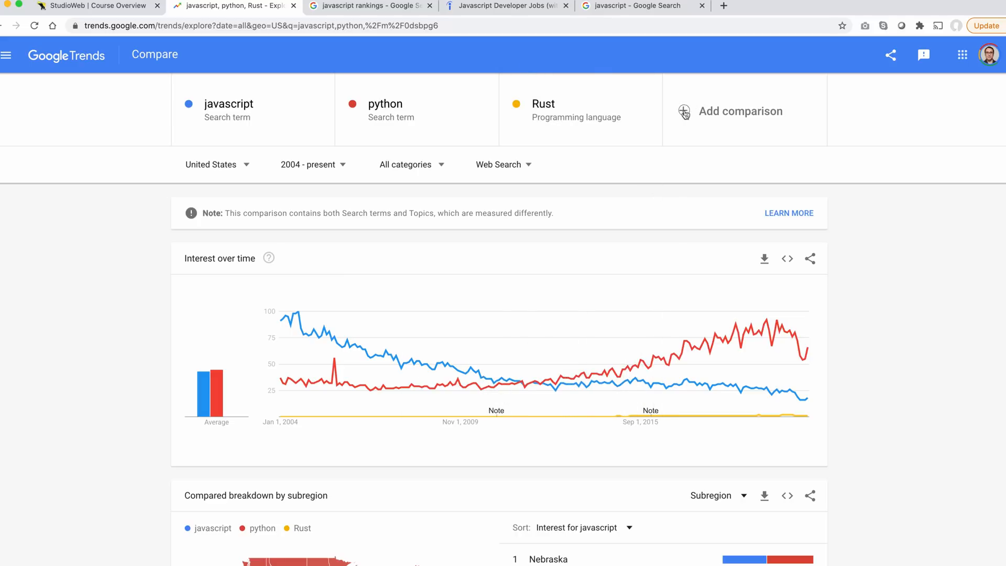
Add C# as a fourth comparison term, then move to the javascript rankings search results.
left_click(738, 110)
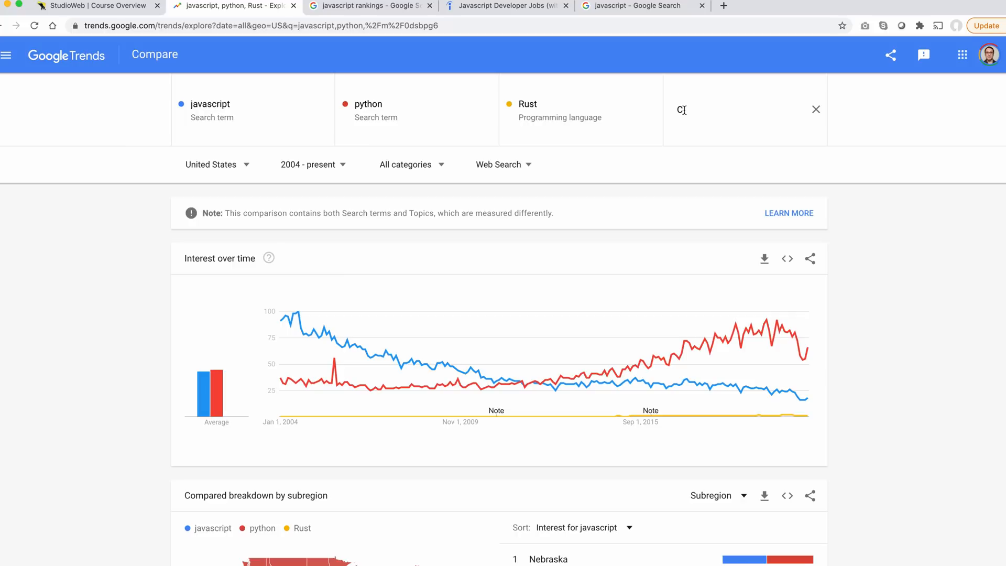
type("#")
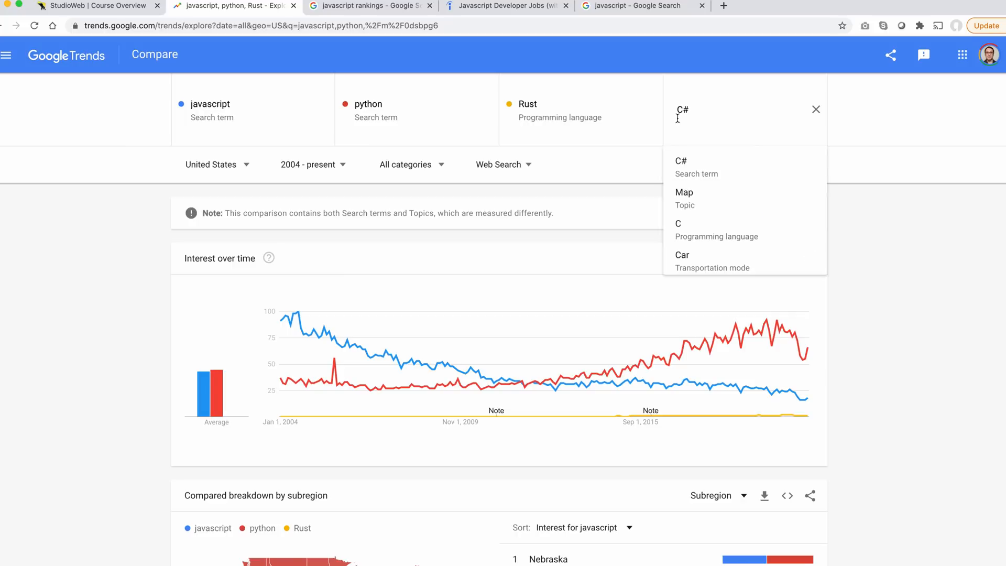
left_click(681, 167)
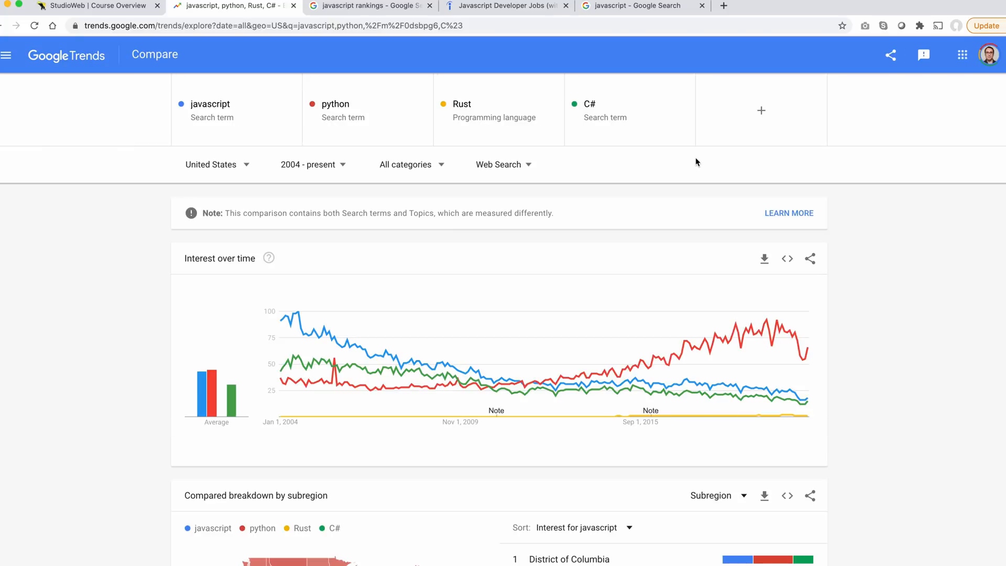
mouse_move(336, 378)
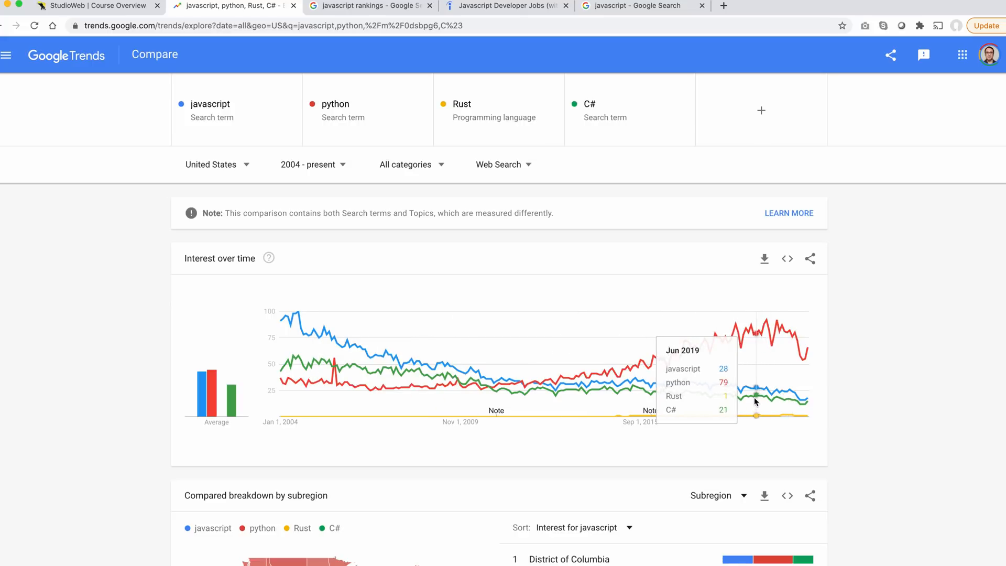
mouse_move(802, 352)
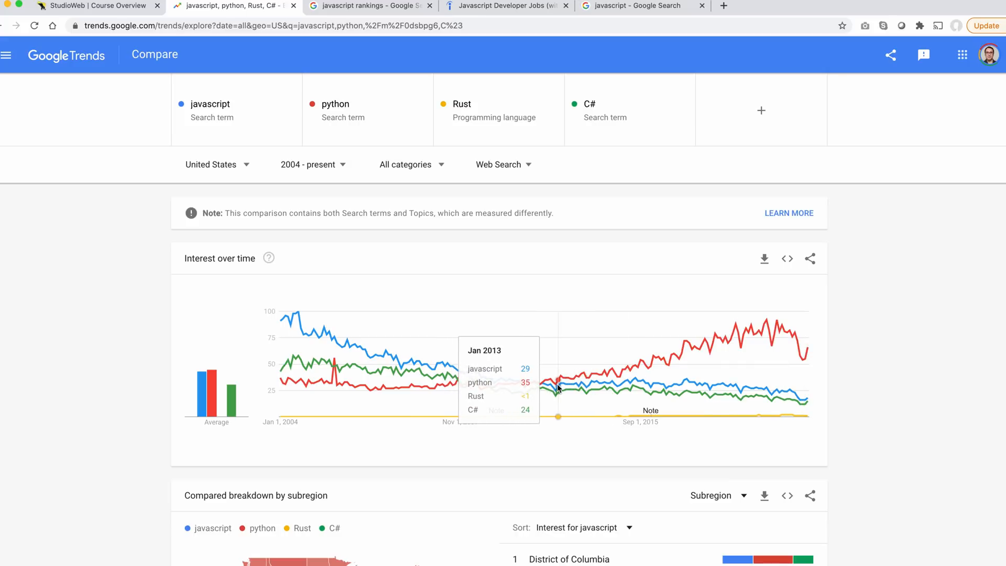
mouse_move(553, 385)
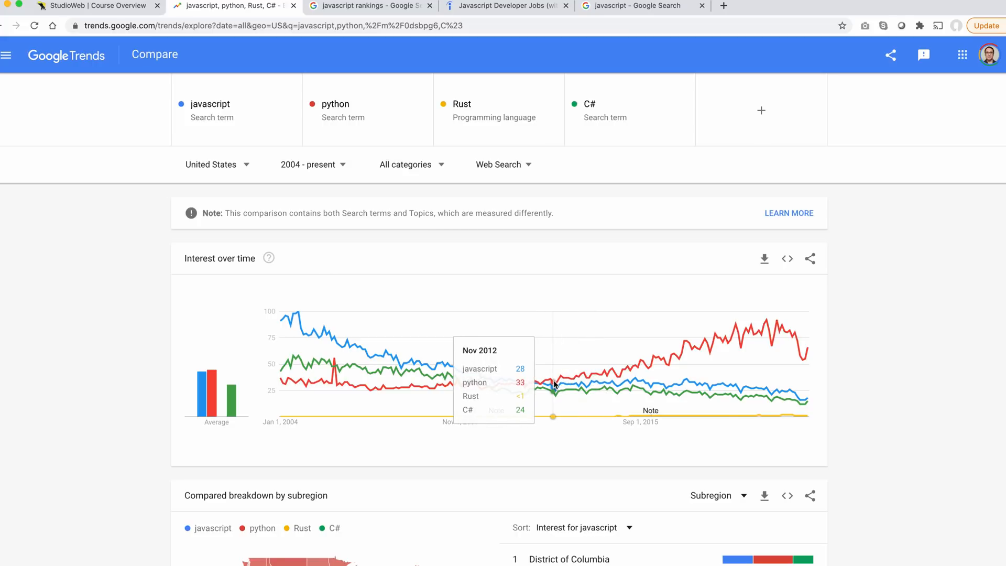
mouse_move(553, 384)
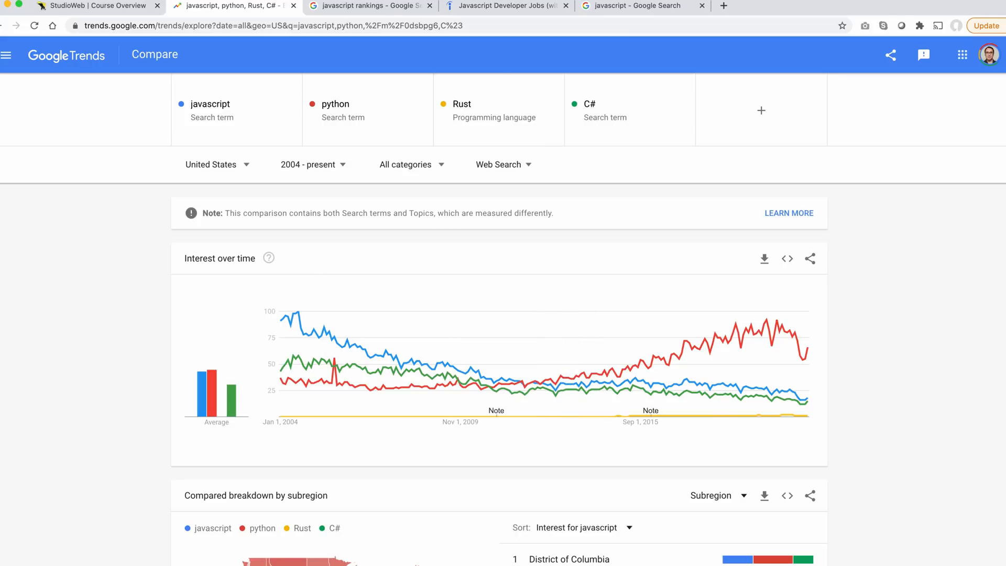
left_click(366, 6)
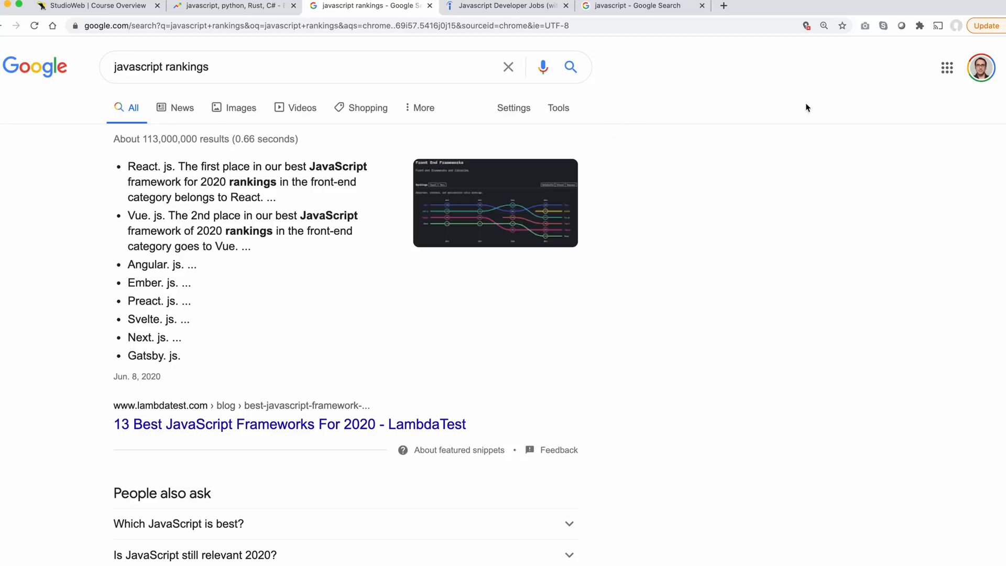
mouse_move(818, 18)
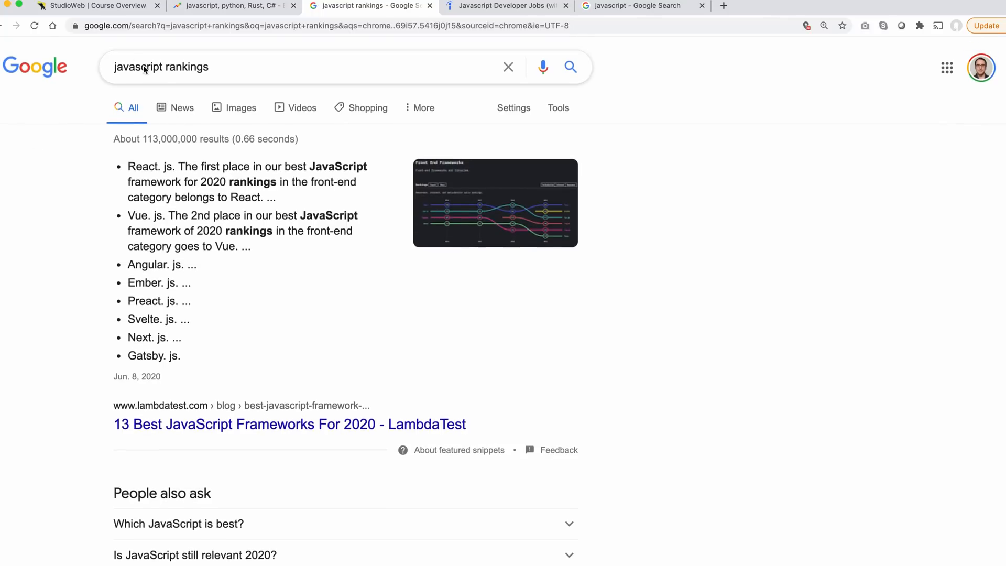
mouse_move(638, 199)
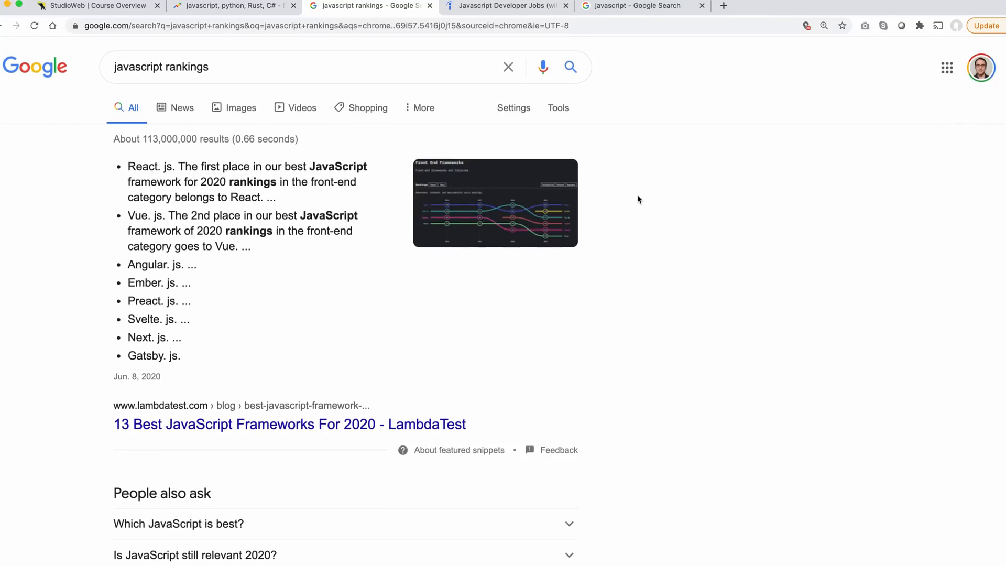
Highlight the React first-place snippet and open LambdaTest's '13 Best JavaScript Frameworks For 2020' article.
double_click(142, 167)
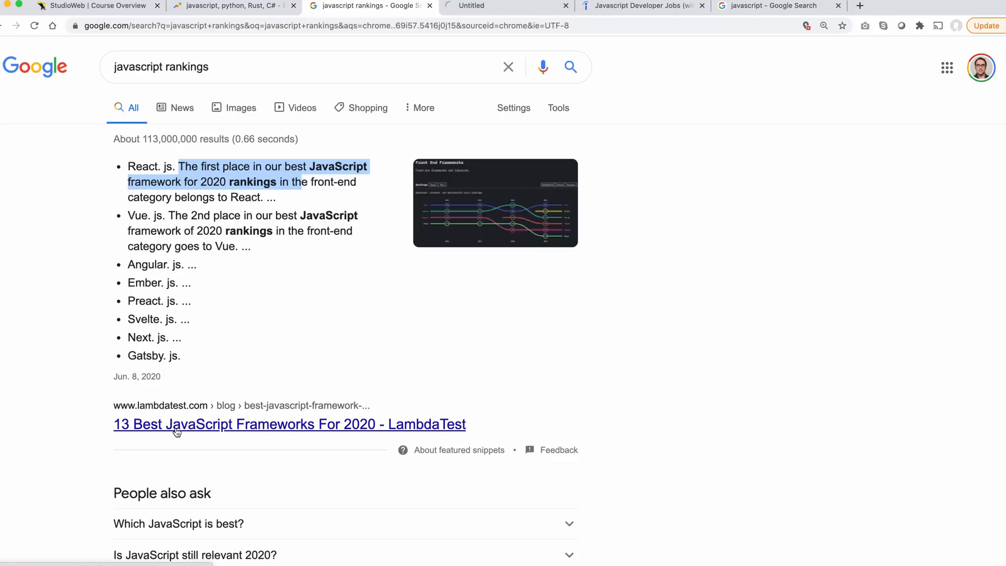
left_click(289, 425)
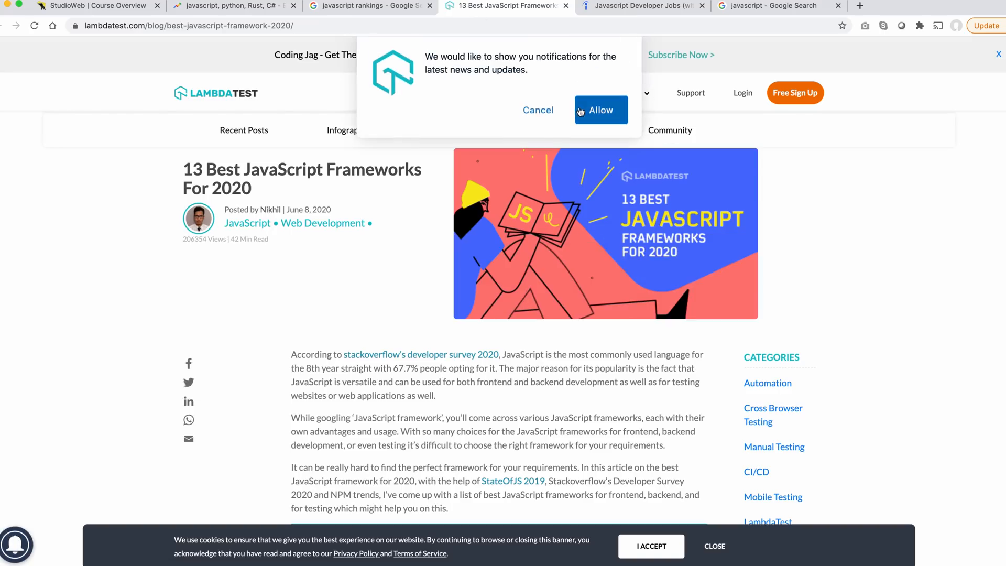
Dismiss the LambdaTest notification prompt and scroll through the article's table of contents.
left_click(599, 110)
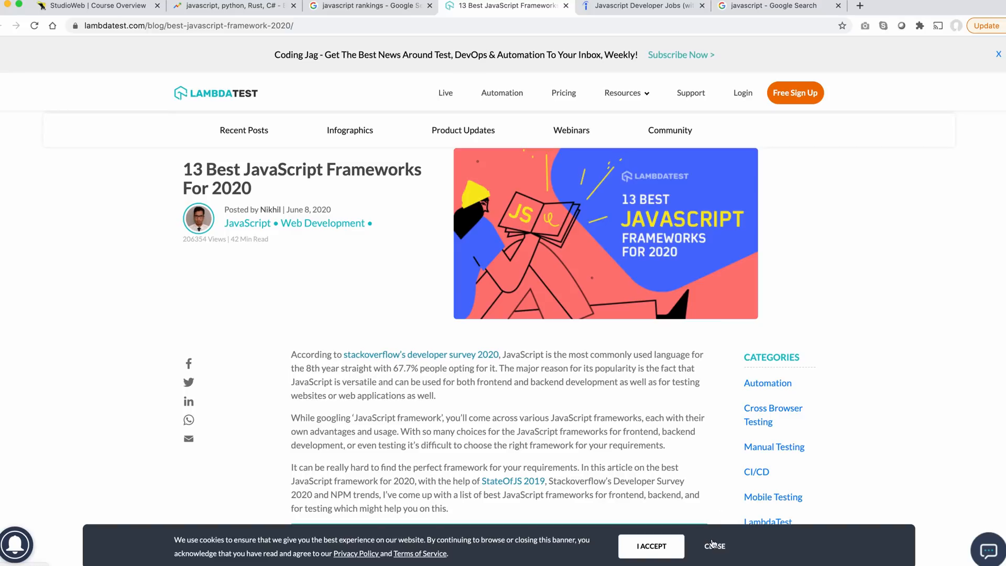
scroll("down", 3)
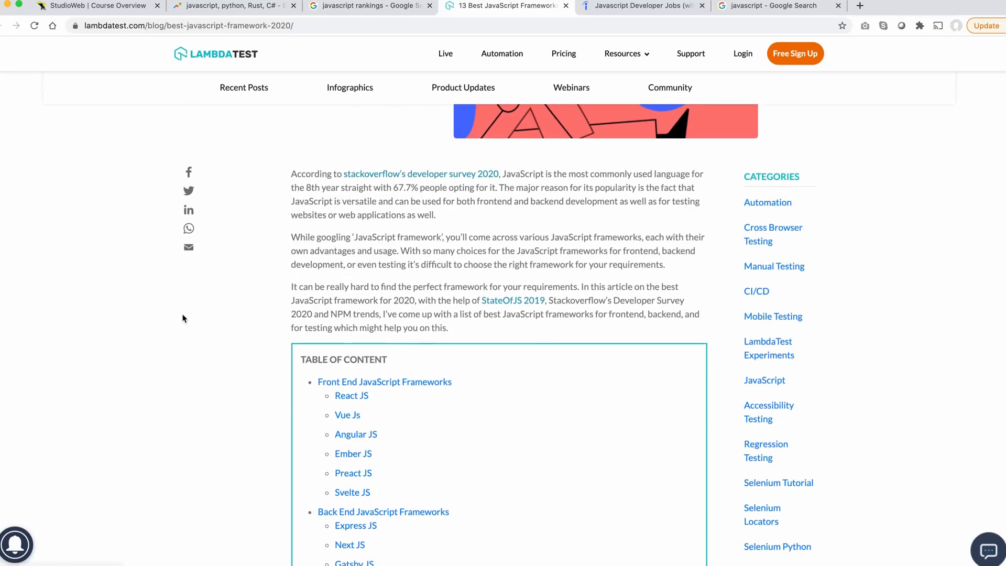
scroll("down", 3)
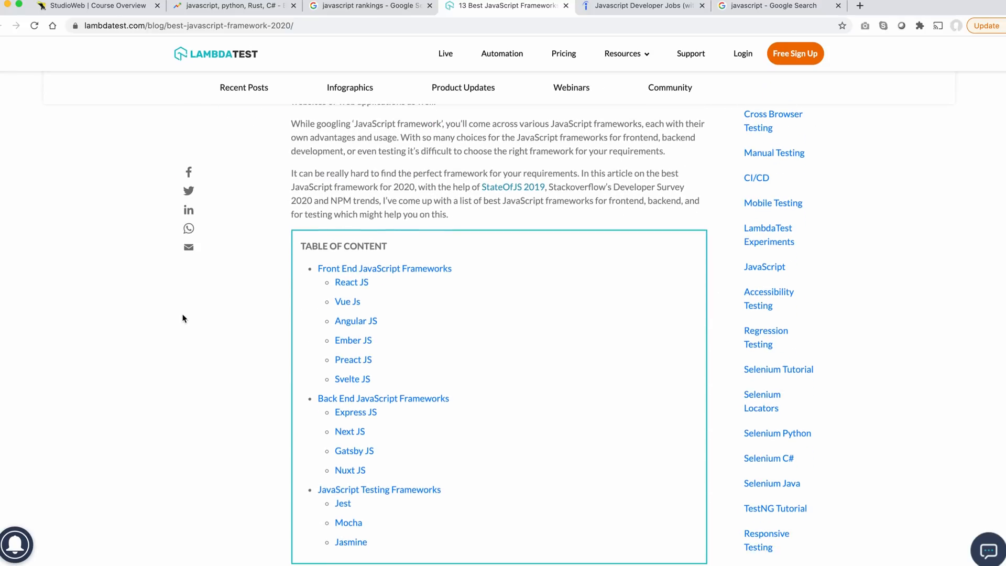
mouse_move(354, 359)
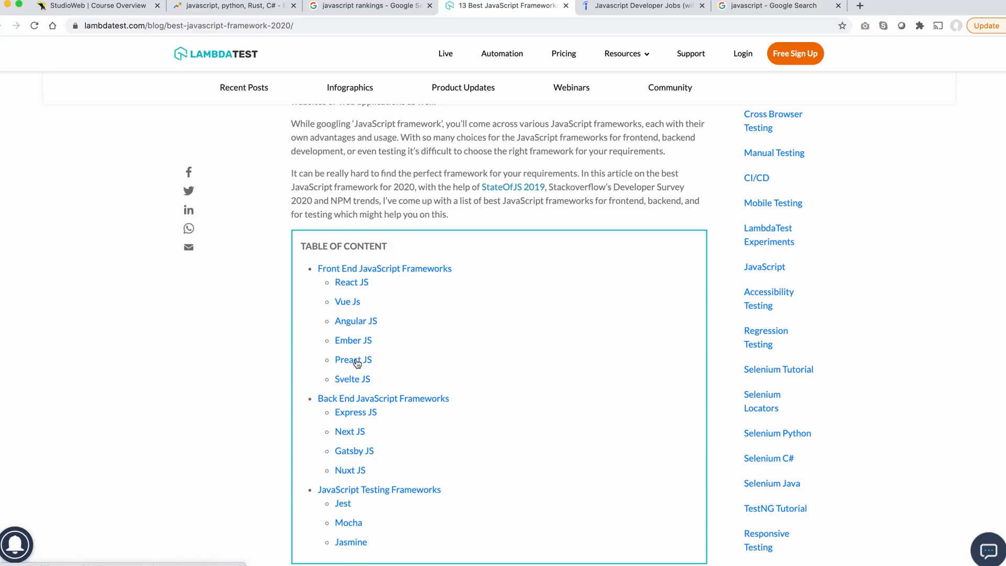
mouse_move(332, 385)
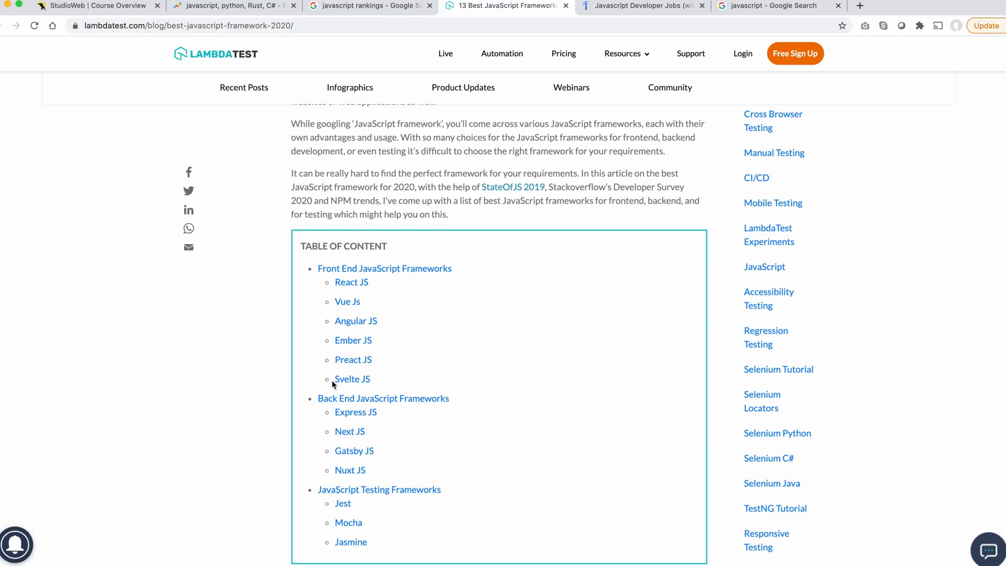
scroll("down", 3)
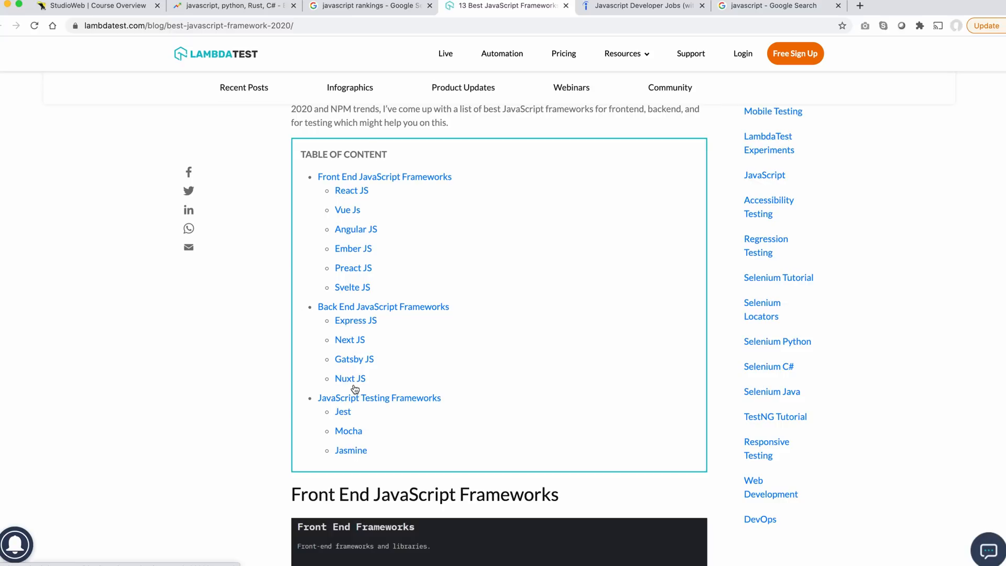
scroll("down", 3)
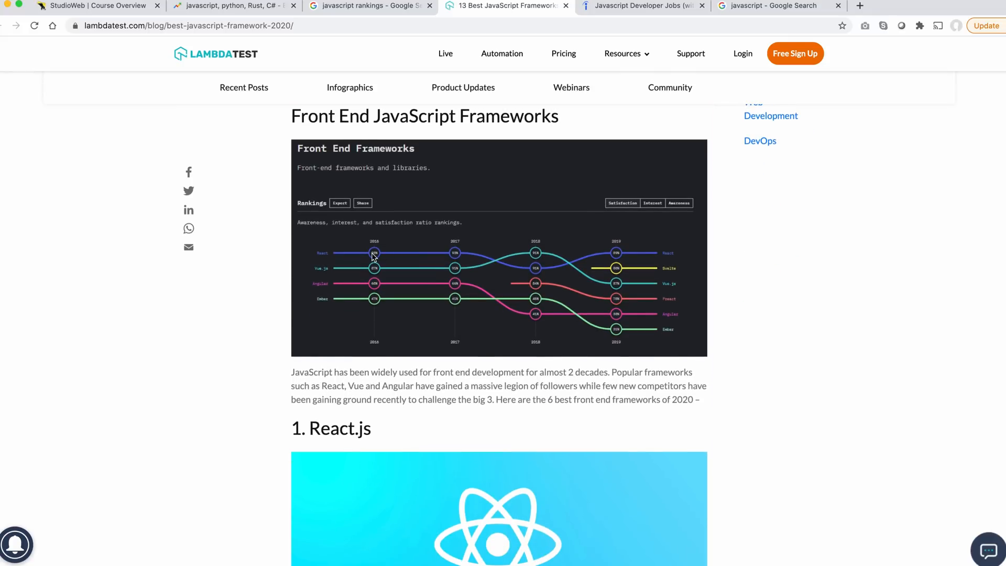
scroll("down", 3)
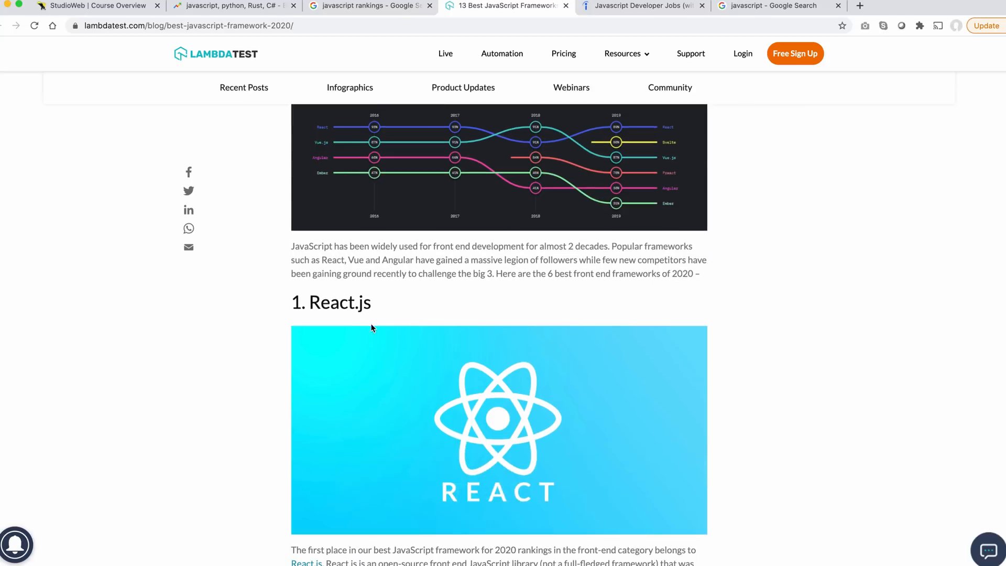
scroll("down", 3)
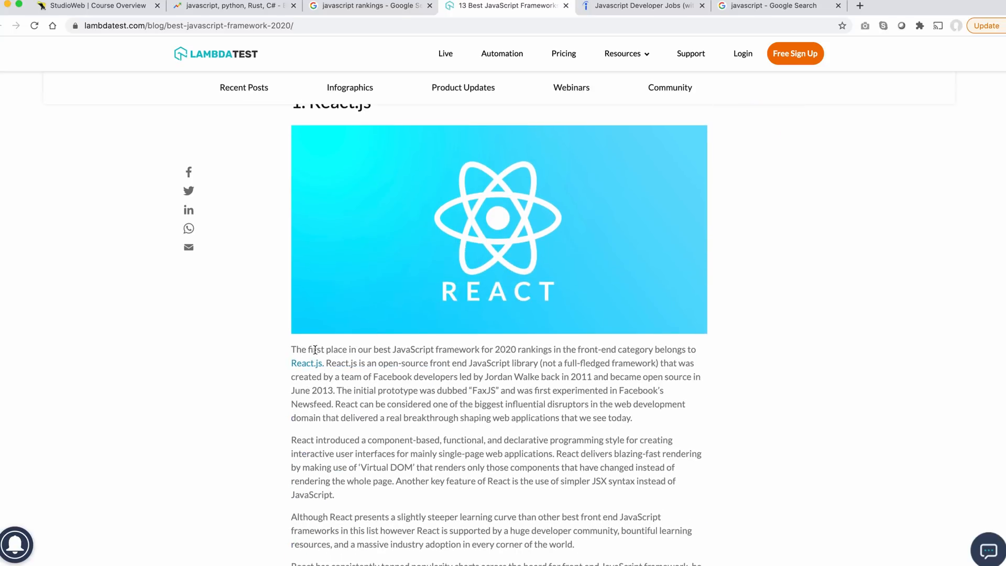
Highlight the sentence ranking React in first place and continue into its 2020 usage statistics.
left_click_drag(312, 349, 402, 349)
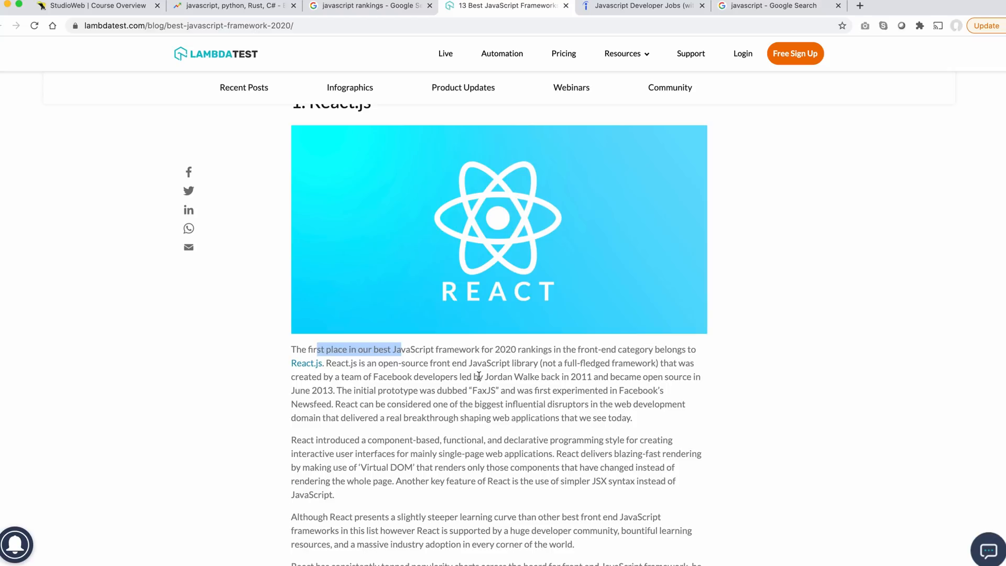
mouse_move(274, 131)
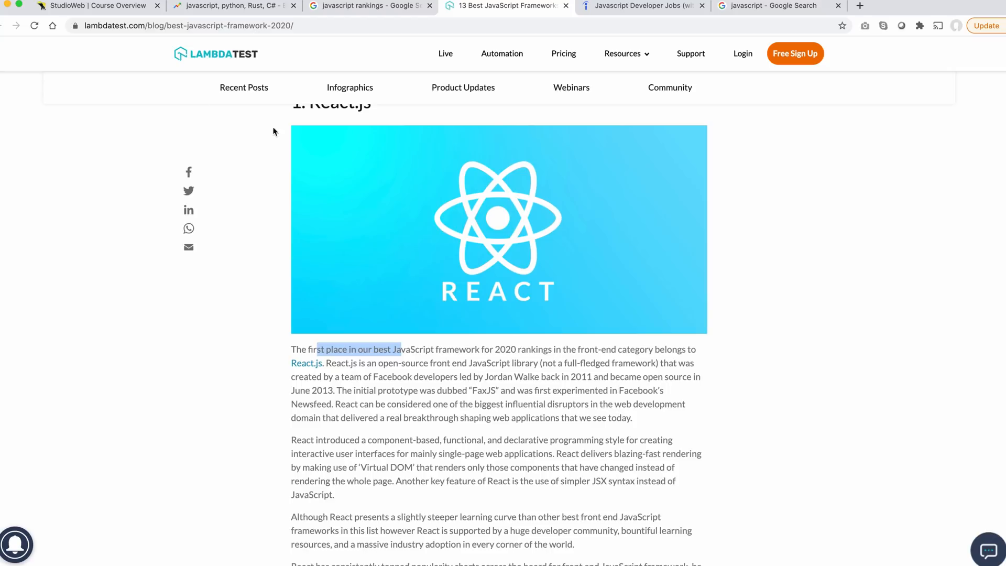
scroll("down", 3)
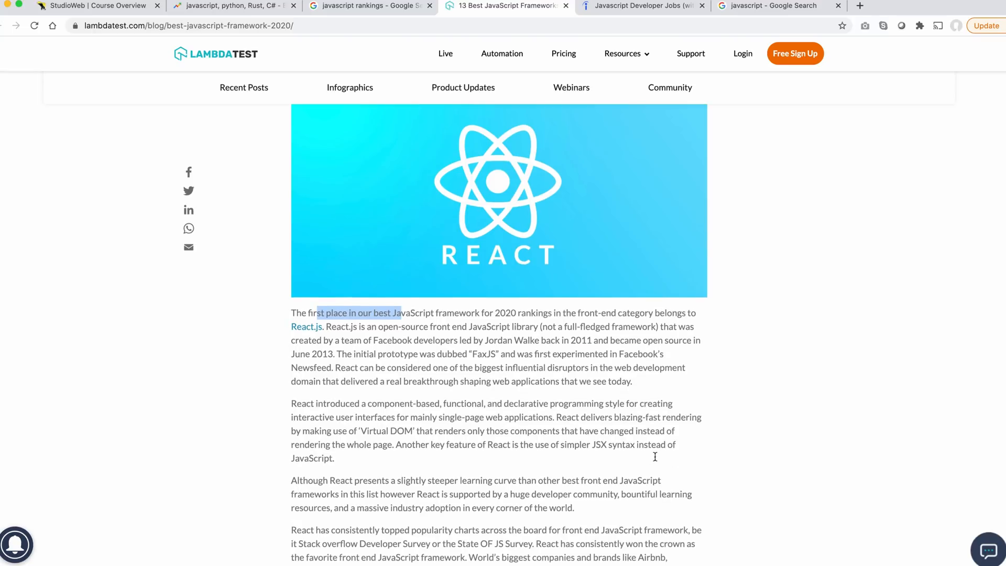
scroll("down", 3)
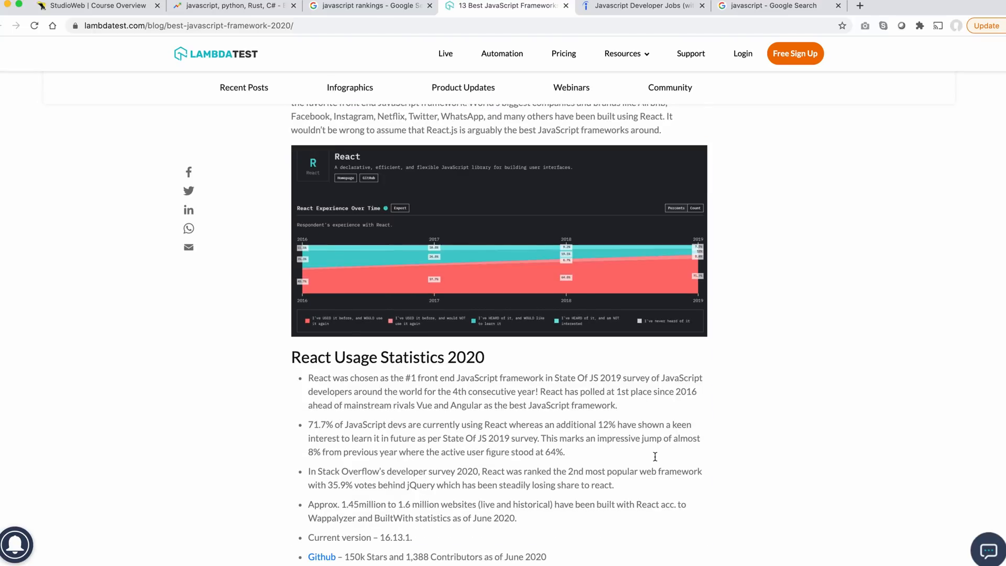
Highlight React polling at 1st place and developers wanting to learn React in future.
scroll("down", 3)
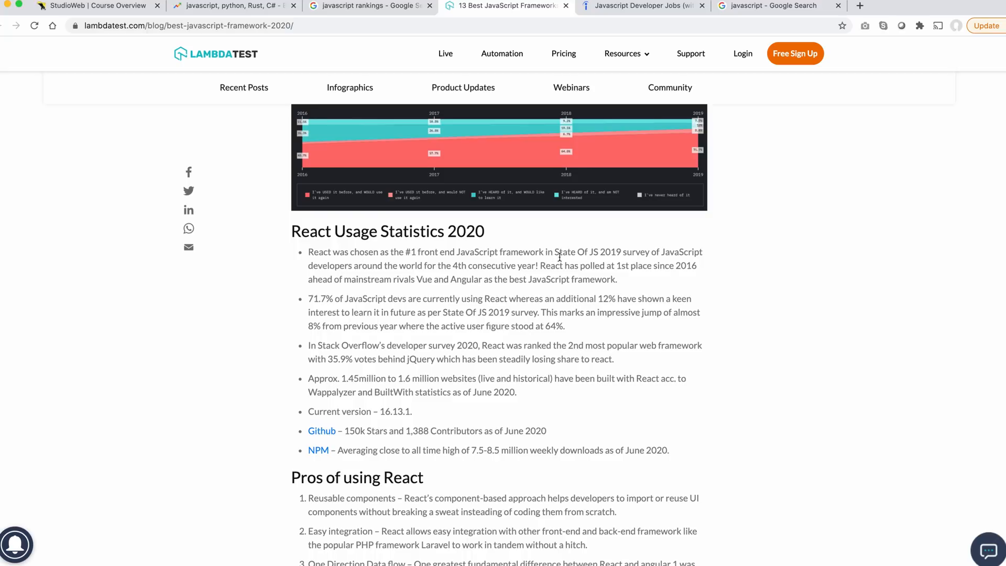
mouse_move(685, 253)
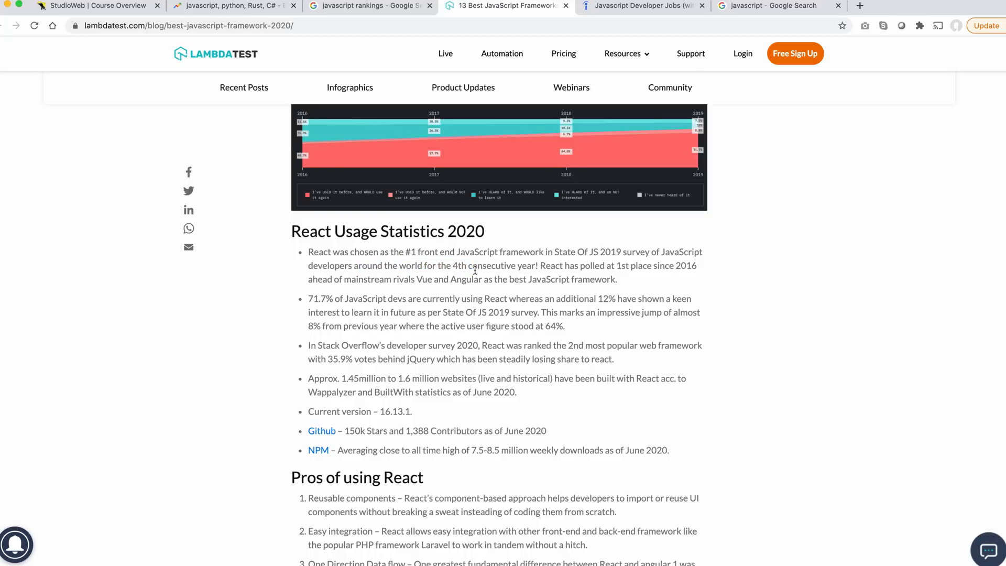
left_click_drag(578, 266, 647, 265)
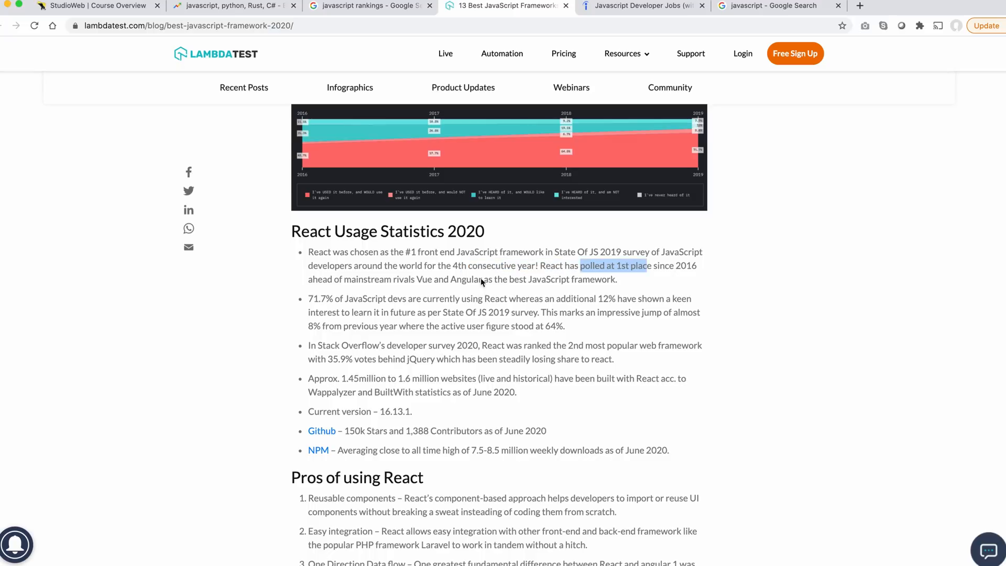
left_click(503, 287)
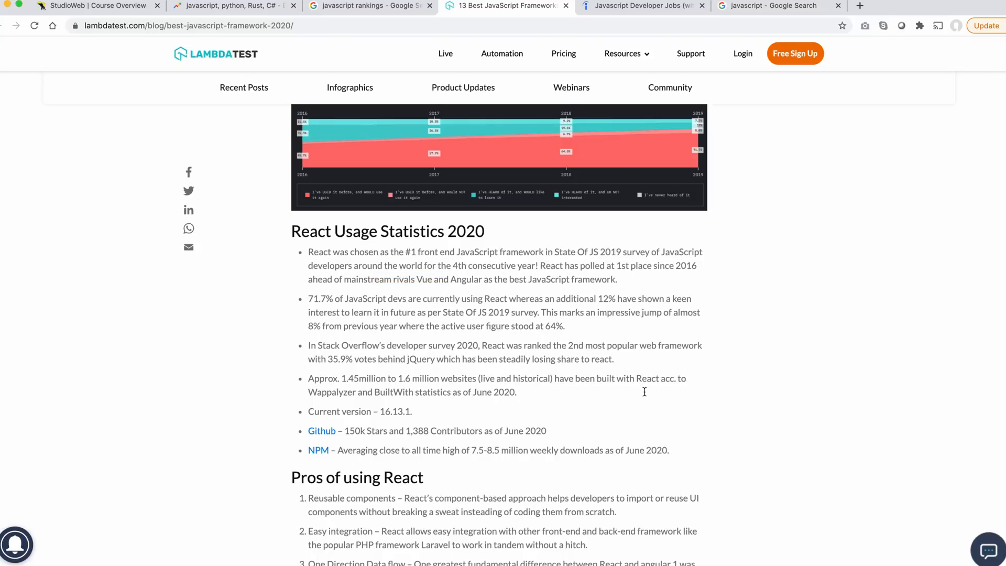
scroll("down", 3)
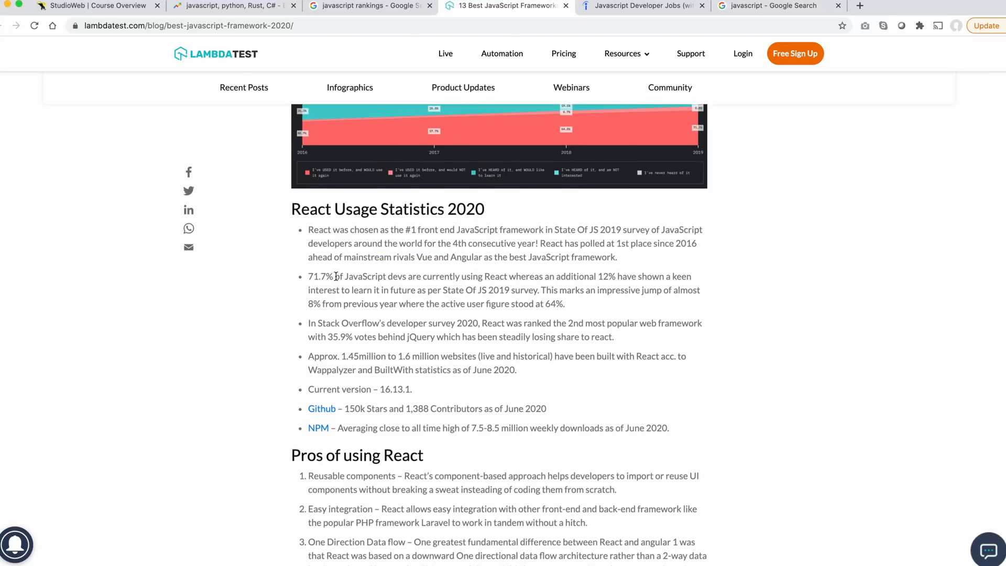
left_click_drag(480, 275, 538, 275)
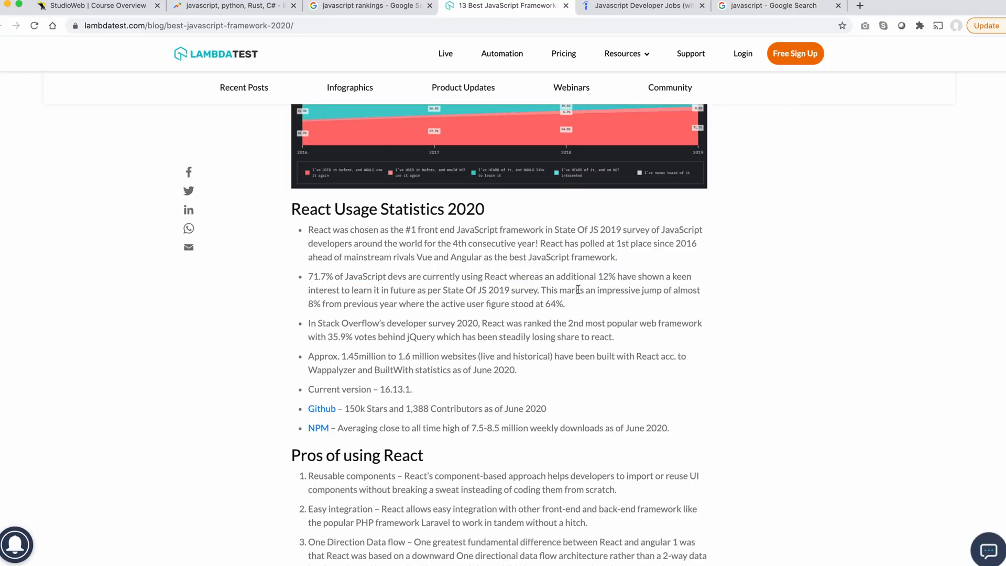
left_click_drag(352, 290, 415, 289)
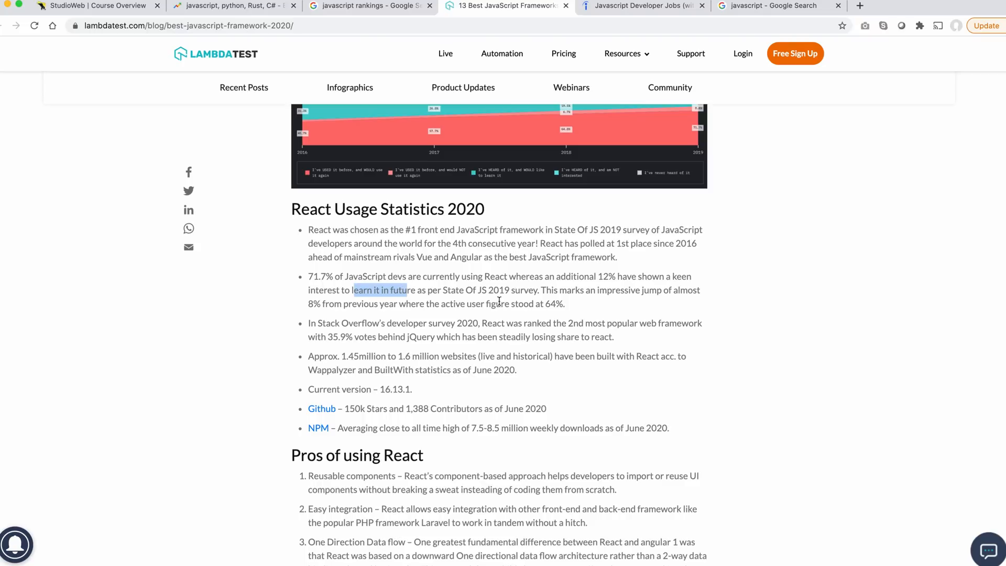
left_click(501, 302)
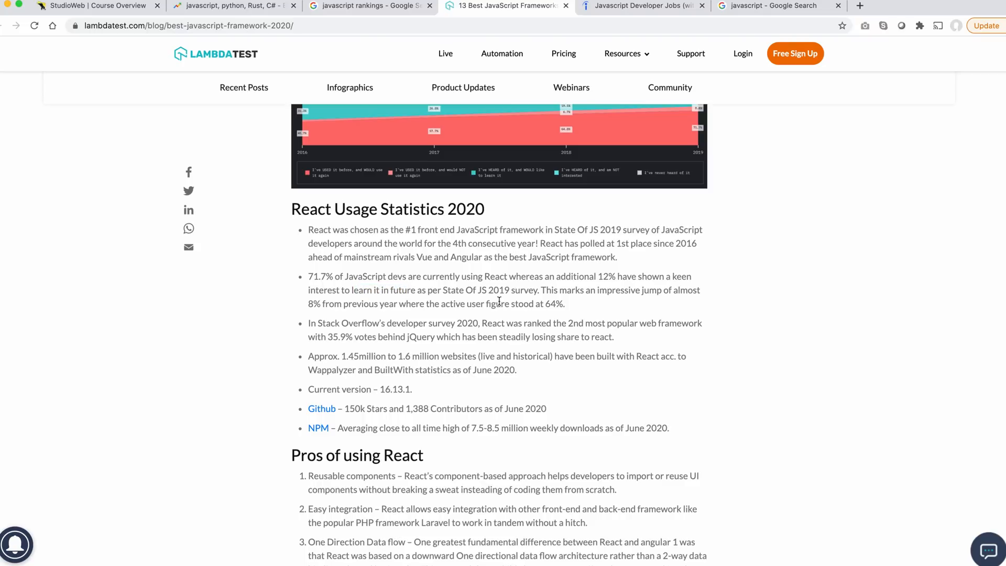
Highlight React's Stack Overflow ranking sentence and the word jQuery.
scroll("down", 3)
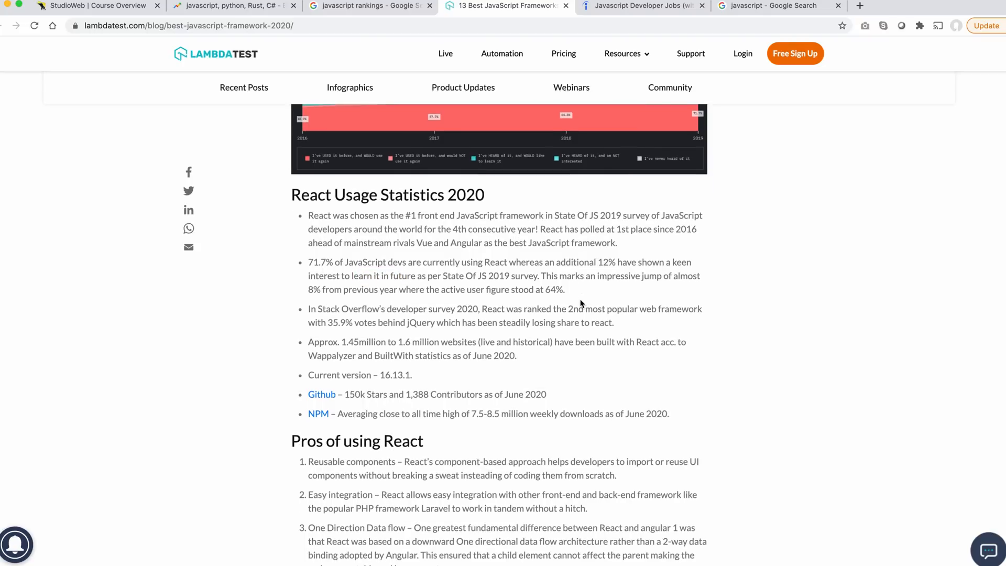
scroll("down", 3)
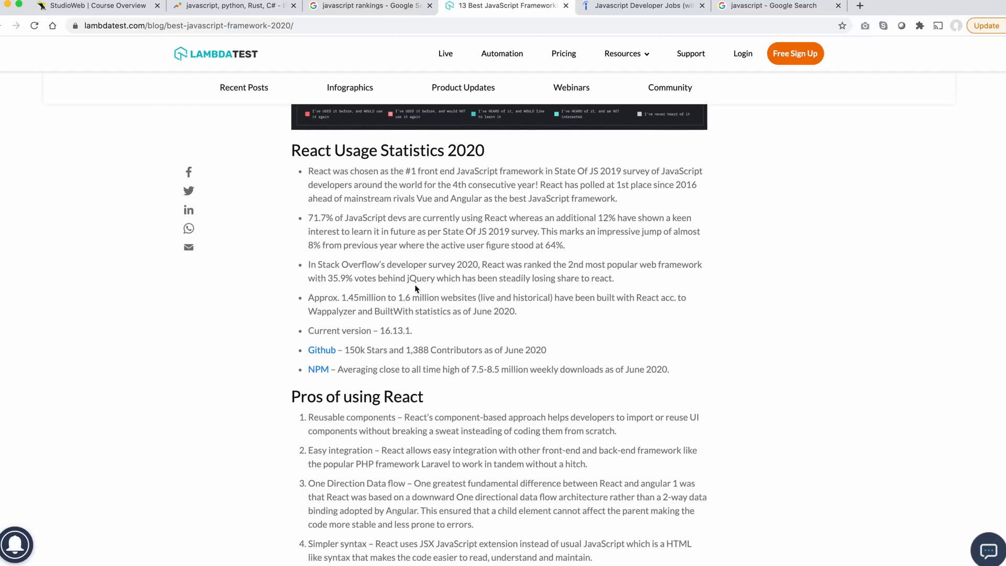
mouse_move(525, 265)
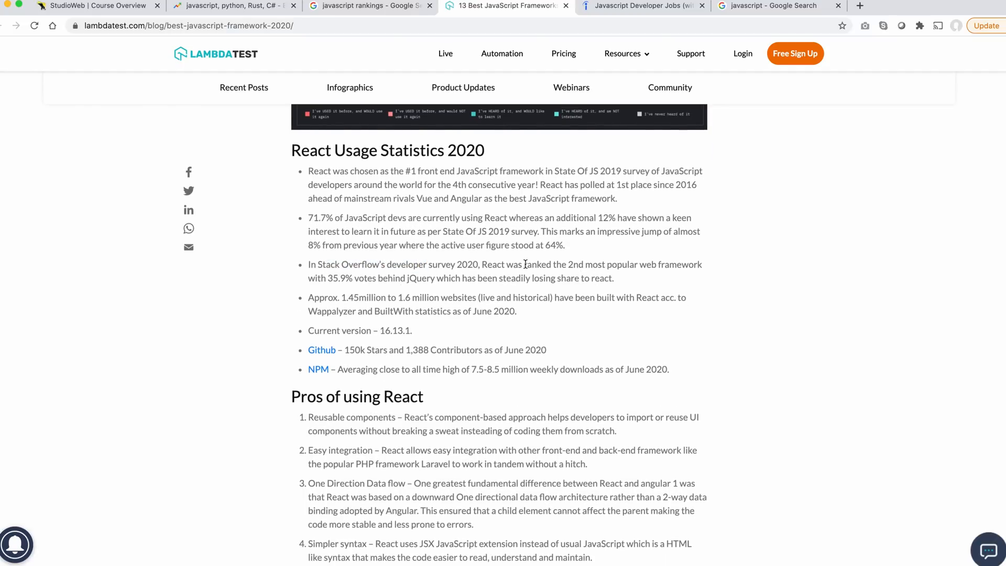
left_click_drag(502, 264, 599, 264)
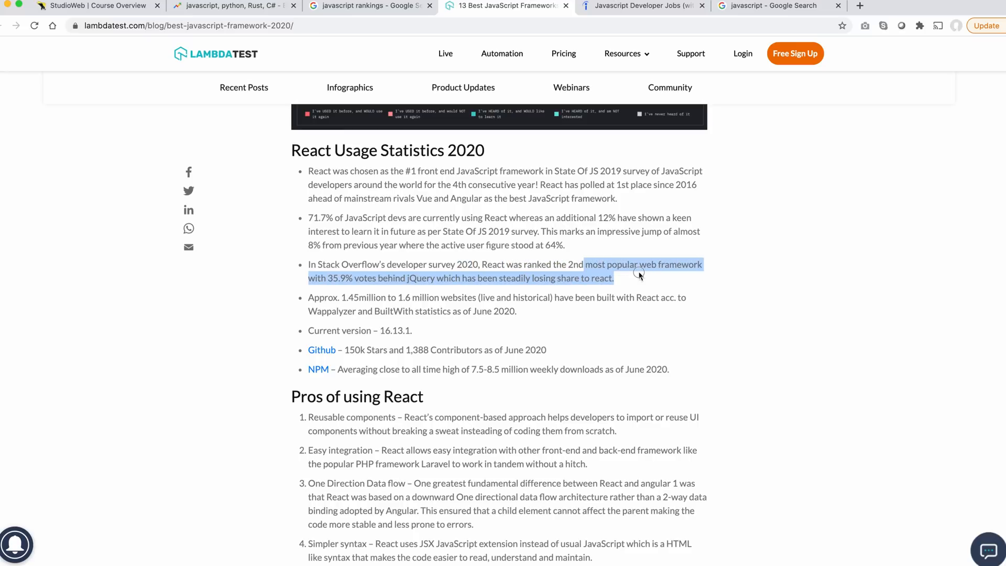
left_click(353, 287)
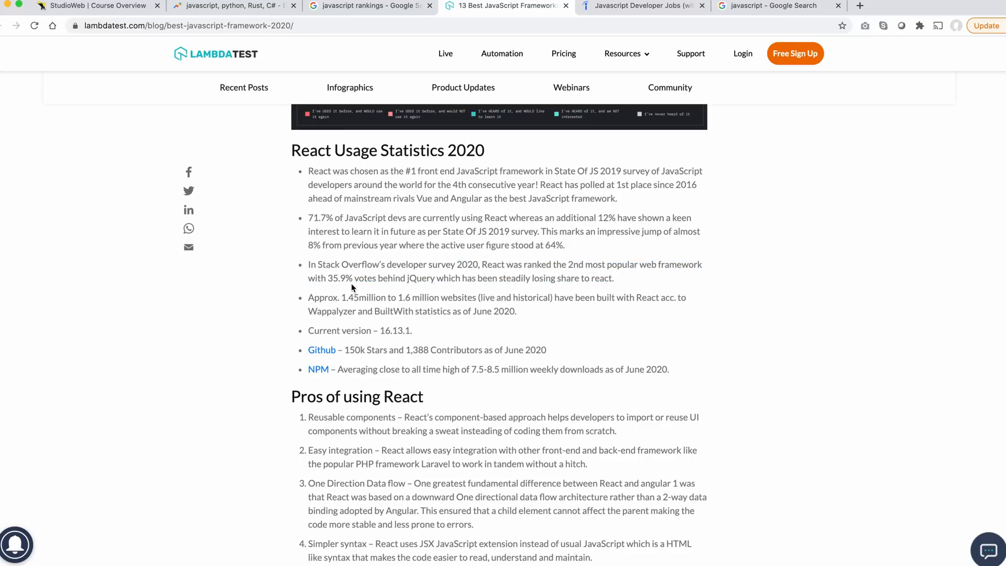
left_click_drag(355, 278, 427, 278)
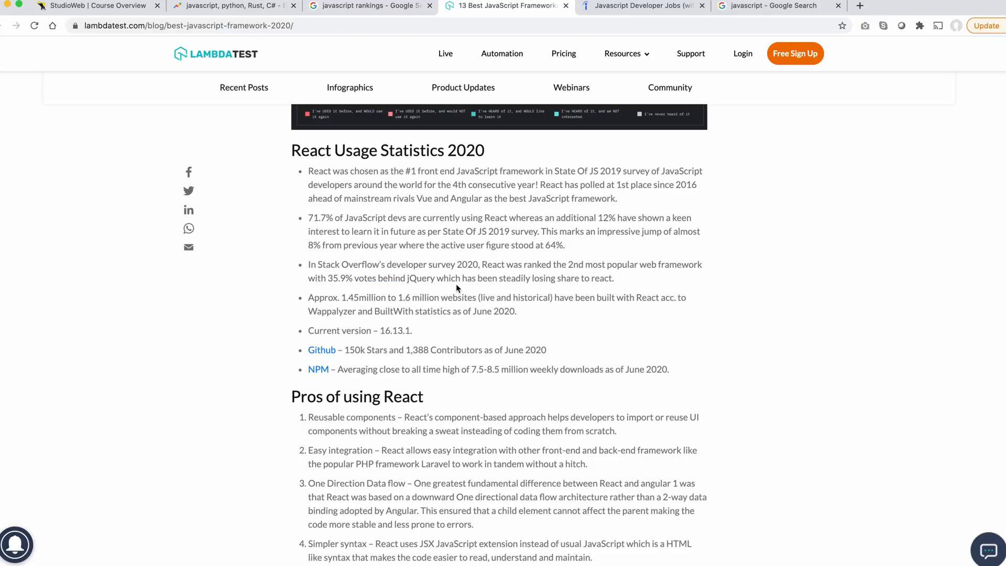
left_click_drag(323, 278, 422, 278)
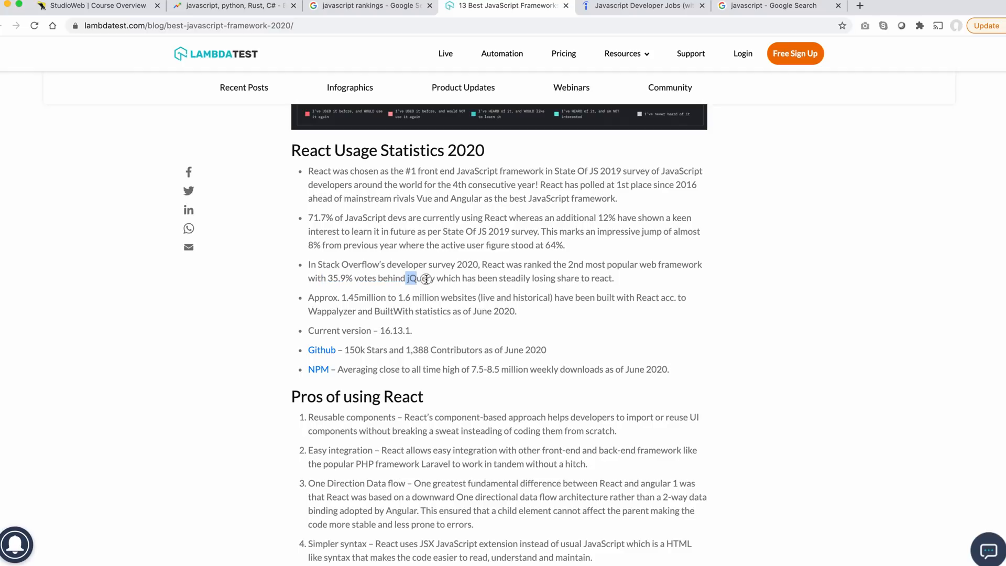
Highlight the websites-built-with-React statistic and continue down to Pros of using React.
scroll("down", 3)
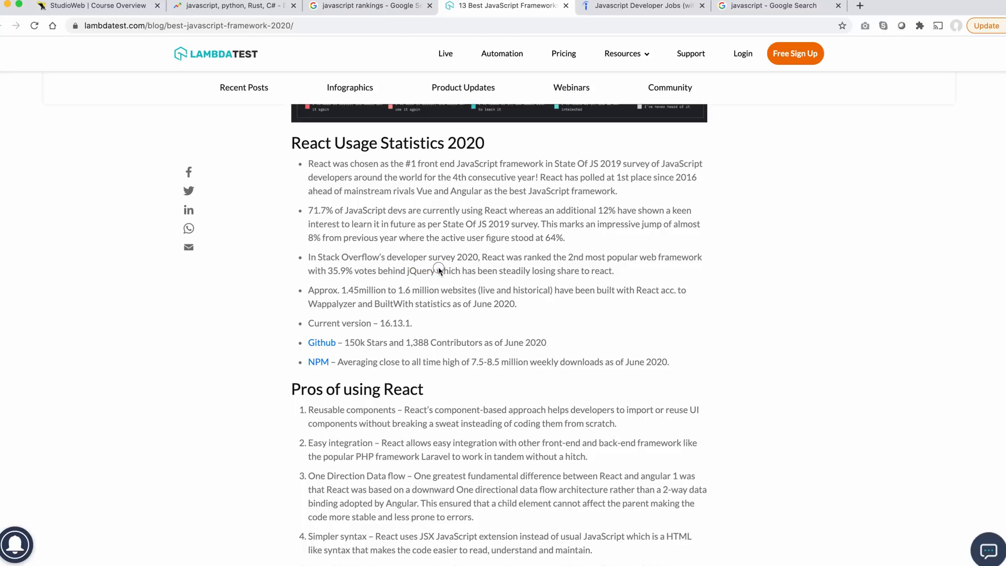
left_click_drag(438, 270, 614, 271)
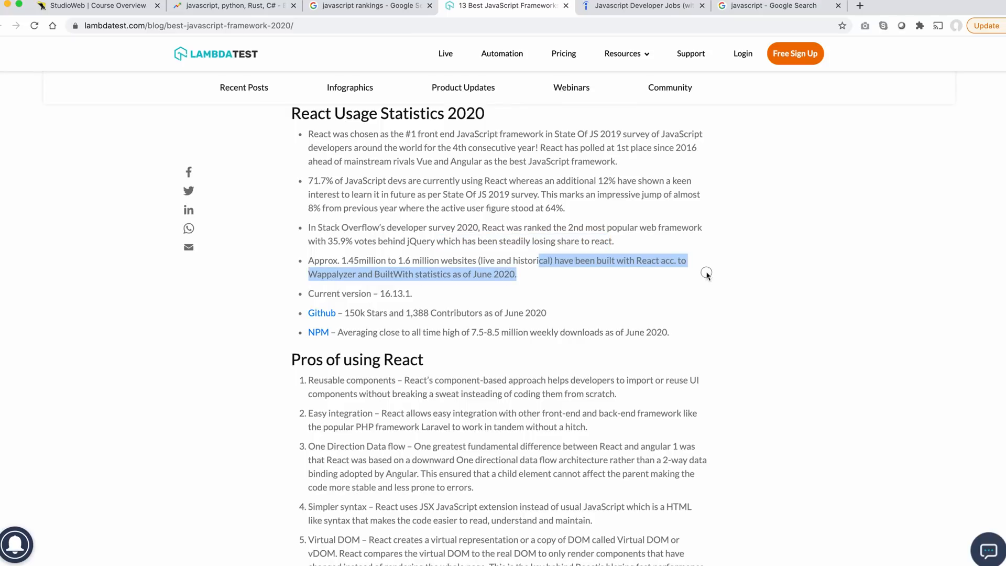
left_click(372, 261)
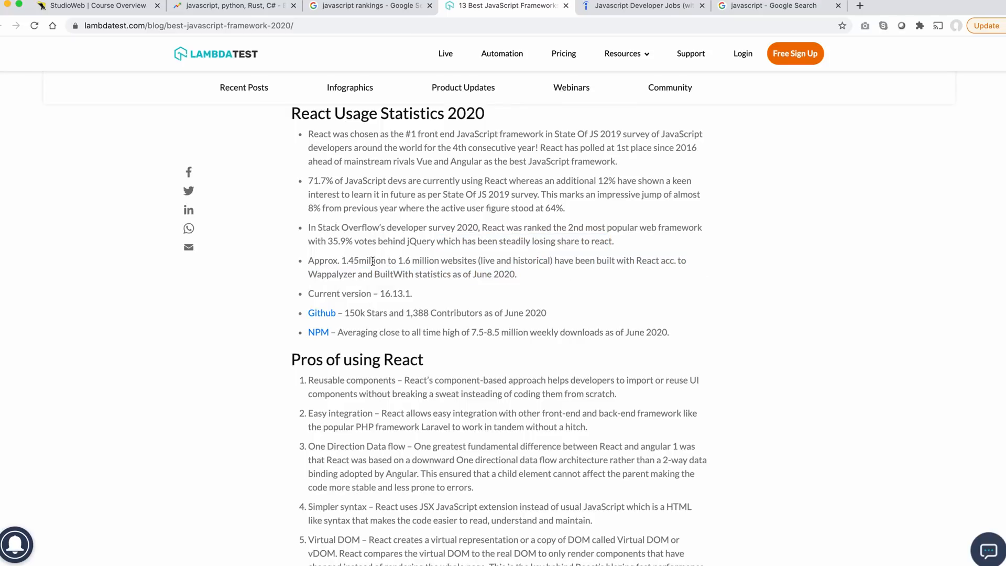
mouse_move(595, 272)
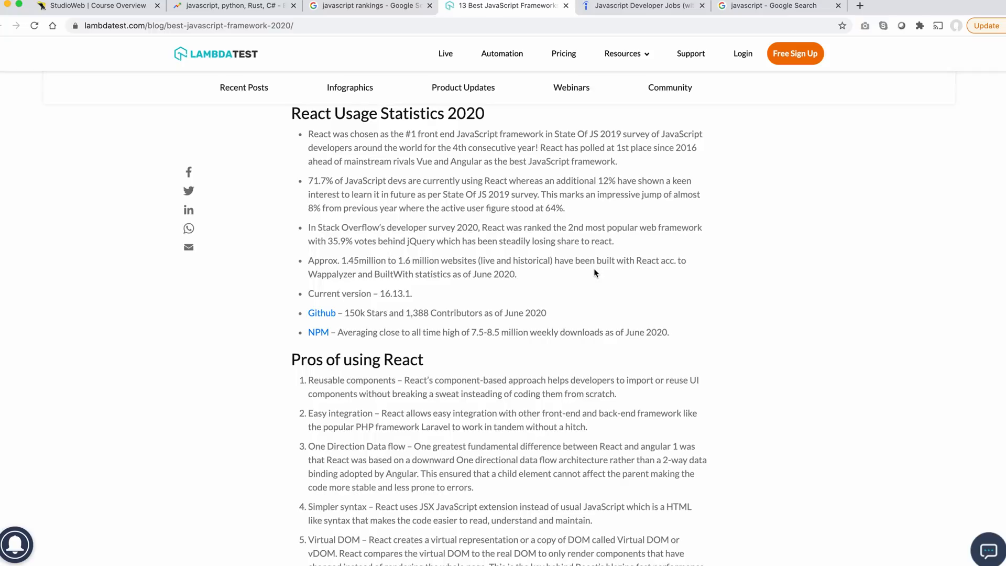
mouse_move(350, 281)
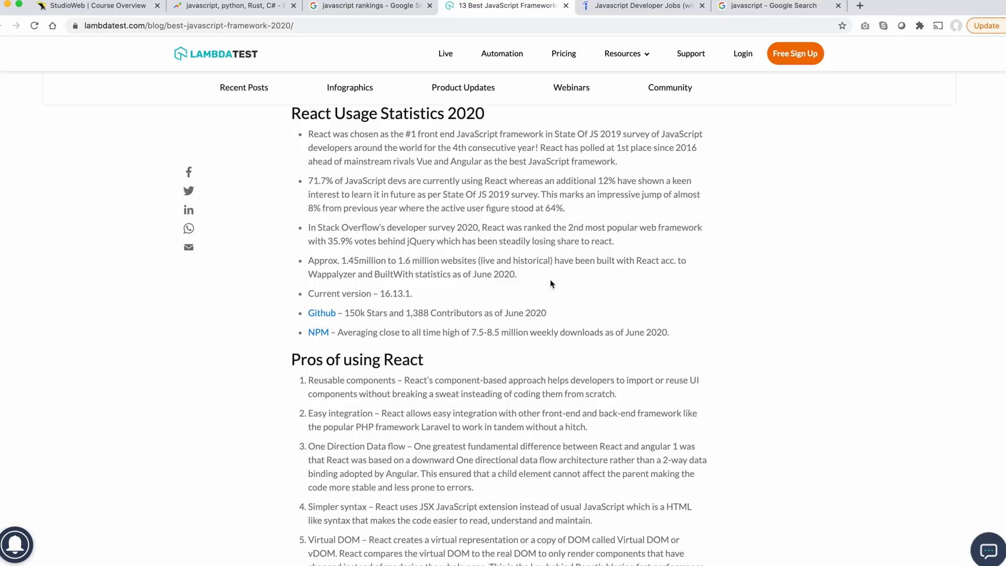
scroll("down", 3)
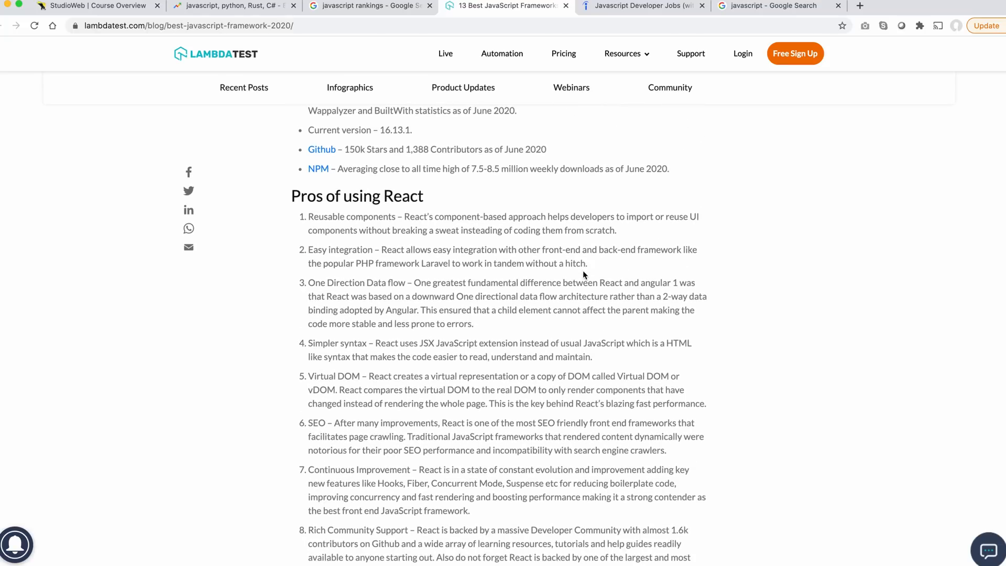
Highlight Vue.js's second-place ranking sentence and what Vue.js is used to build.
scroll("down", 3)
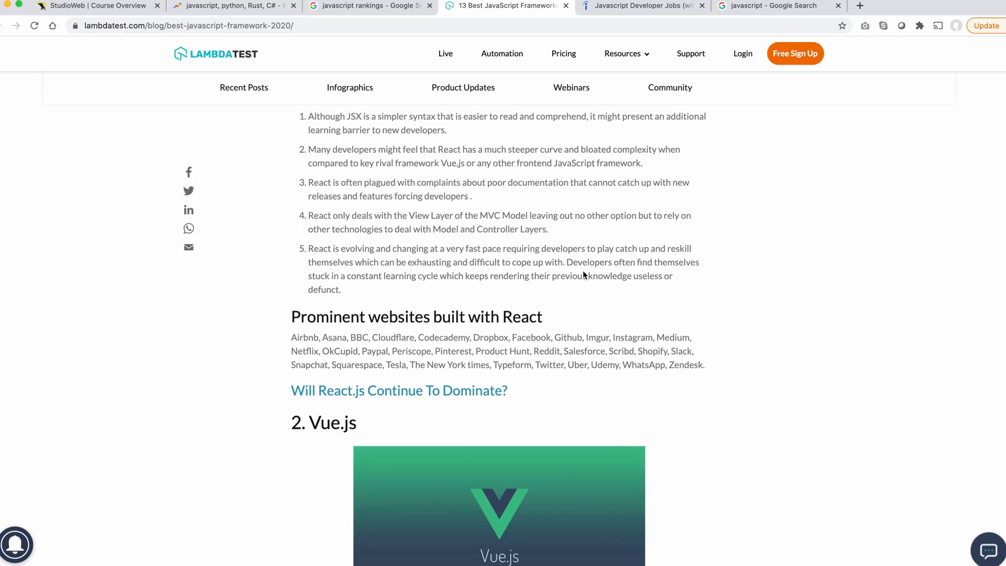
scroll("down", 3)
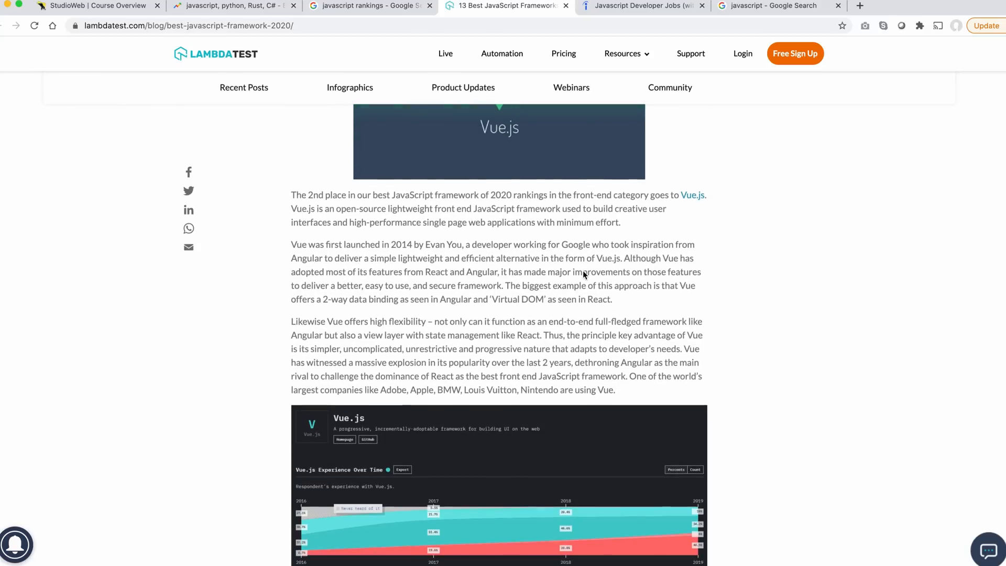
left_click_drag(356, 187, 606, 187)
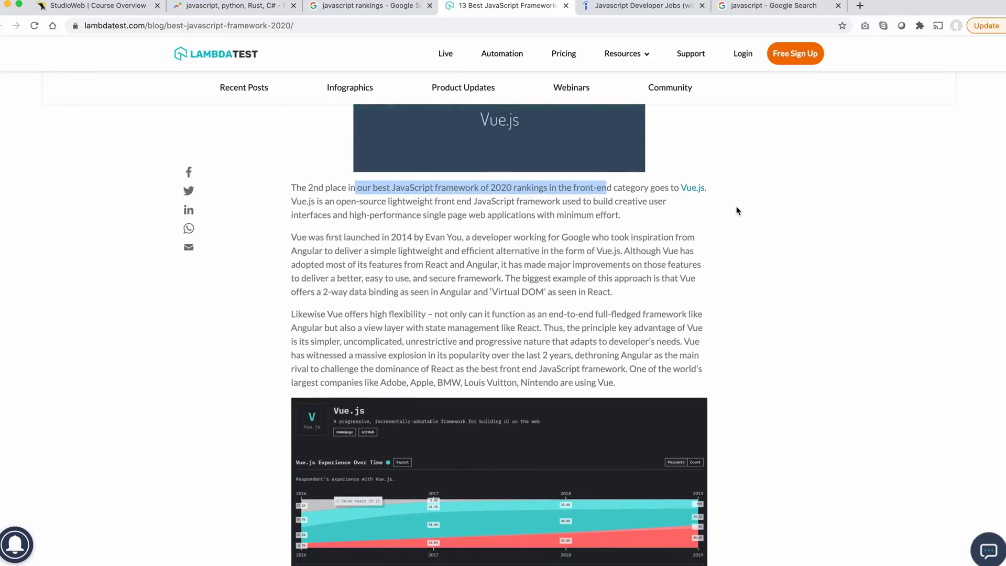
mouse_move(741, 214)
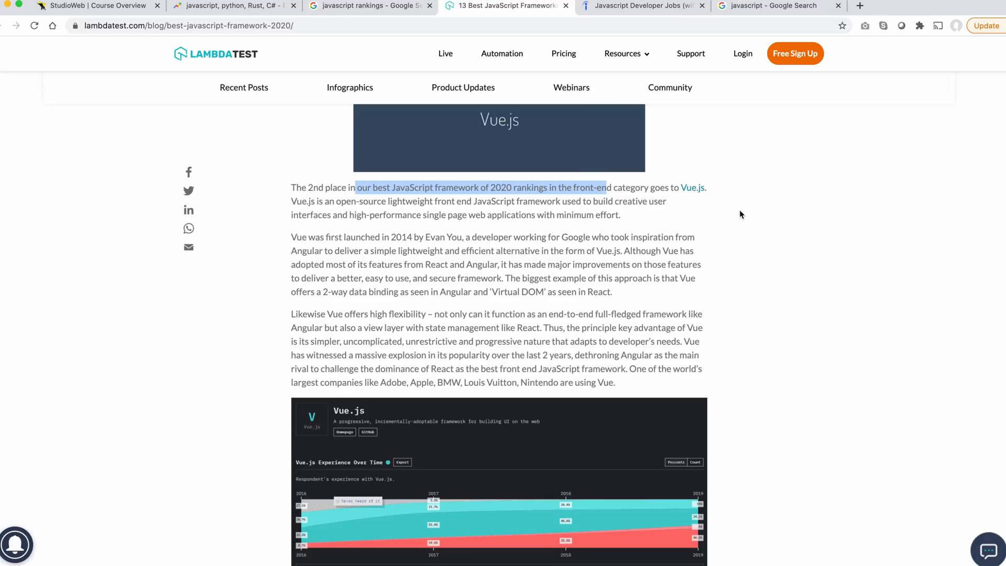
left_click(384, 225)
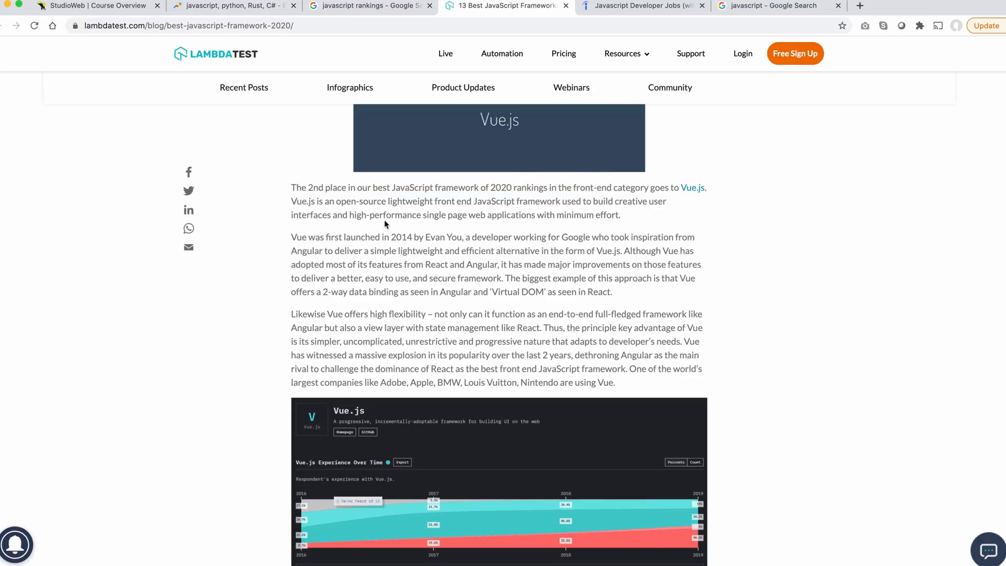
mouse_move(423, 206)
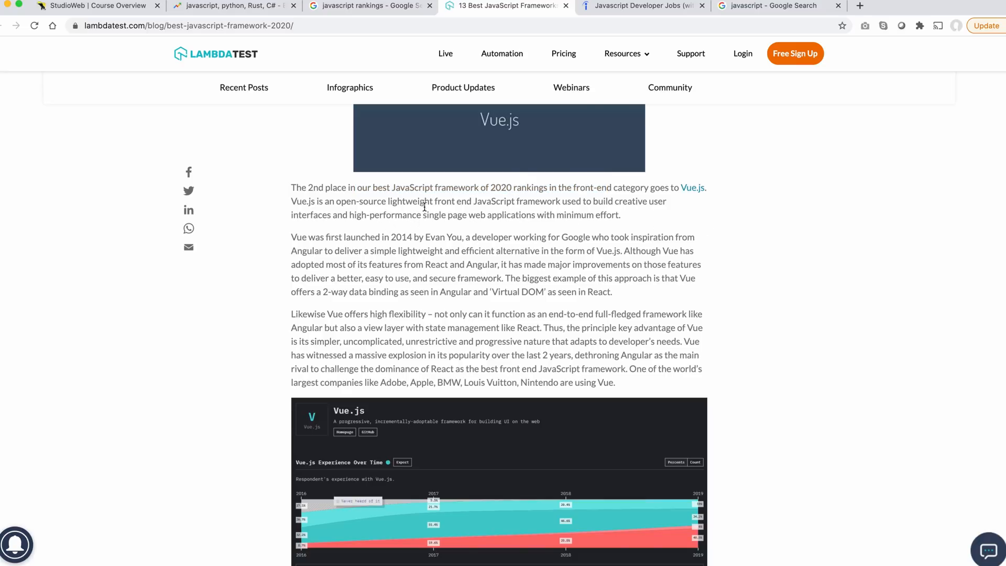
left_click_drag(551, 201, 665, 201)
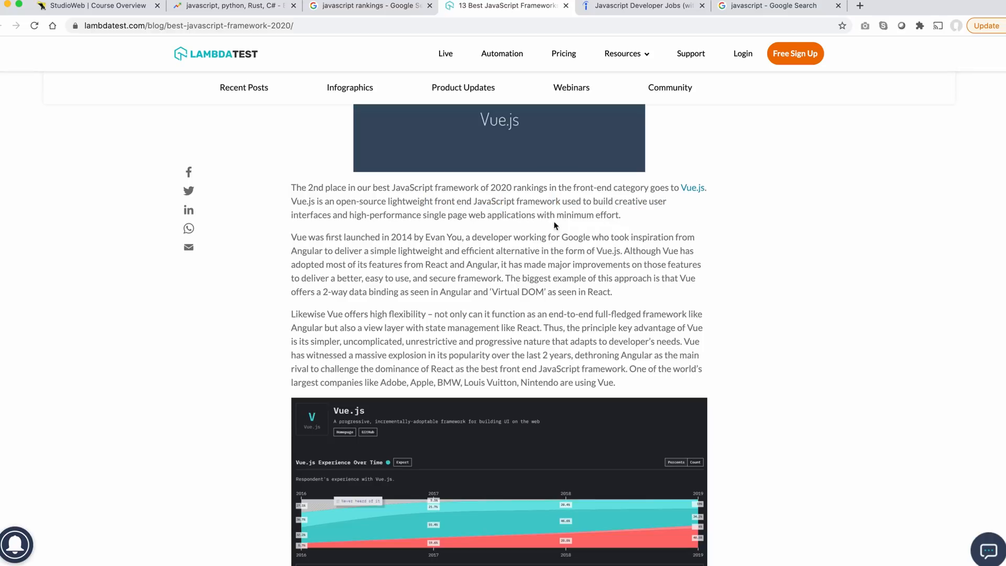
left_click_drag(402, 213, 619, 214)
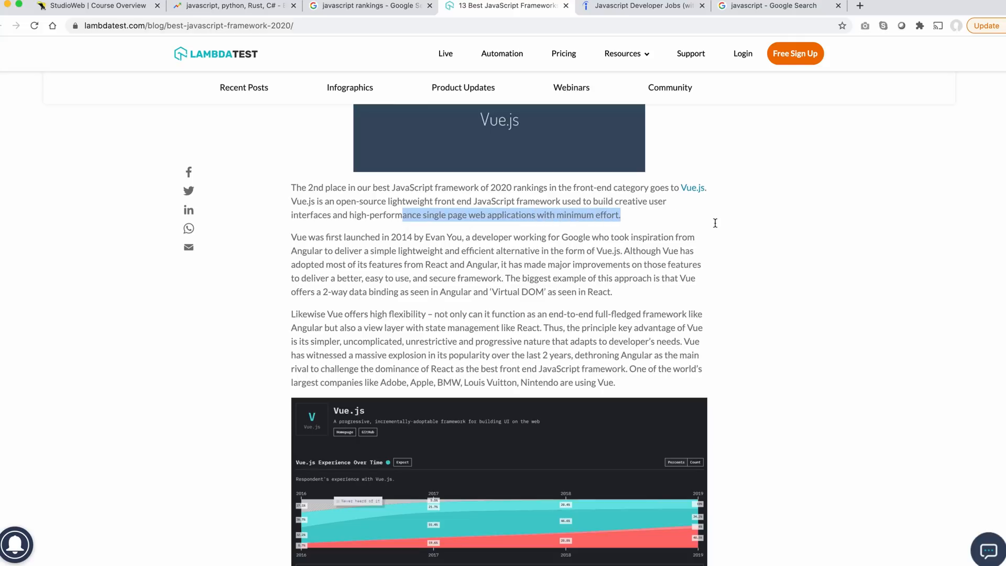
mouse_move(719, 228)
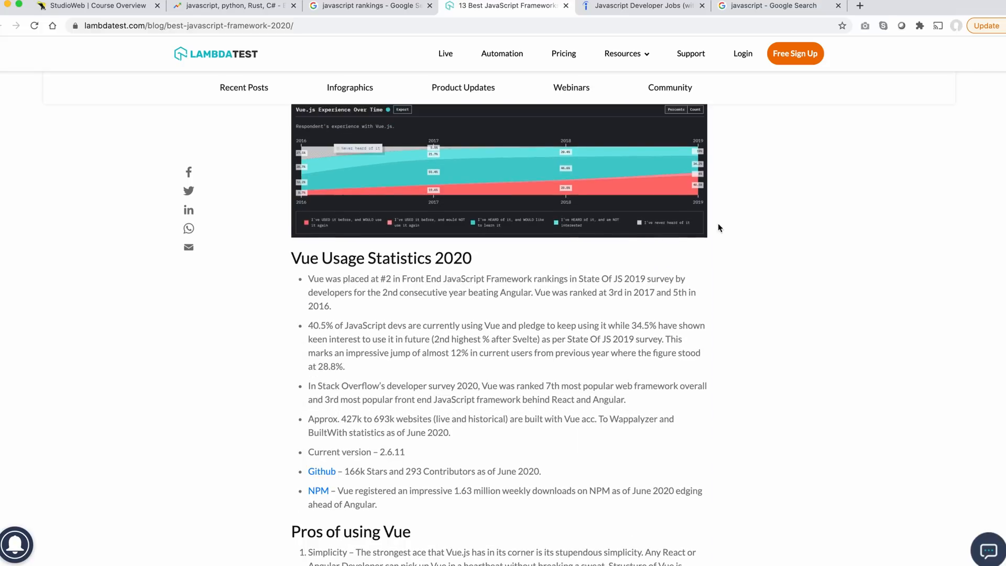
Read through Vue.js's pros including the built-in MVC point, then switch to the Indeed job listings.
scroll("down", 3)
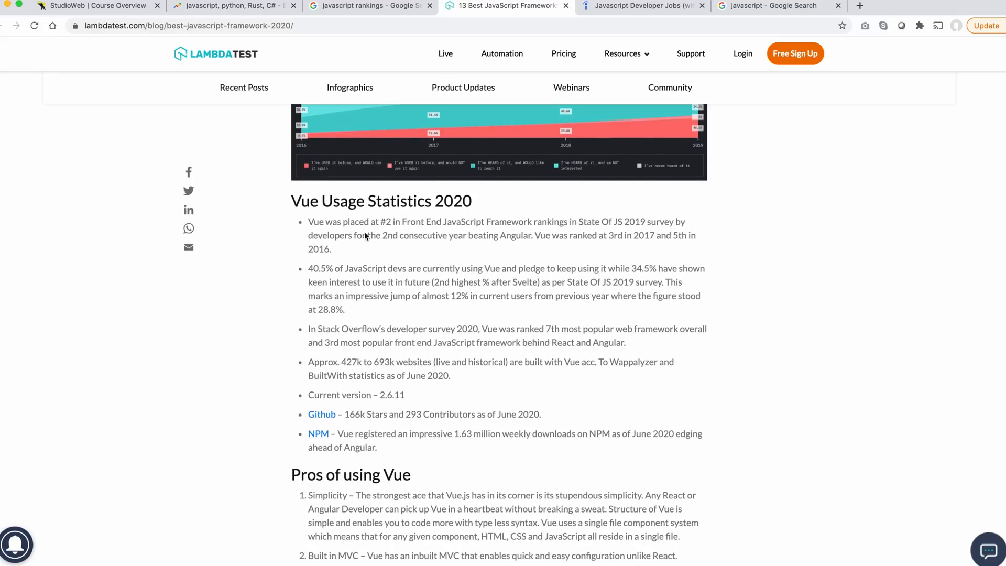
scroll("down", 3)
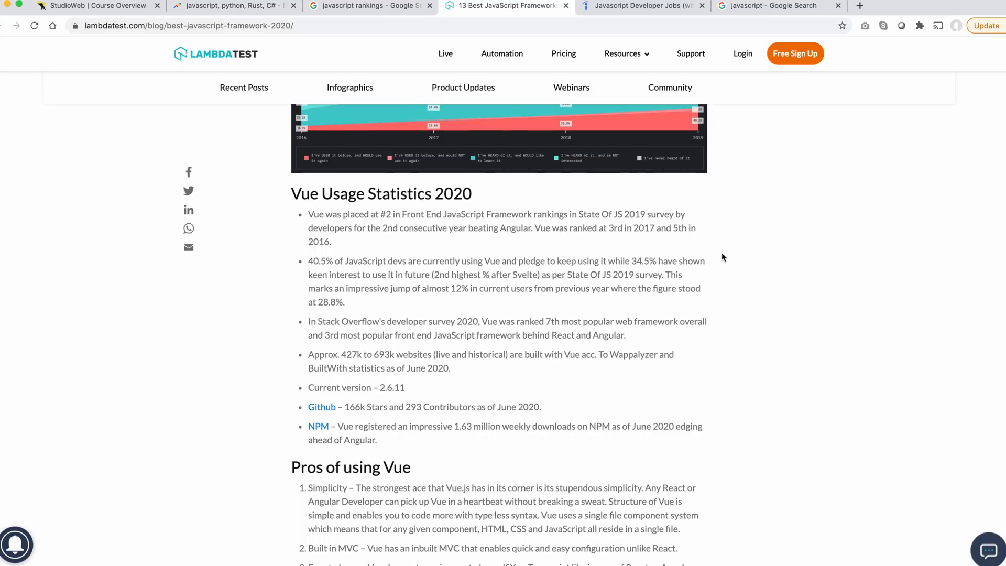
left_click_drag(327, 261, 379, 261)
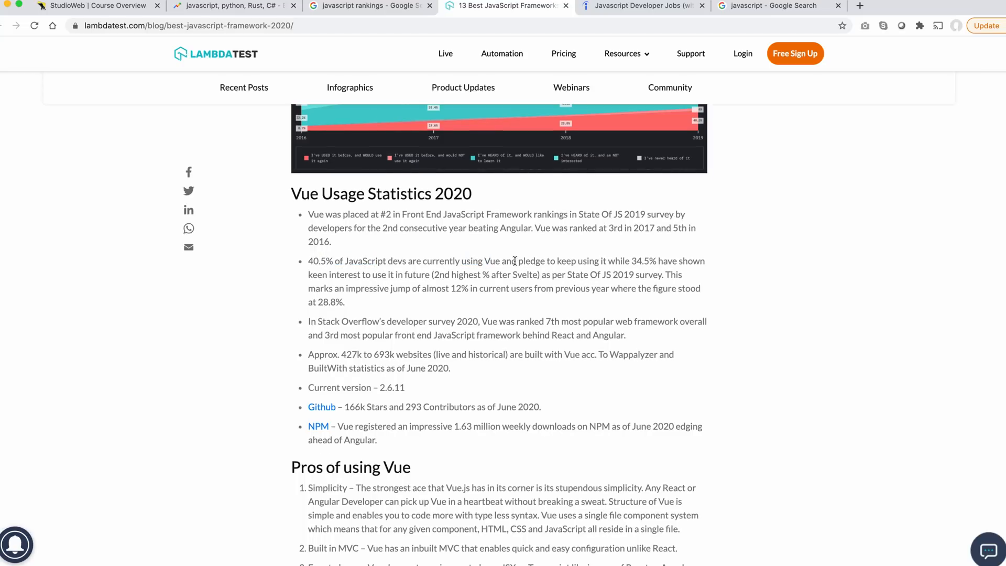
scroll("down", 3)
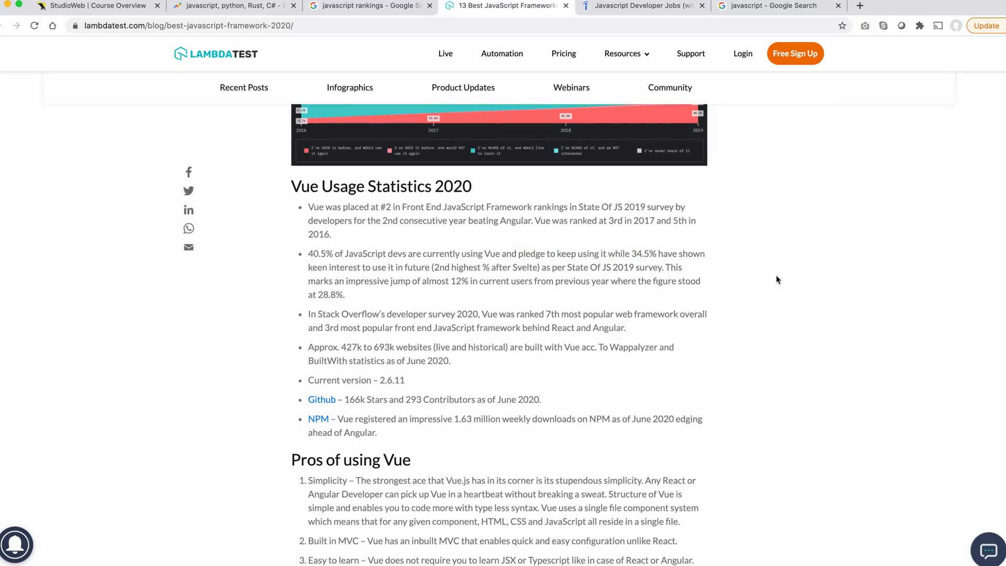
scroll("down", 3)
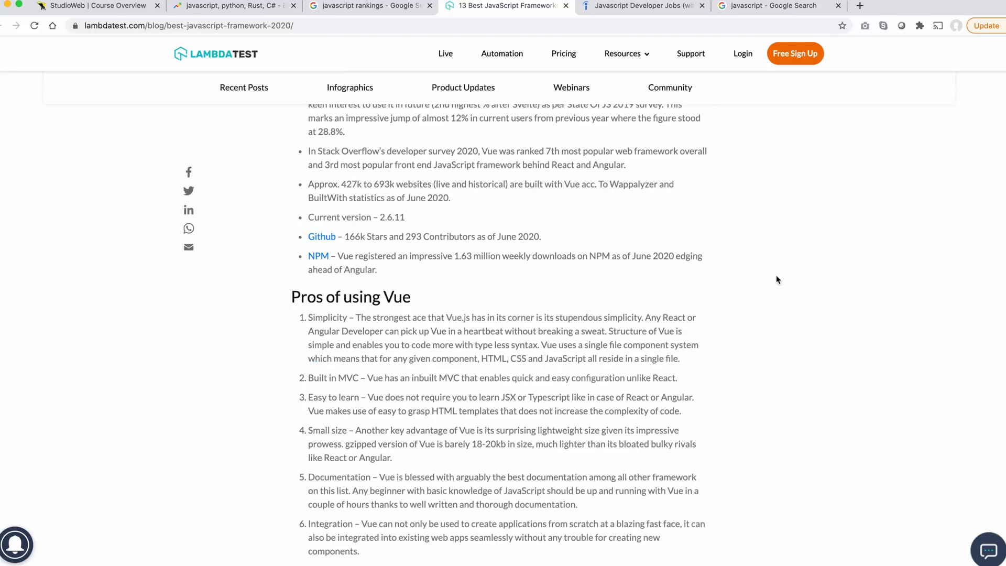
scroll("down", 3)
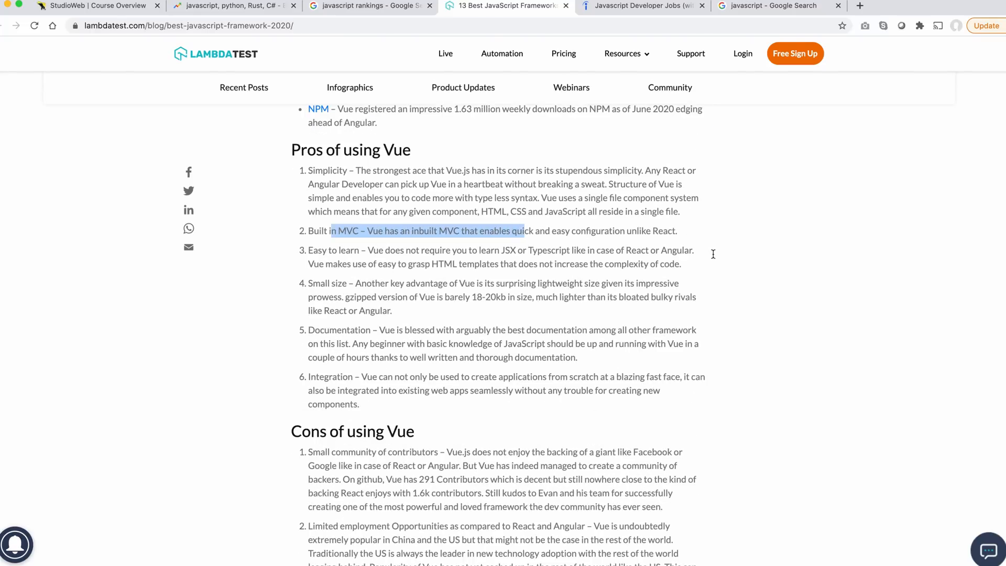
left_click(713, 258)
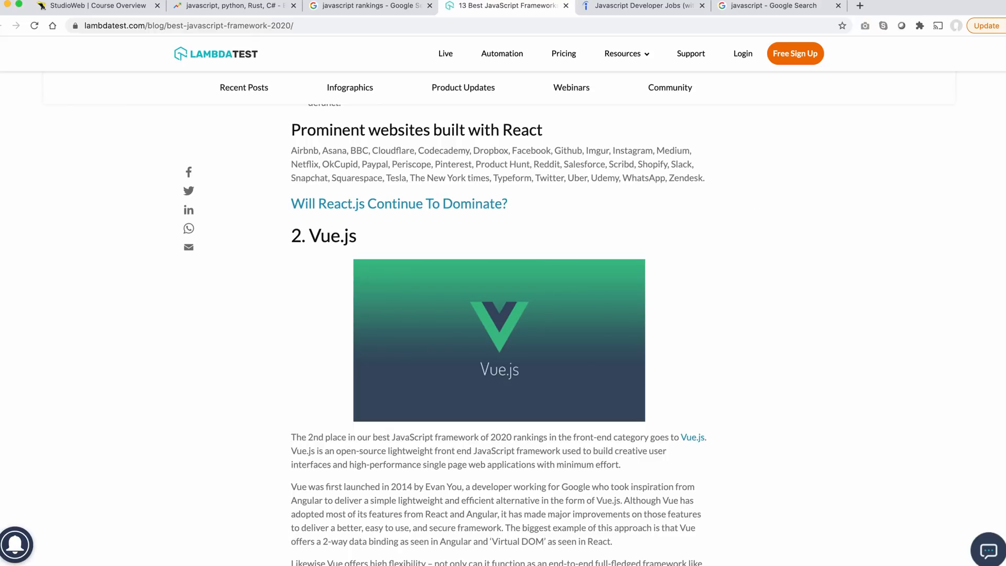
mouse_move(717, 275)
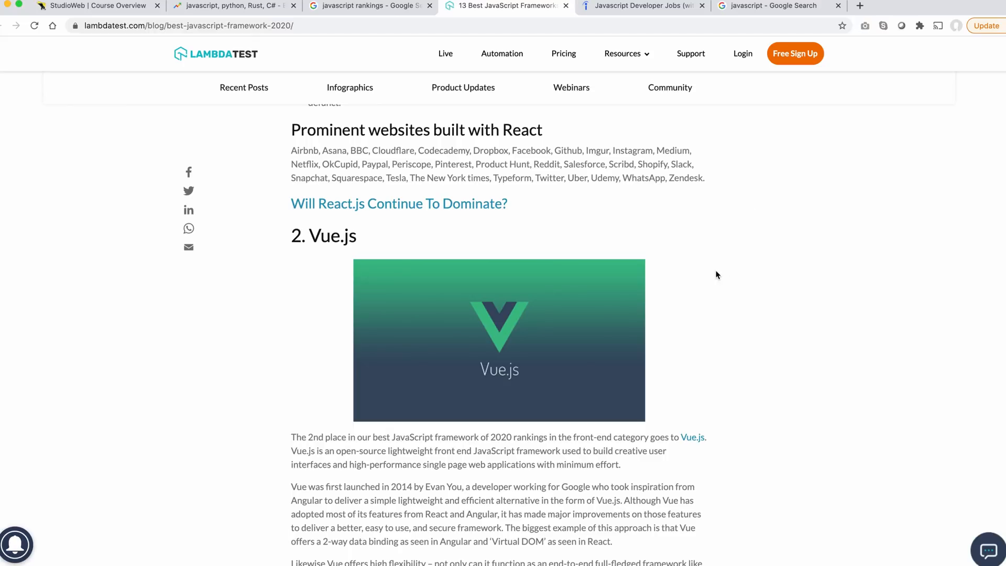
left_click(641, 6)
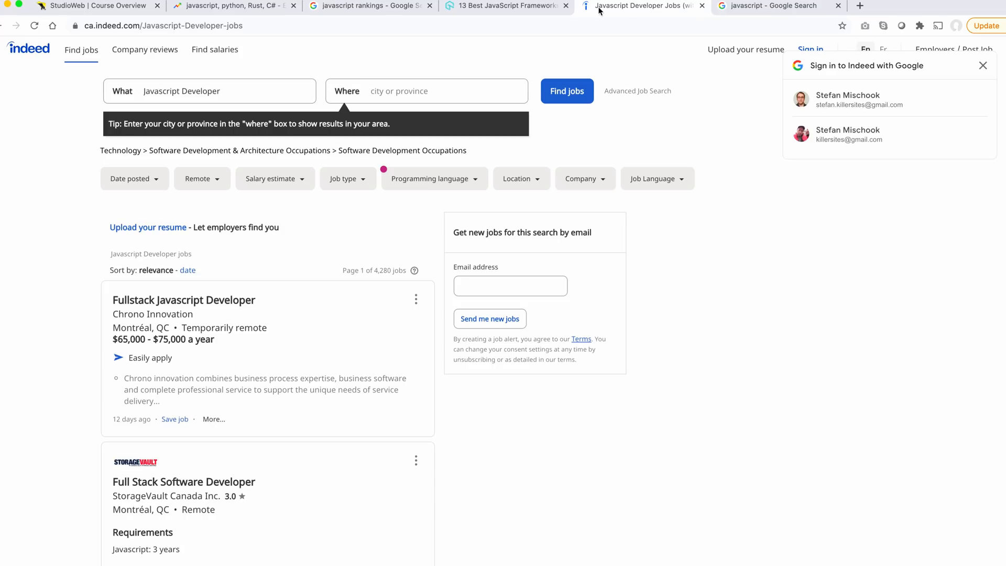
mouse_move(816, 273)
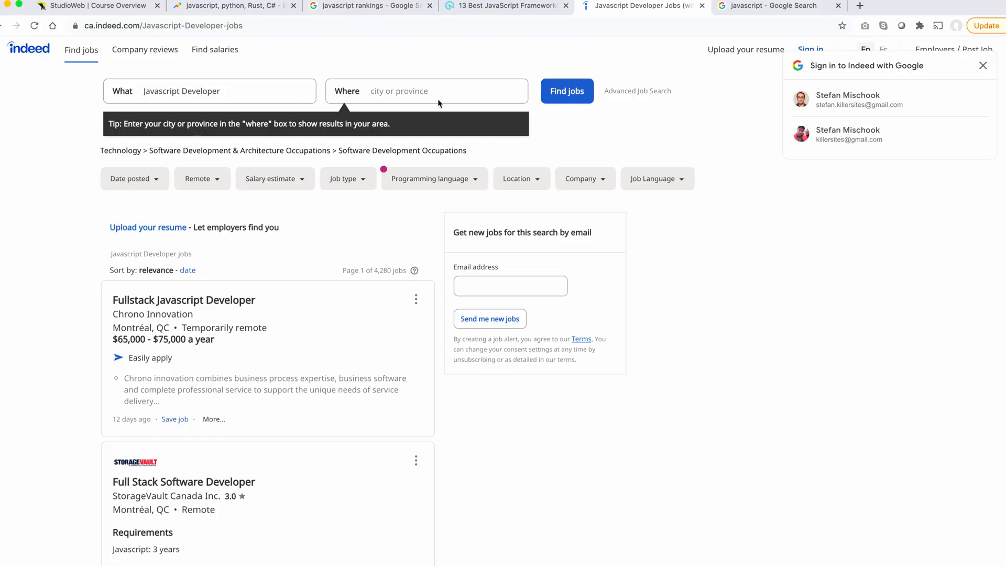
Search Indeed for JavaScript Developer jobs located in Montréal, QC.
left_click(427, 90)
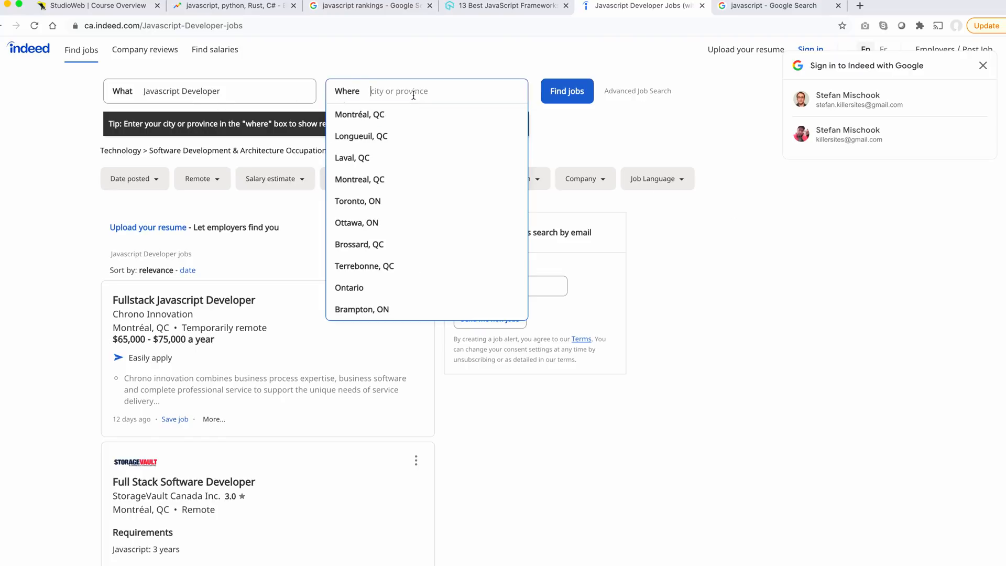
left_click(360, 114)
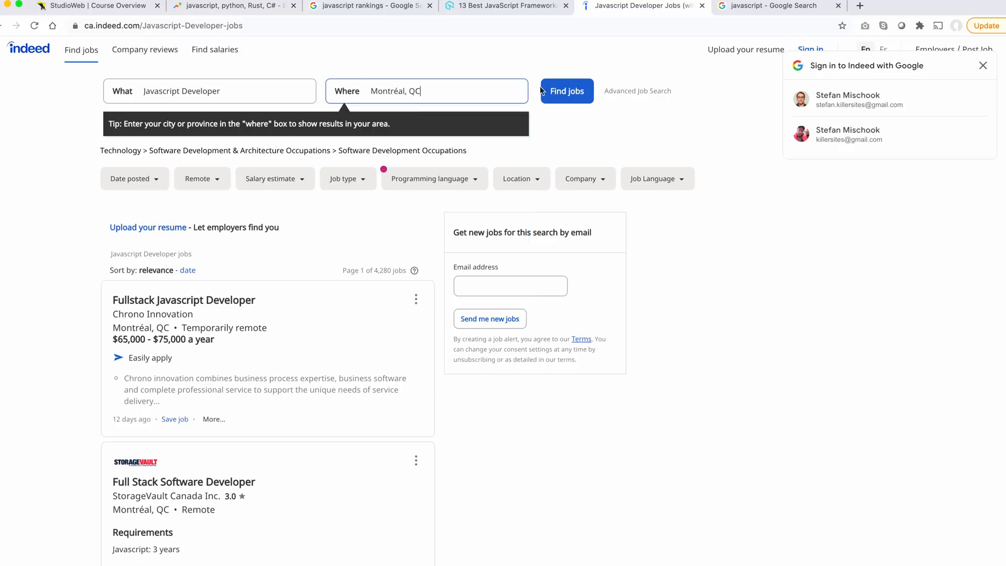
left_click(566, 90)
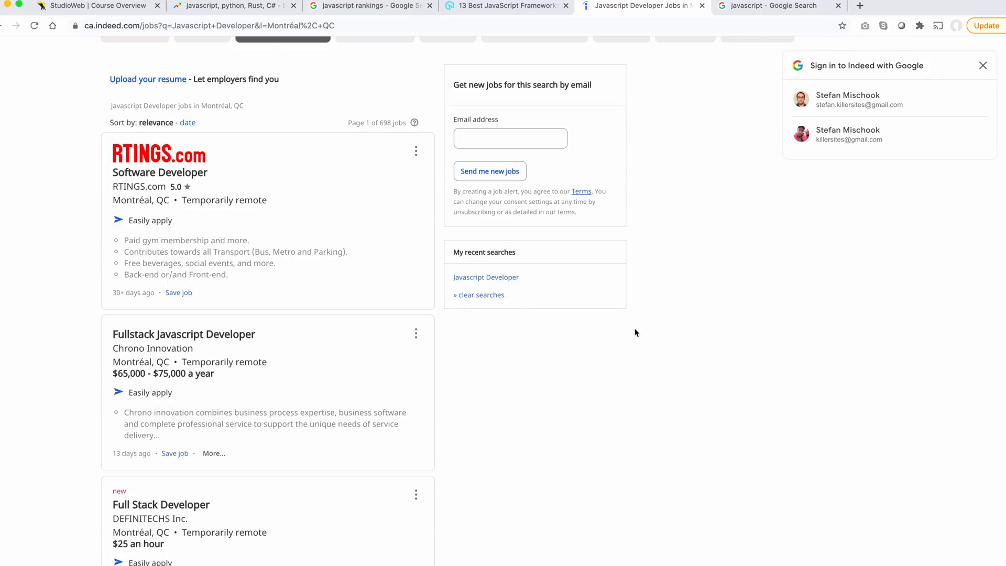
Browse the Montréal results for pay details and open the Junior Website Developer (Wordpress, Shopify) posting.
scroll("down", 3)
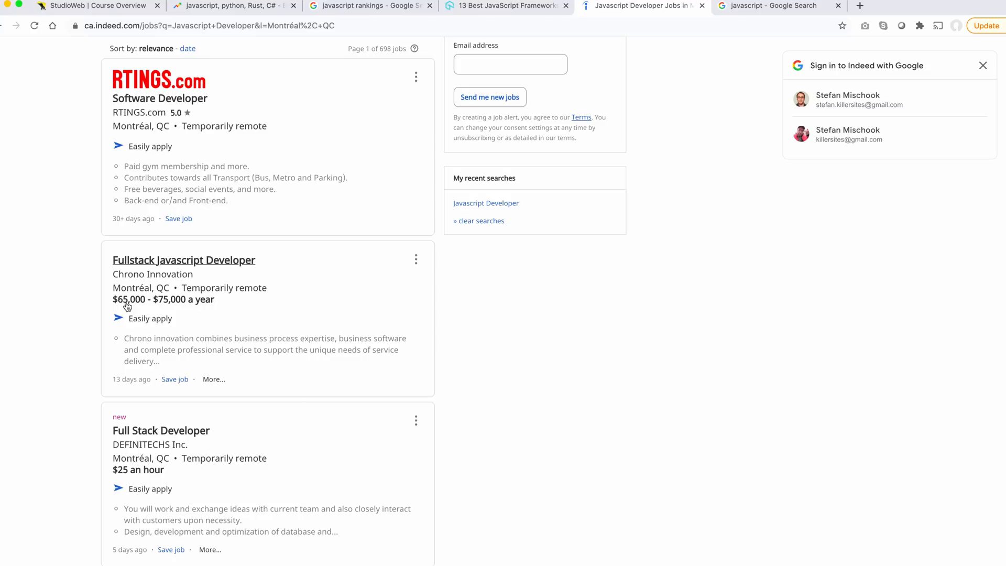
mouse_move(124, 308)
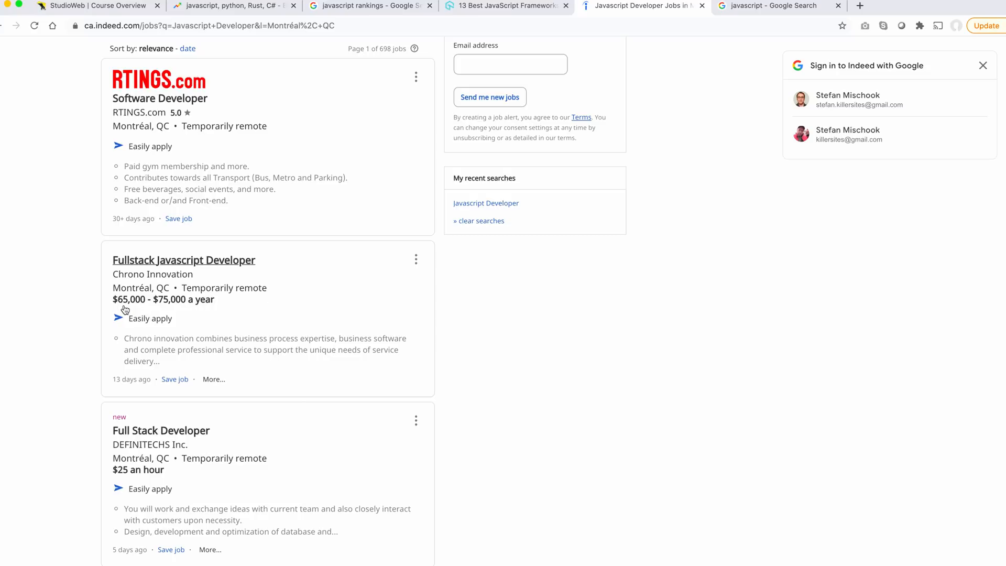
scroll("down", 3)
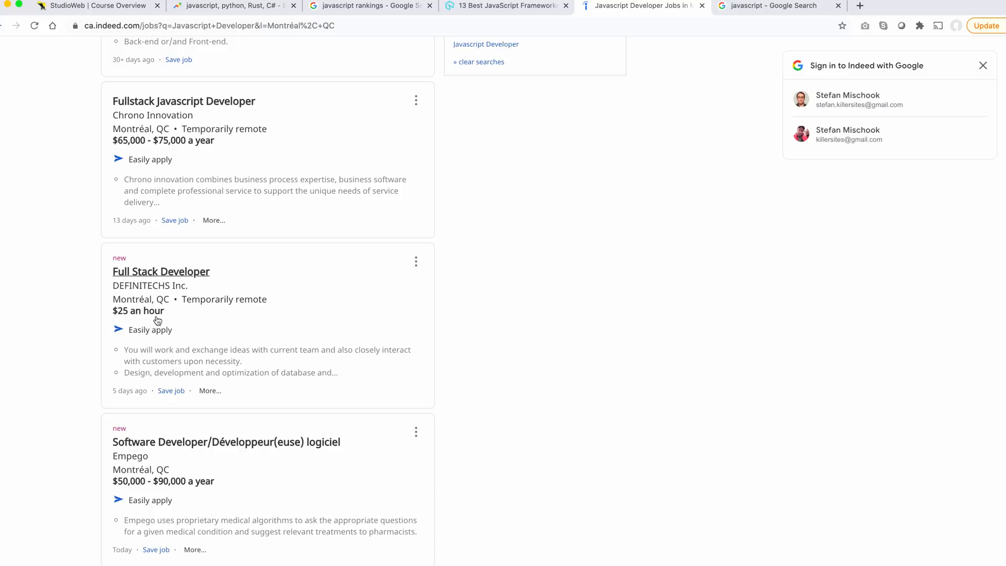
mouse_move(159, 320)
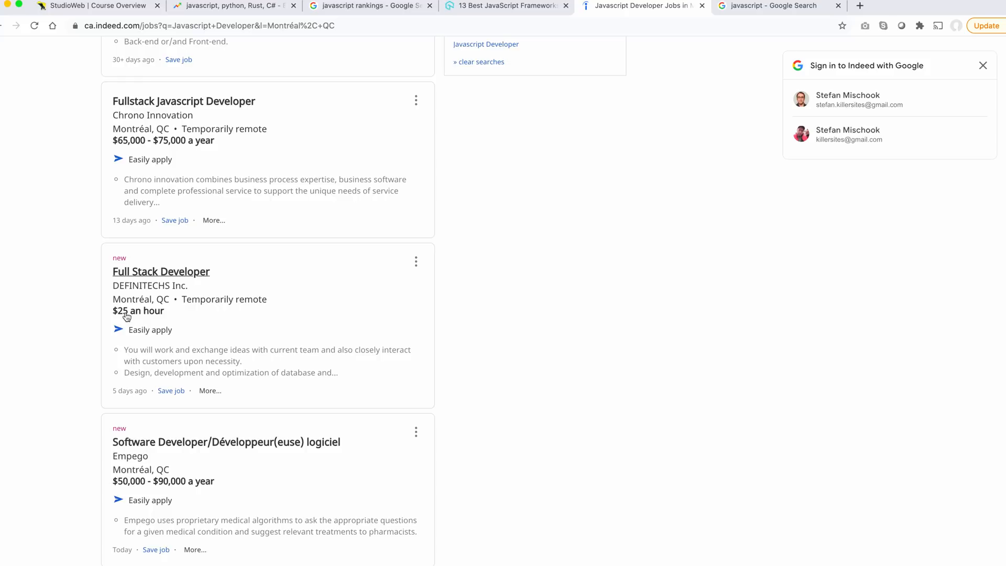
scroll("down", 3)
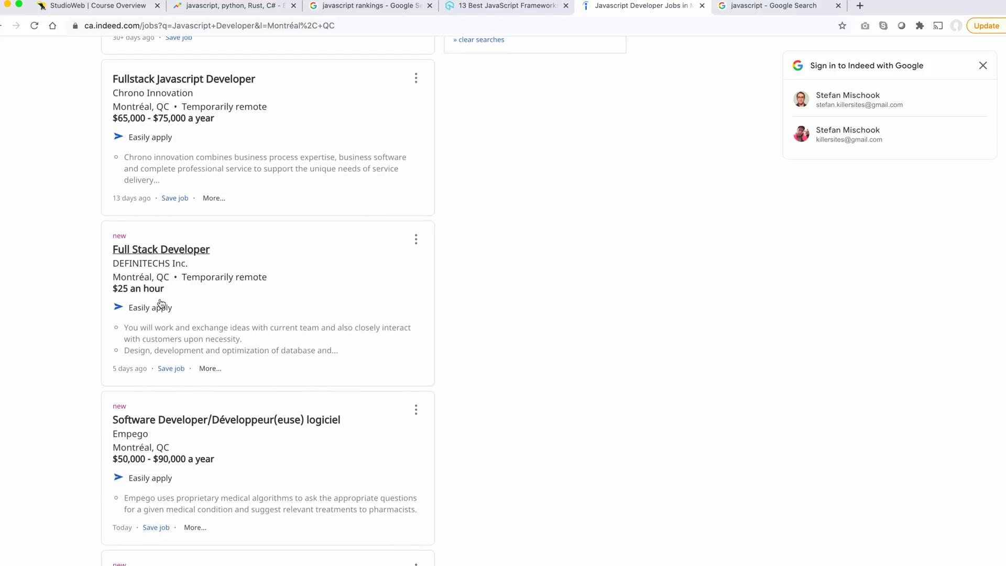
scroll("down", 3)
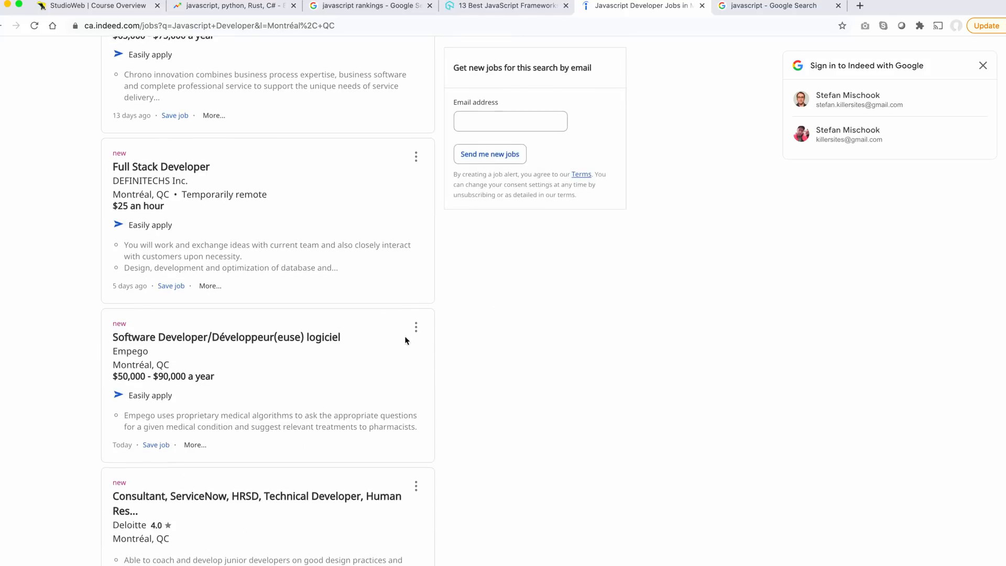
scroll("down", 3)
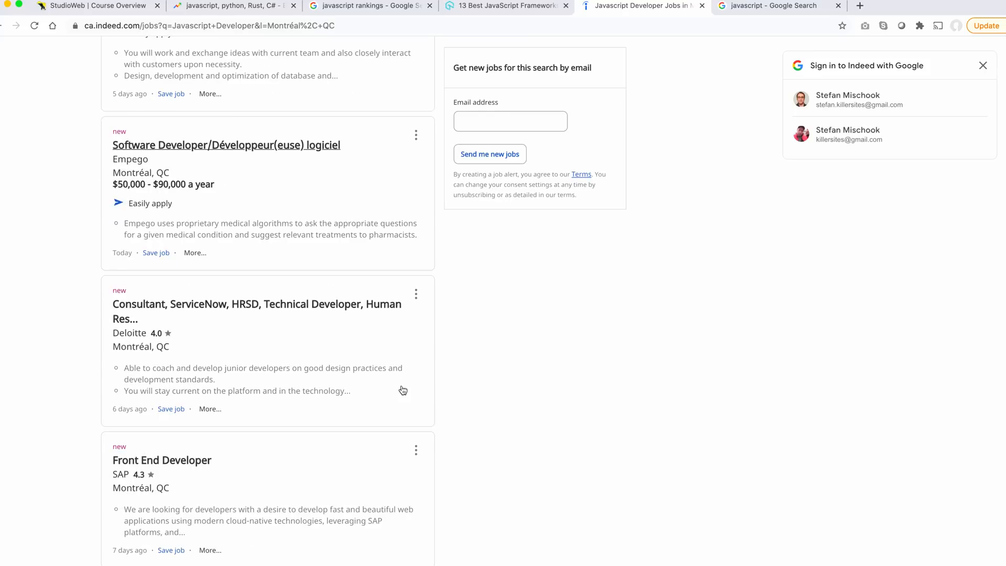
scroll("down", 3)
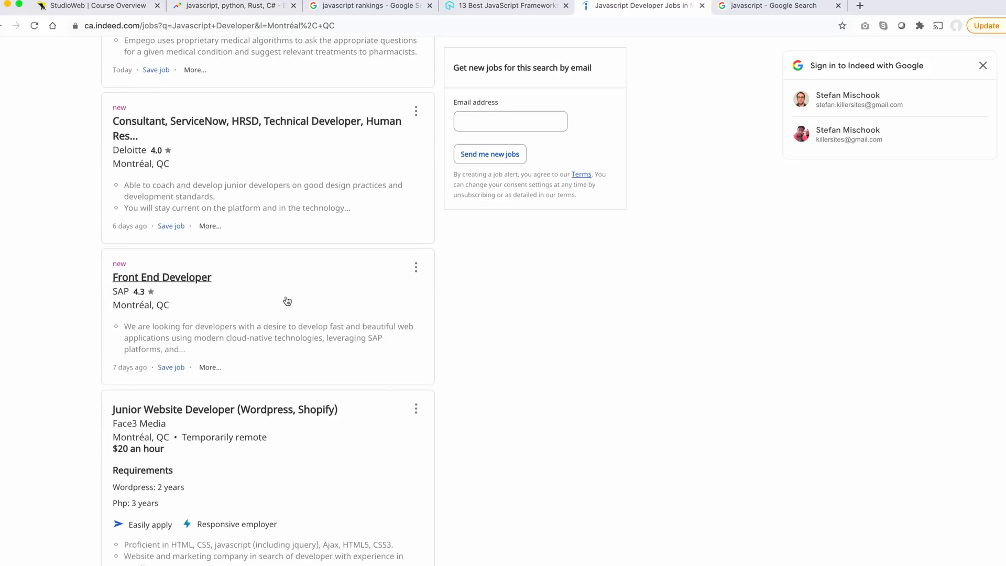
scroll("down", 3)
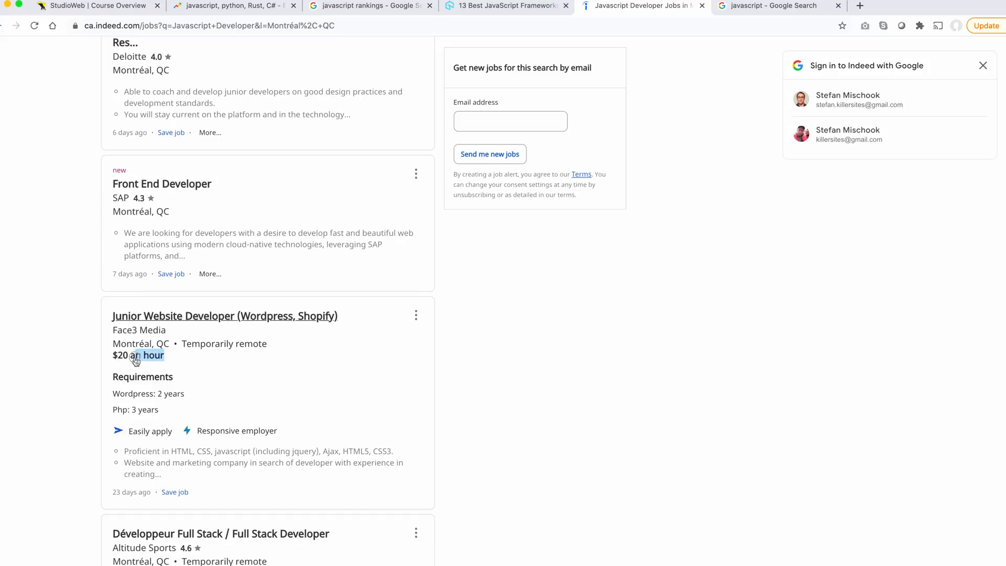
left_click(224, 315)
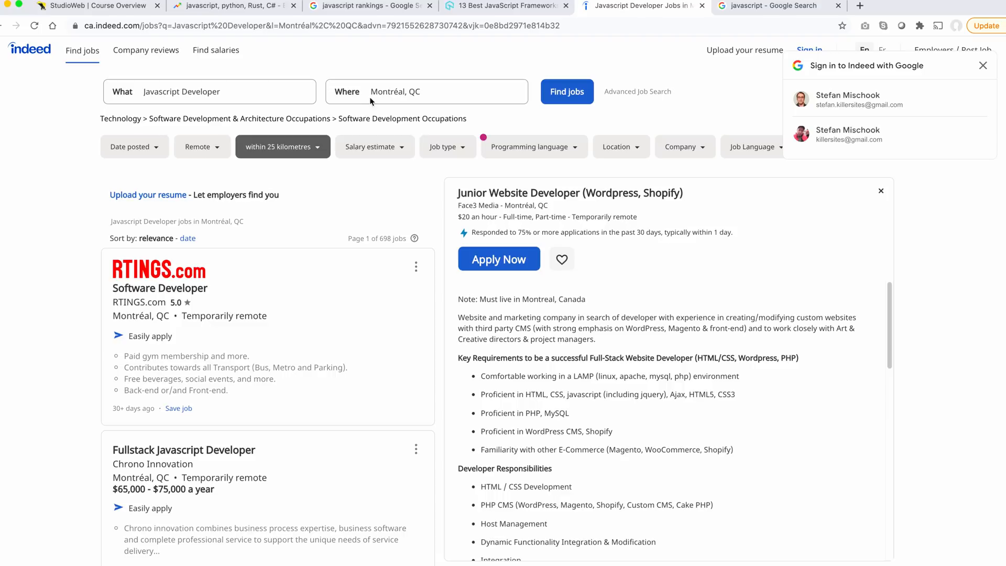
Change the job location to New York State and highlight the 2,293 job count.
left_click(447, 91)
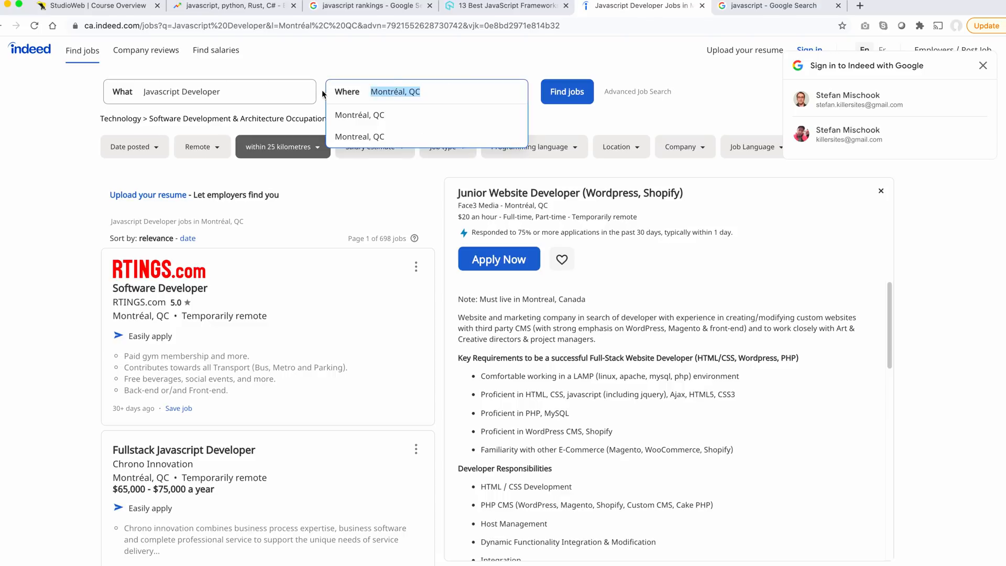
type("New y")
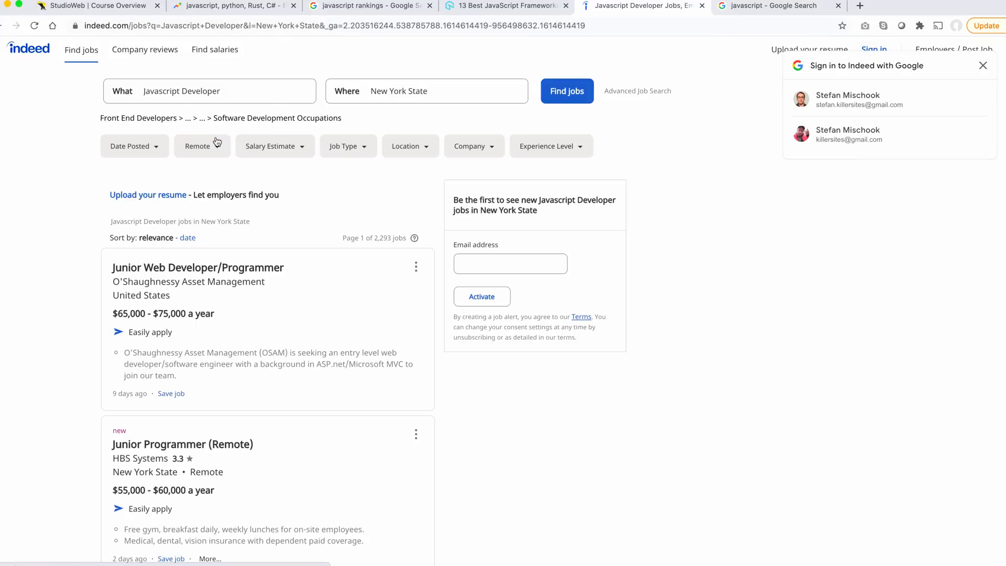
mouse_move(688, 350)
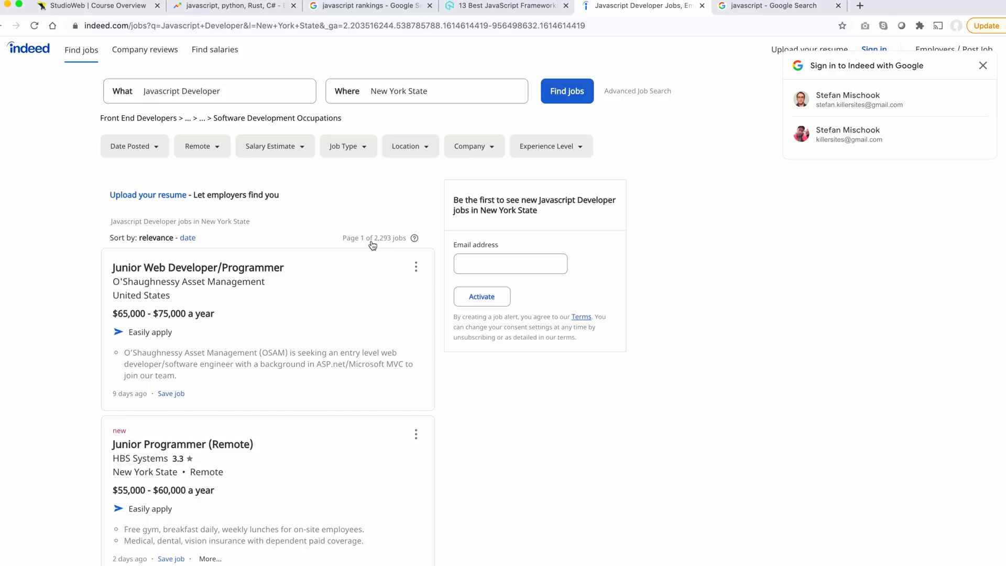
double_click(381, 237)
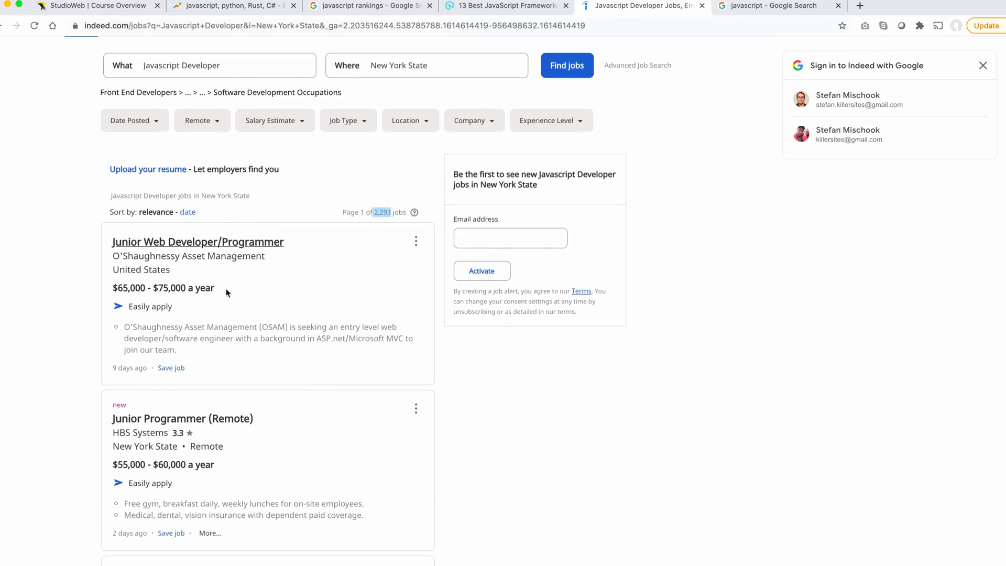
Open the Junior Web Developer/Programmer posting and look over its details.
left_click(198, 242)
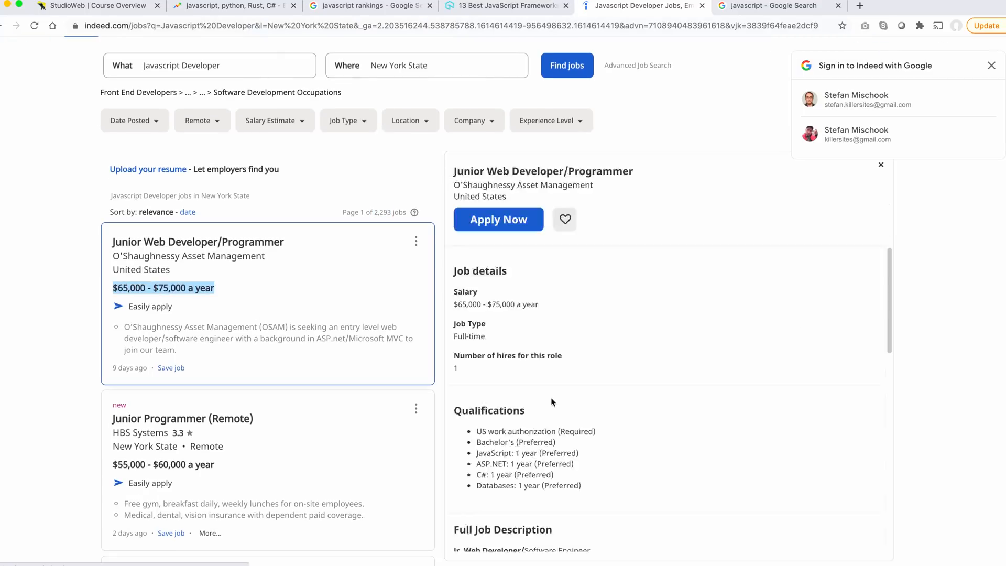
scroll("down", 3)
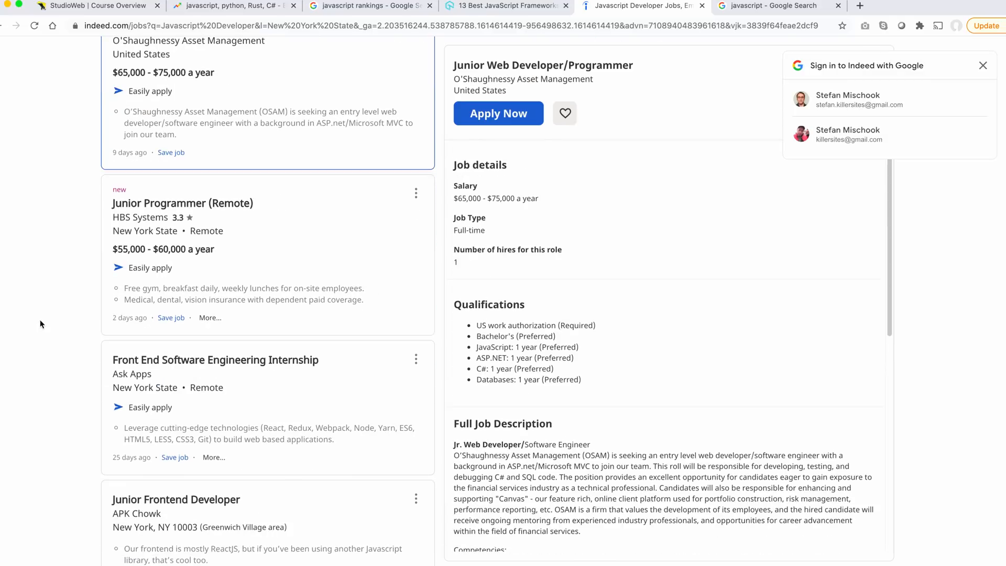
scroll("down", 3)
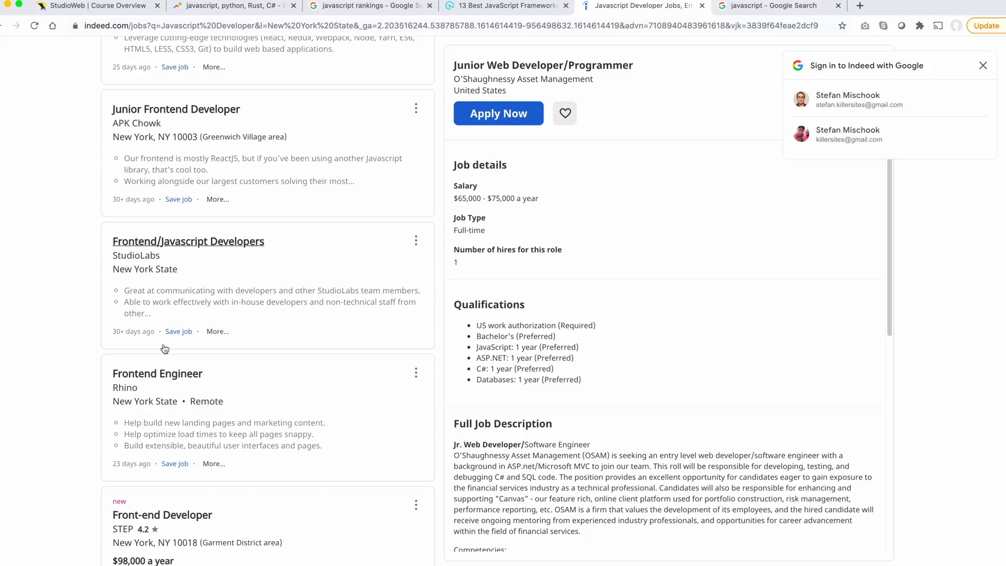
scroll("up", 3)
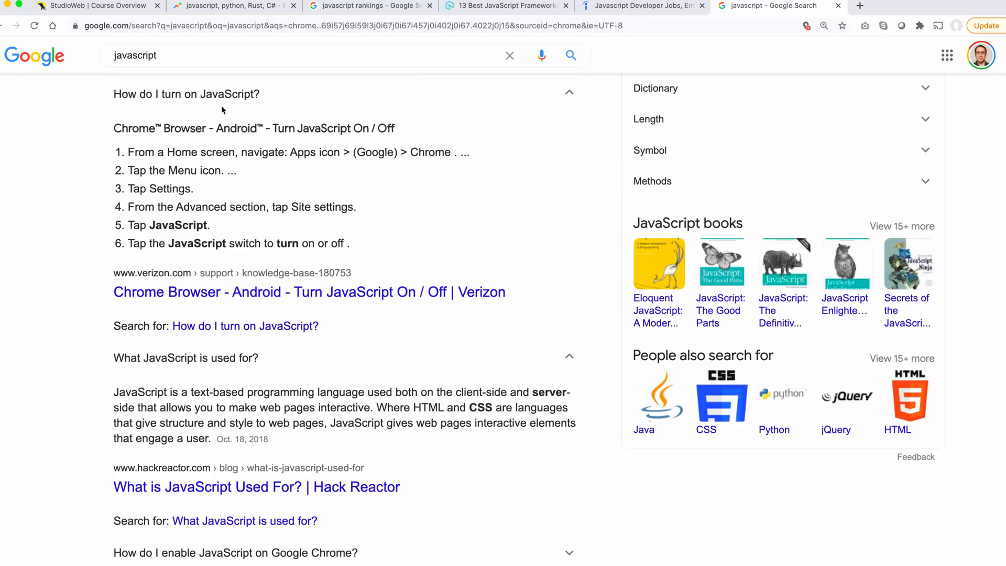
mouse_move(110, 281)
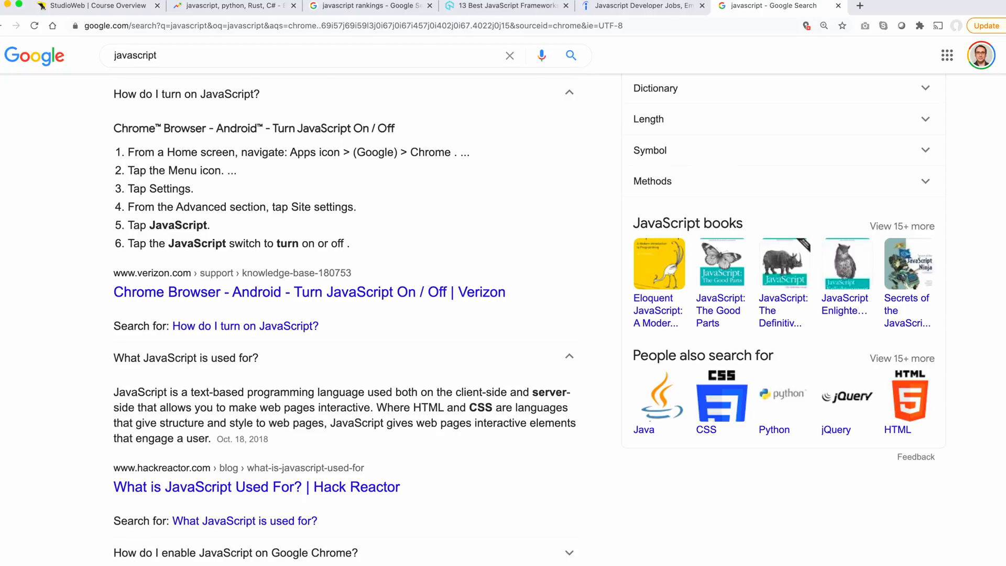
Expand the 'Is JavaScript easy to learn?' question to show the JAXenter answer.
scroll("down", 3)
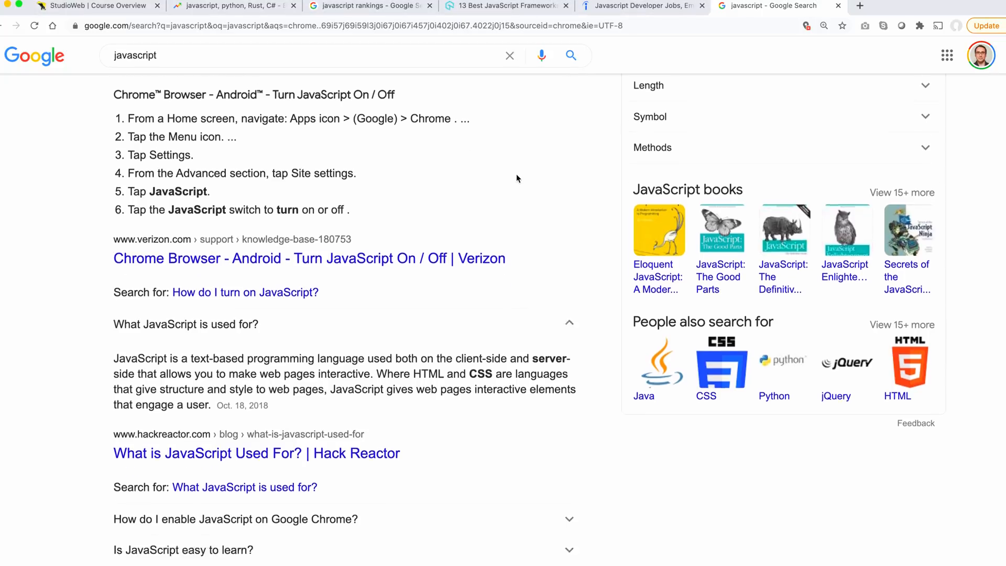
scroll("down", 3)
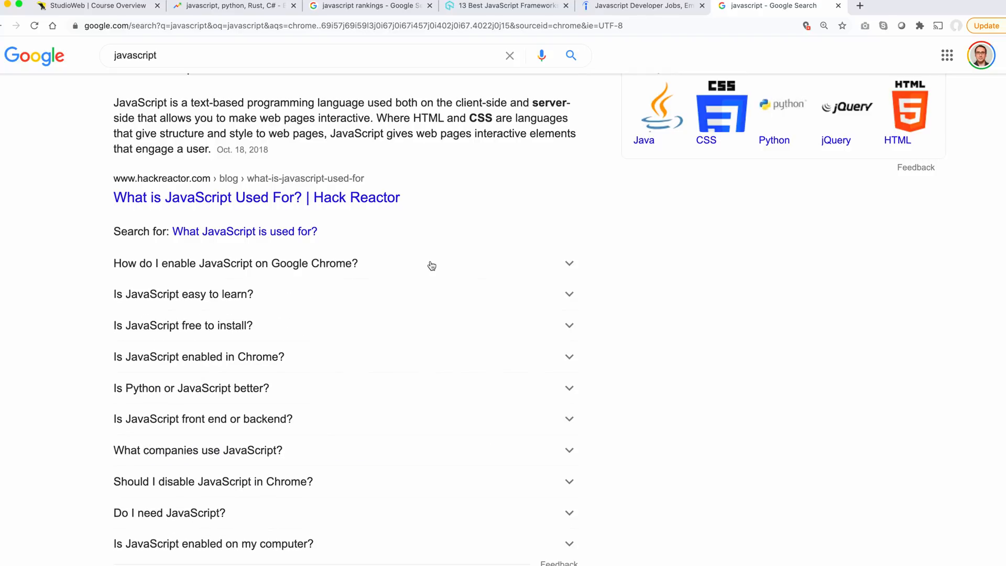
left_click(182, 293)
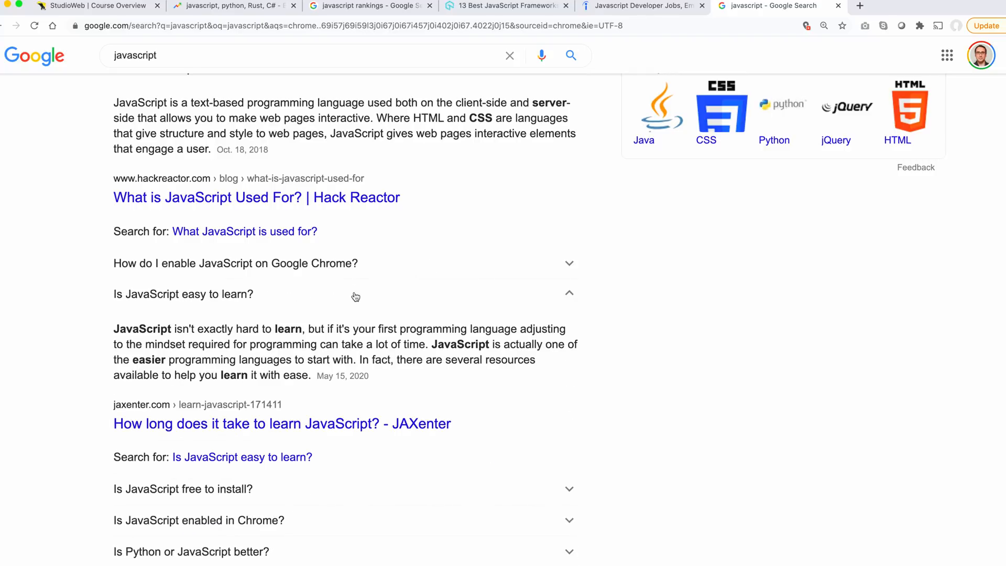
scroll("down", 3)
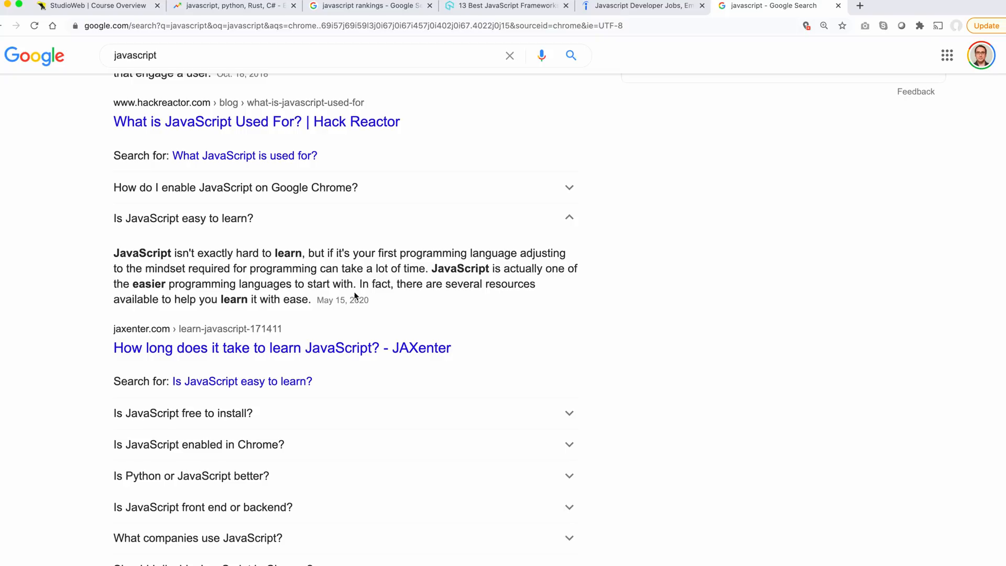
mouse_move(314, 222)
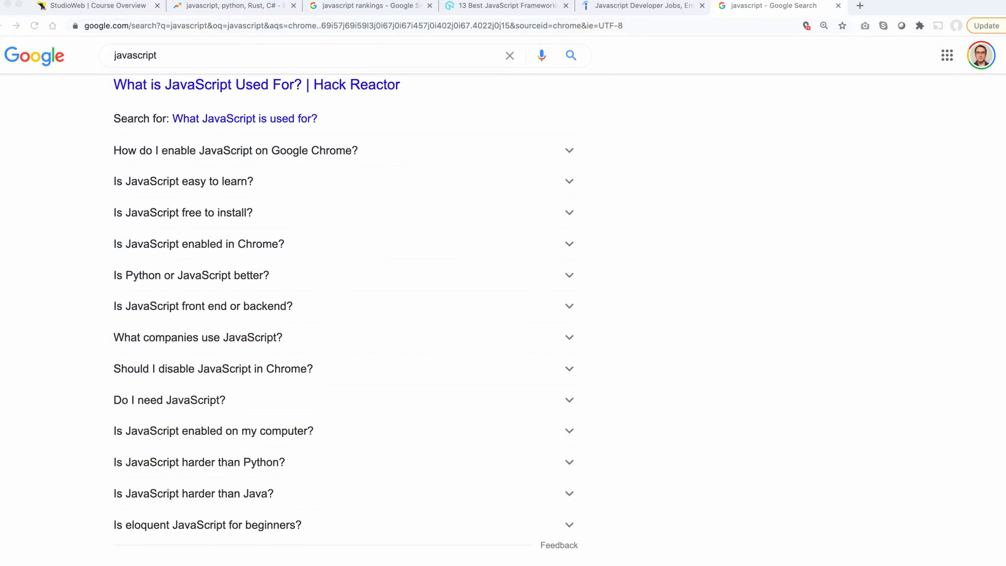
left_click(182, 213)
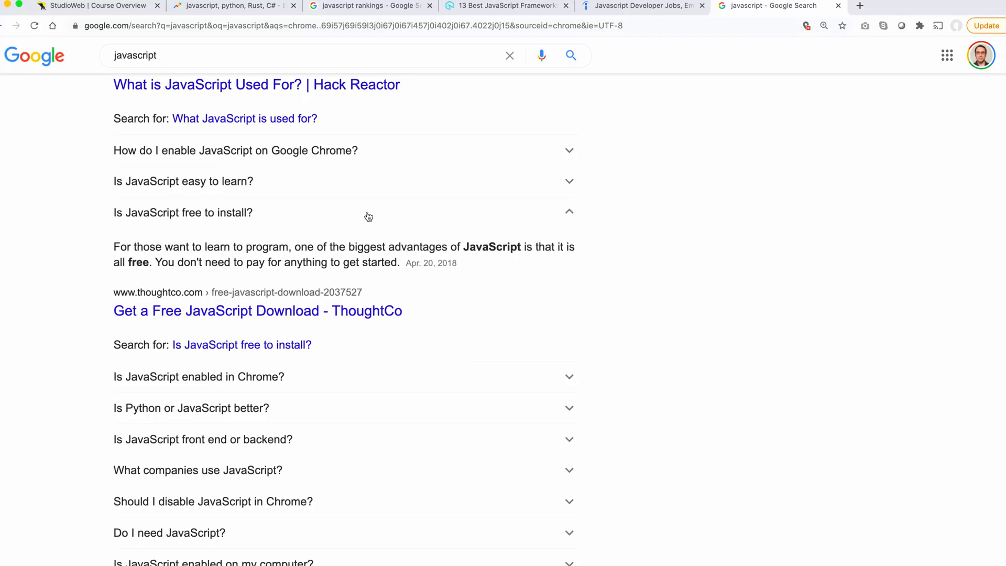
mouse_move(489, 224)
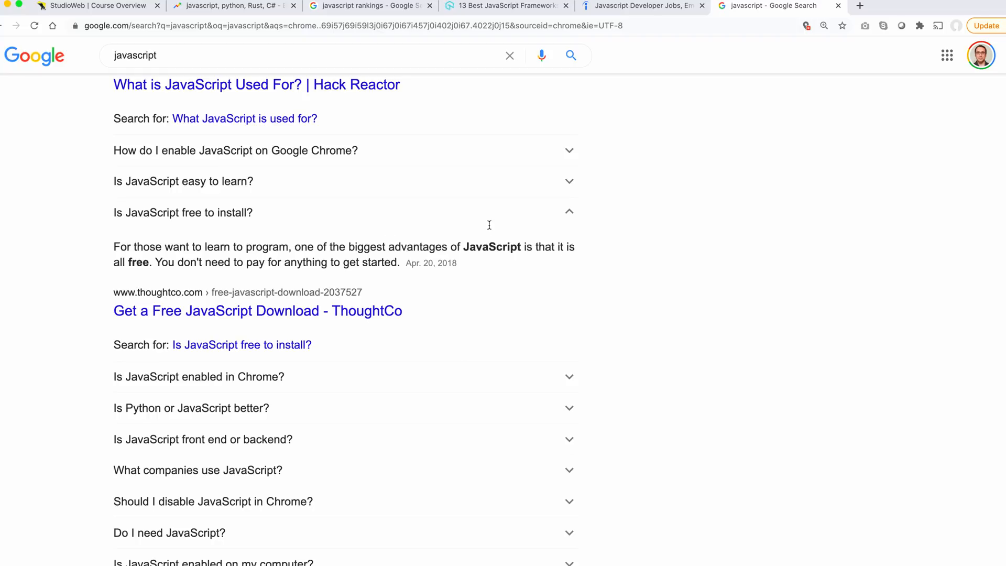
left_click(183, 213)
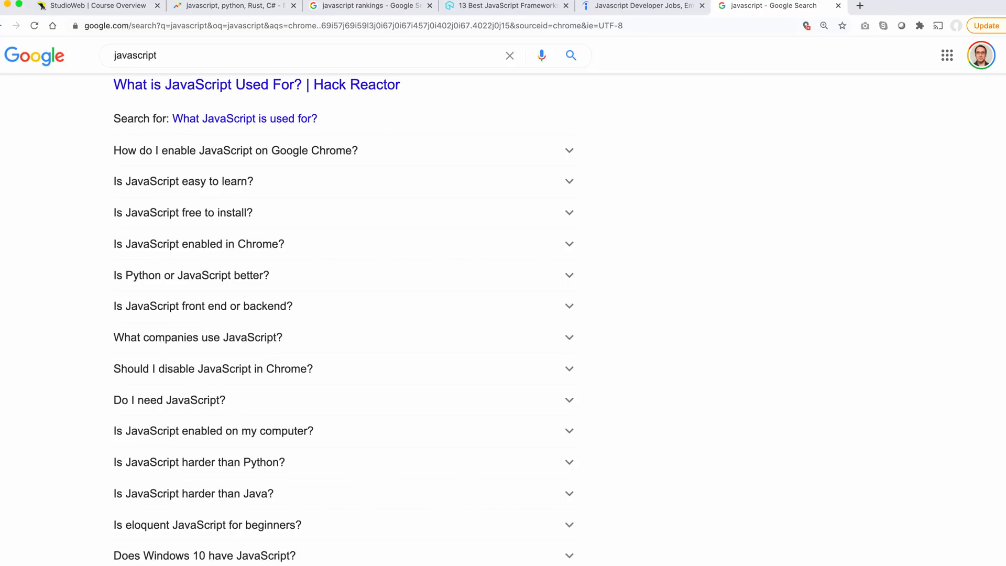
scroll("down", 3)
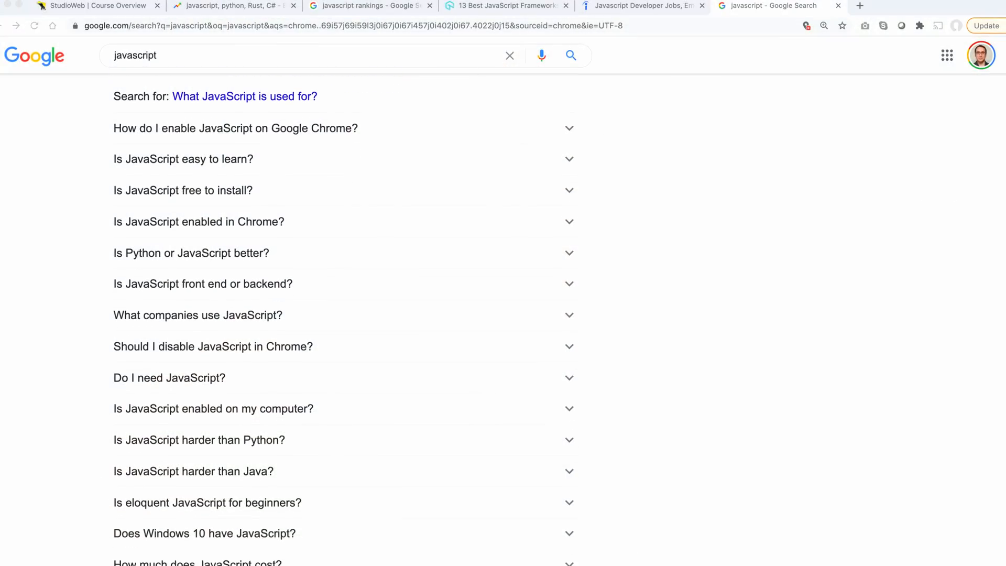
Expand 'Is JavaScript front end or backend?', highlight 'front-end' in the Wyzant answer, then collapse it.
left_click(202, 284)
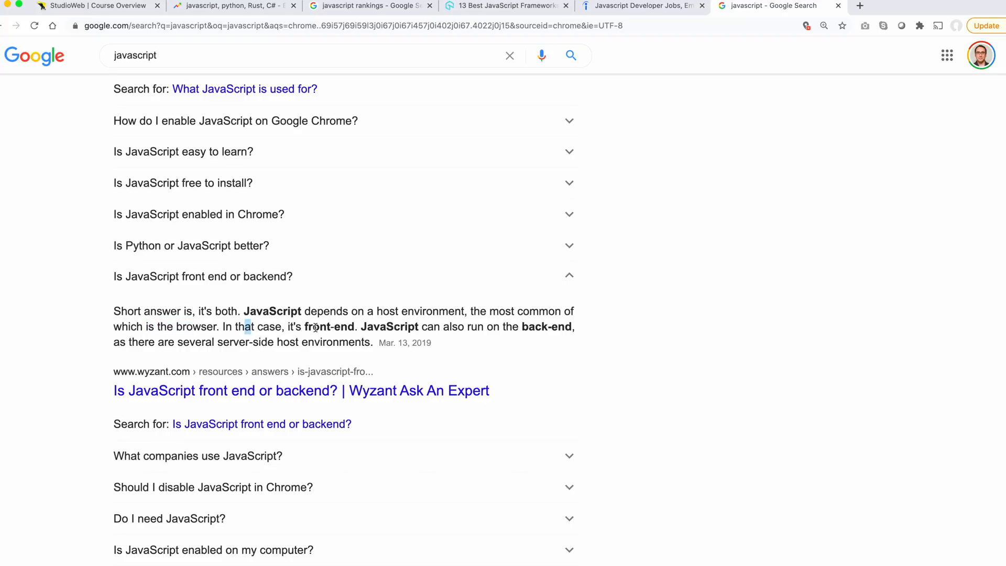
double_click(329, 328)
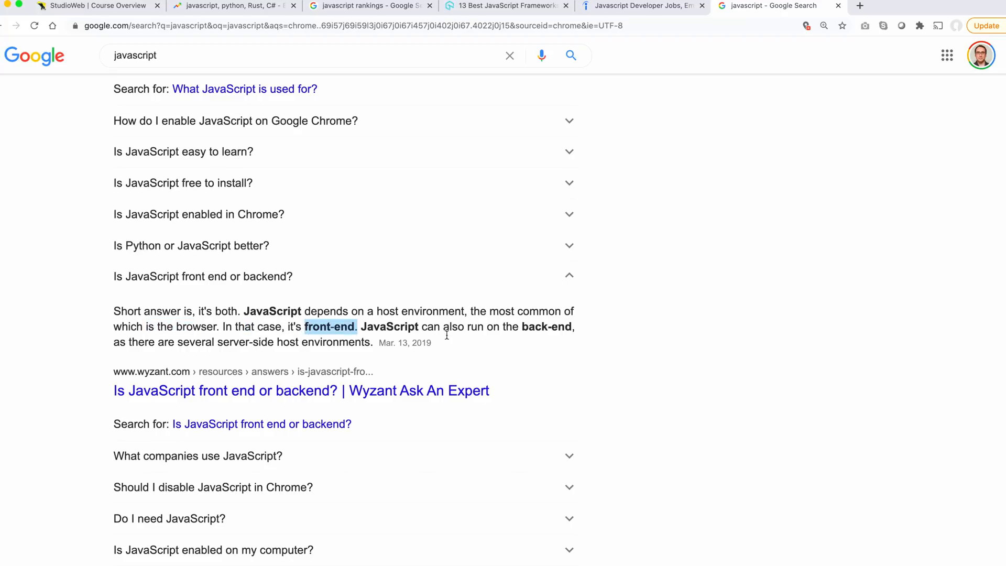
mouse_move(448, 340)
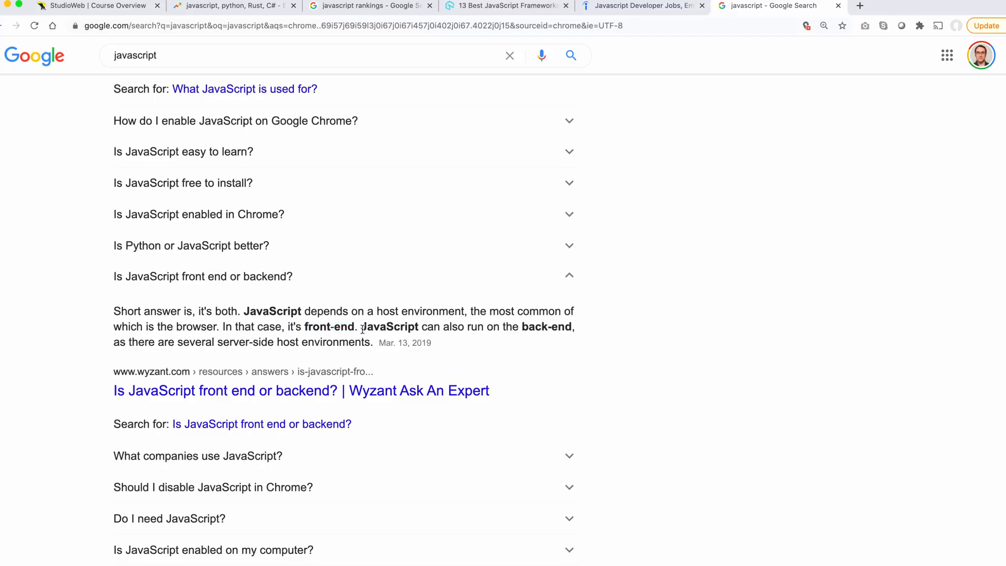
left_click_drag(360, 327, 371, 342)
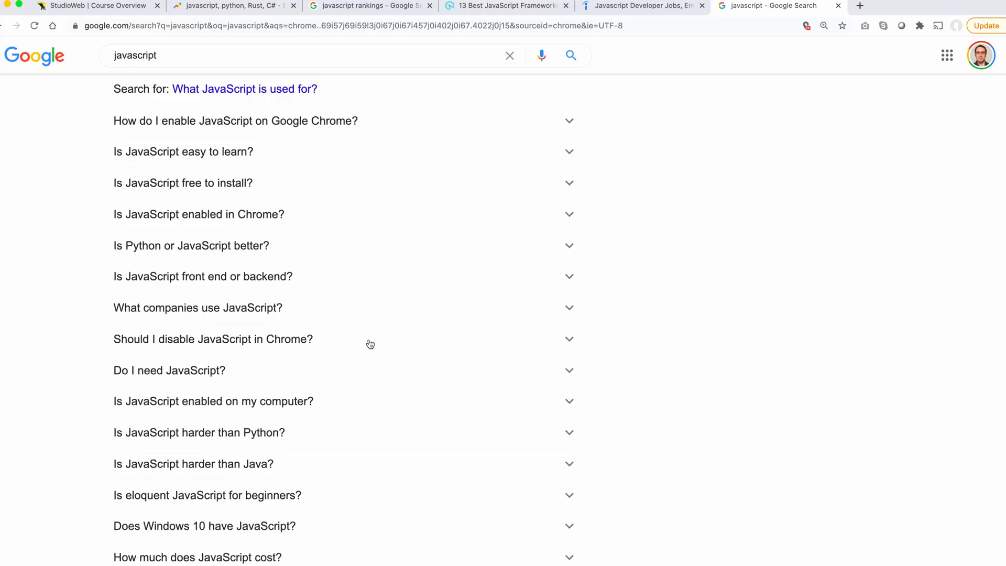
Highlight phrases in the DEV Community 'Do I need JavaScript?' answer about how websites should be built.
scroll("down", 3)
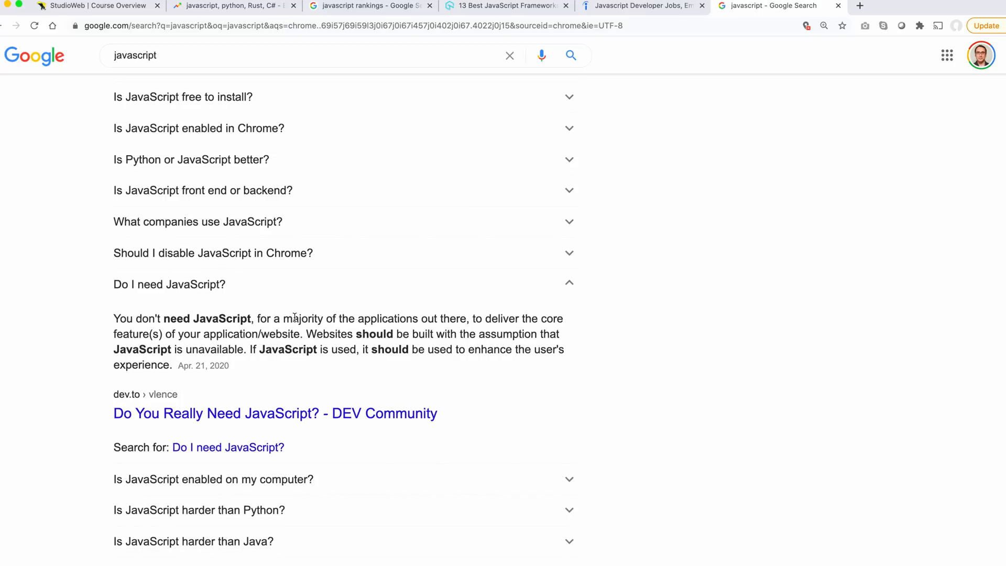
left_click_drag(281, 318, 406, 319)
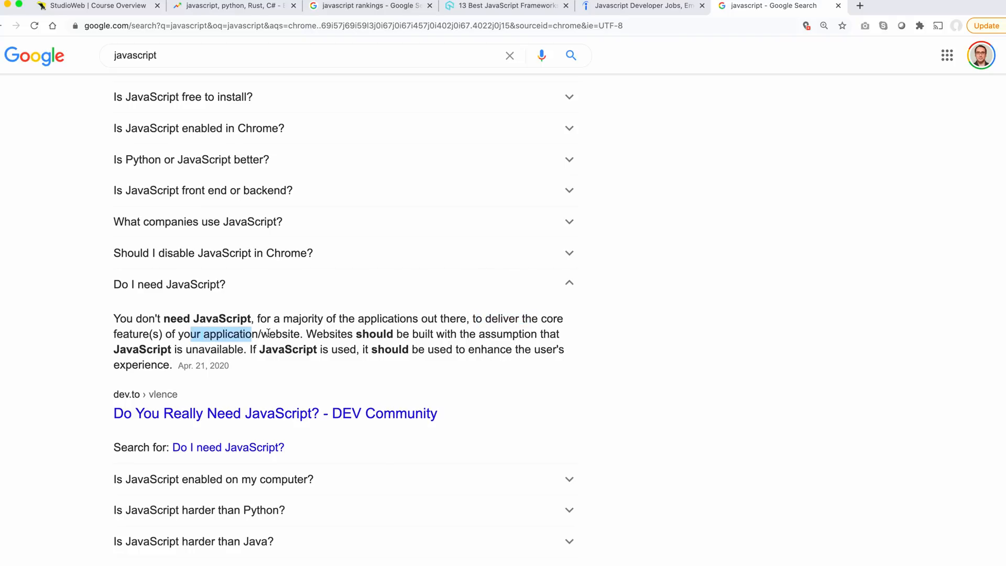
left_click_drag(324, 334, 417, 333)
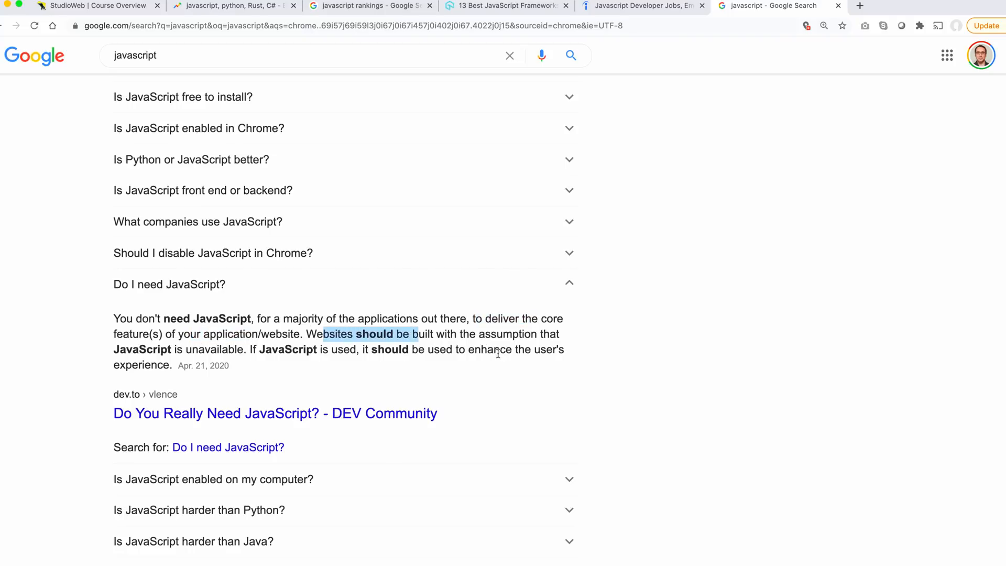
mouse_move(253, 352)
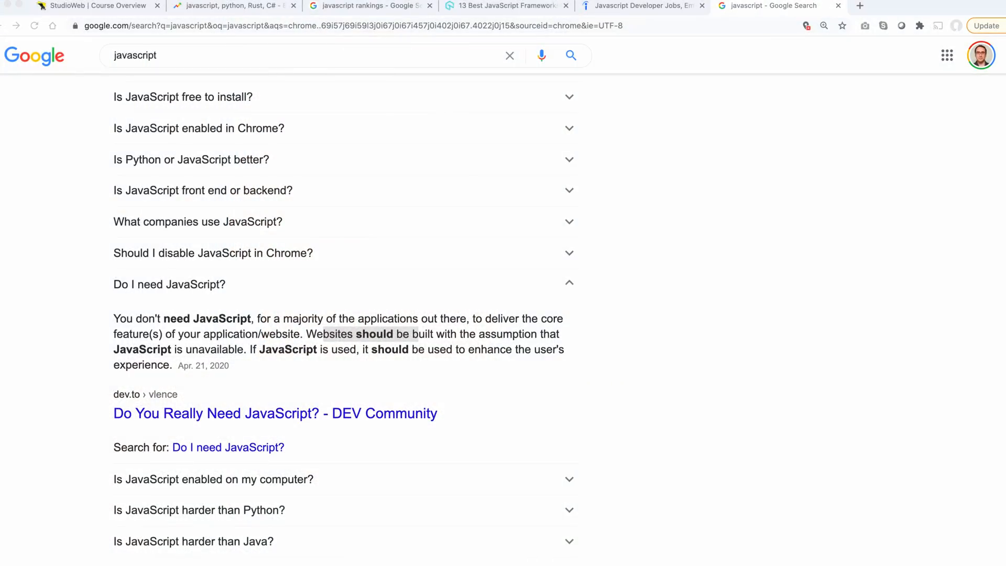
scroll("down", 3)
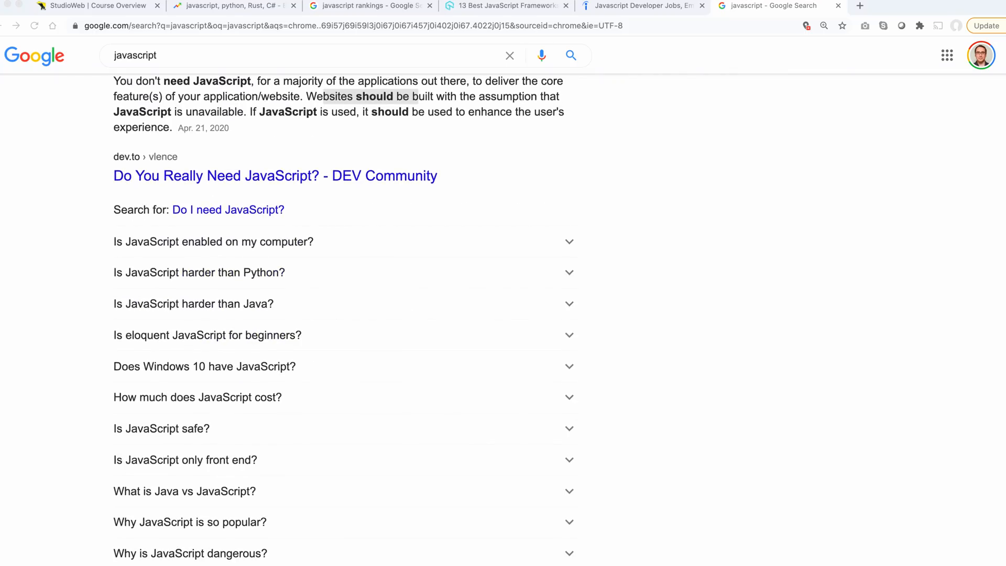
left_click(192, 304)
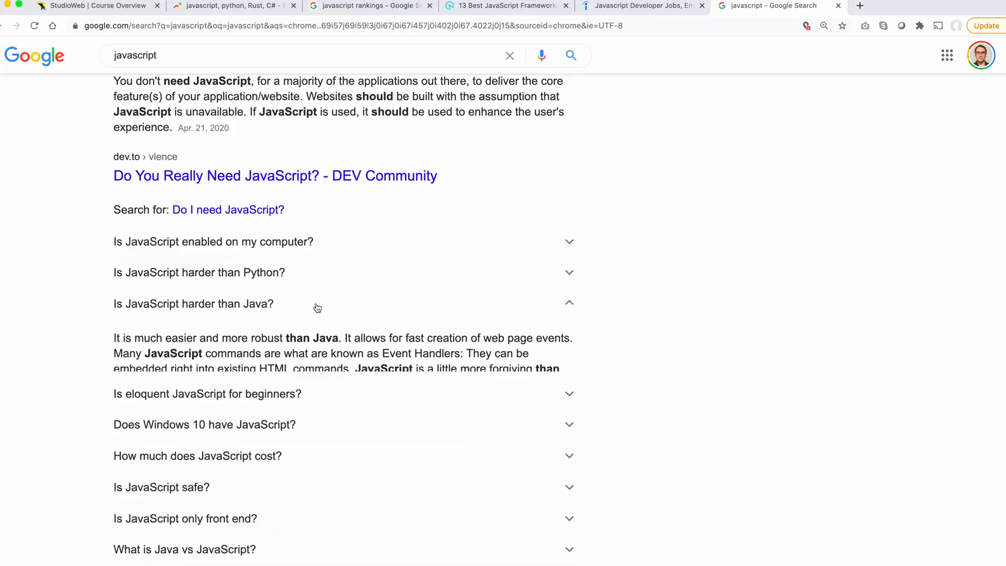
scroll("down", 3)
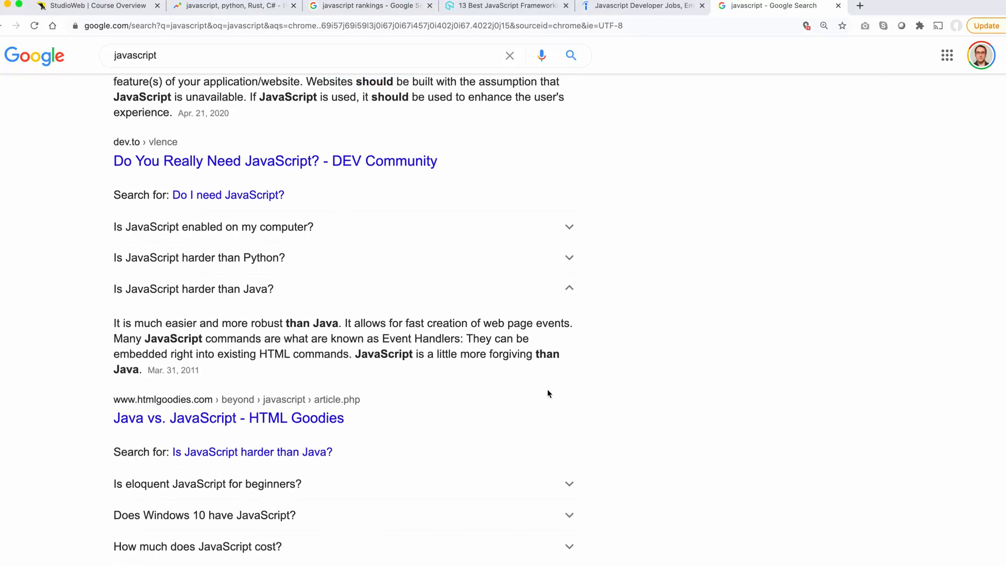
left_click_drag(113, 323, 273, 323)
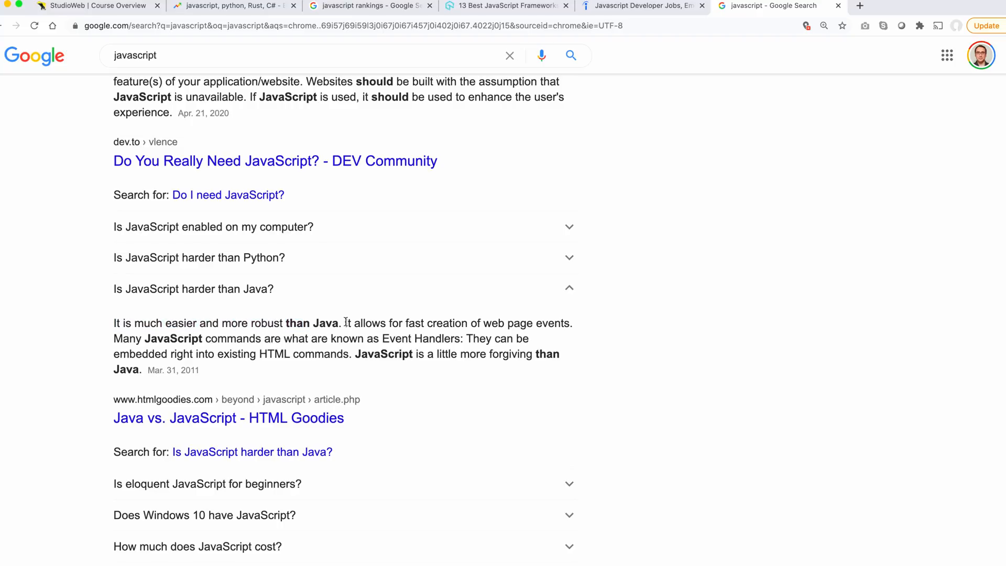
left_click_drag(345, 323, 409, 323)
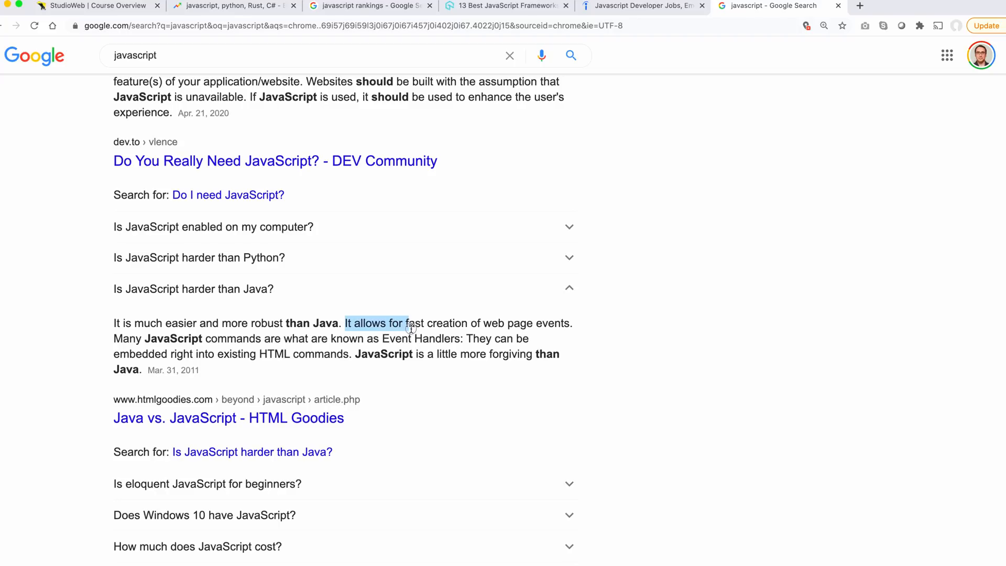
left_click_drag(408, 323, 533, 323)
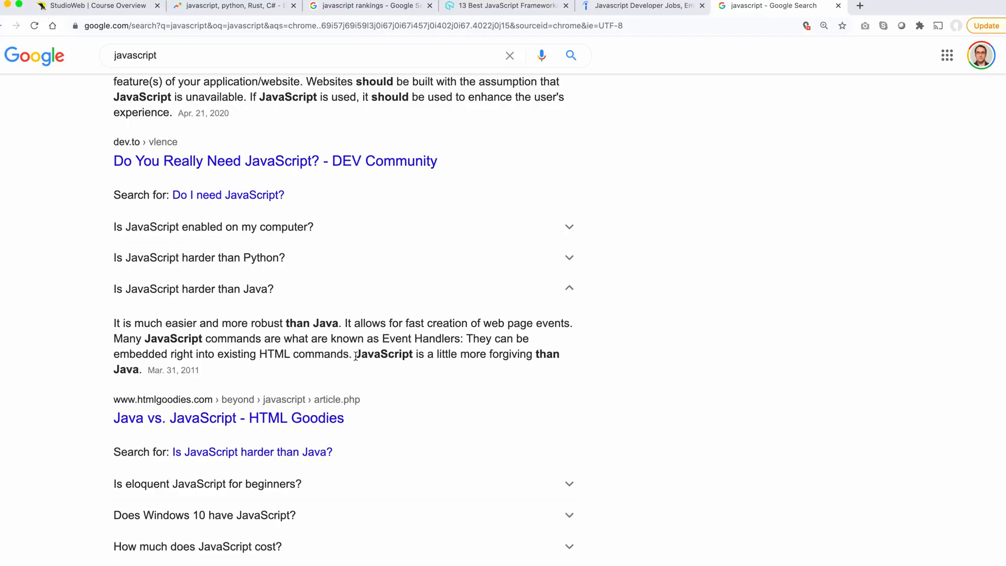
scroll("down", 3)
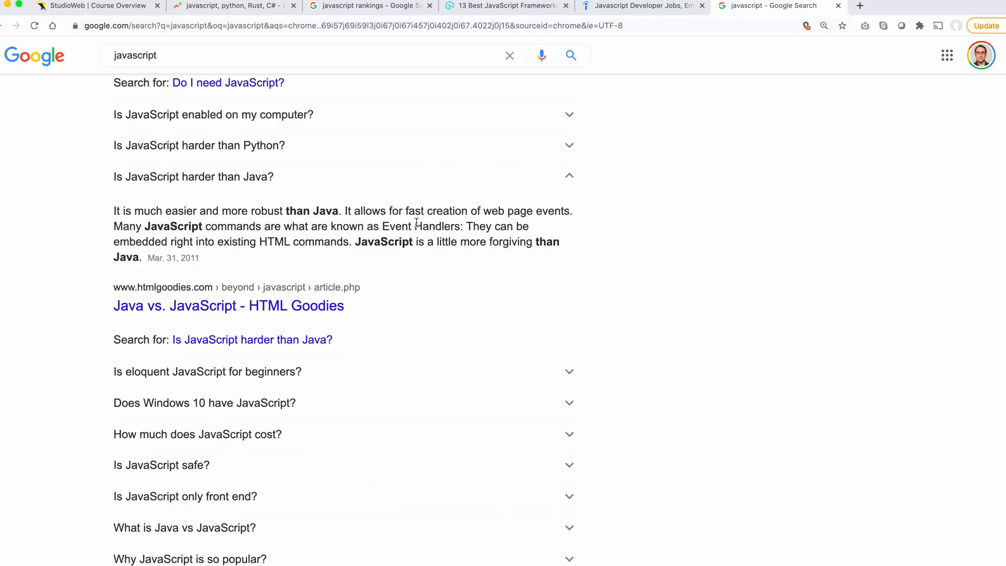
left_click(567, 176)
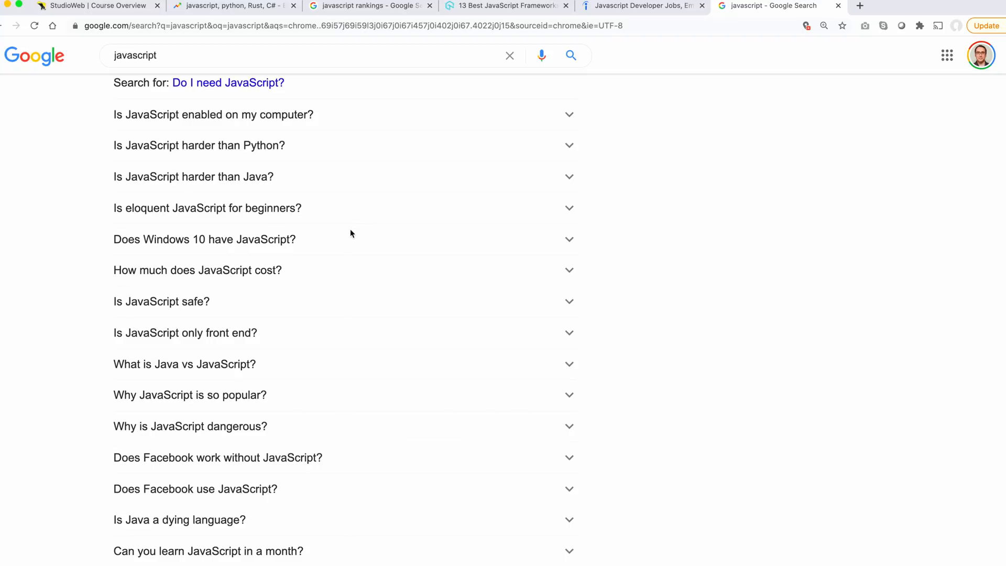
Expand People also ask questions while scrolling toward the bottom of the list.
left_click(204, 239)
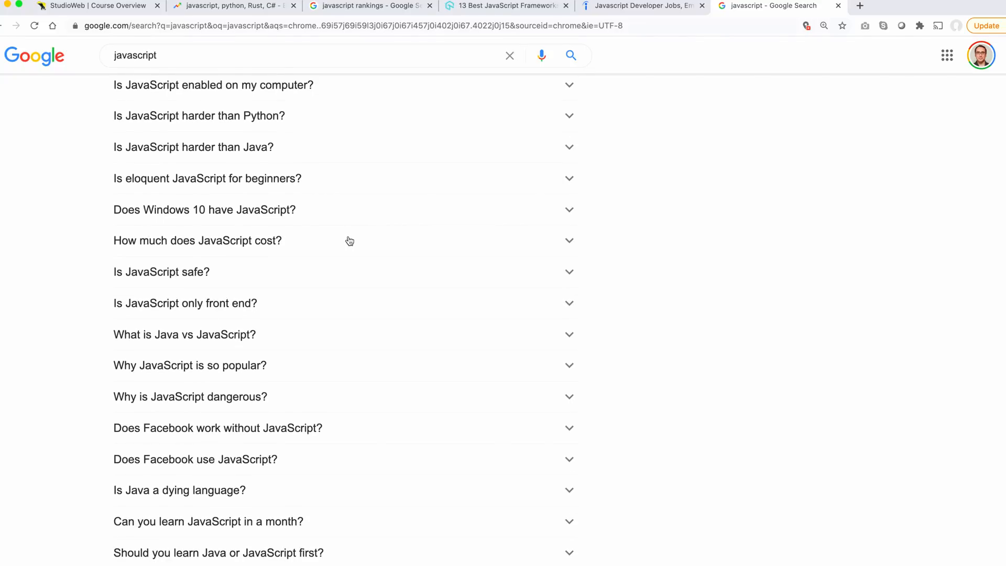
scroll("down", 3)
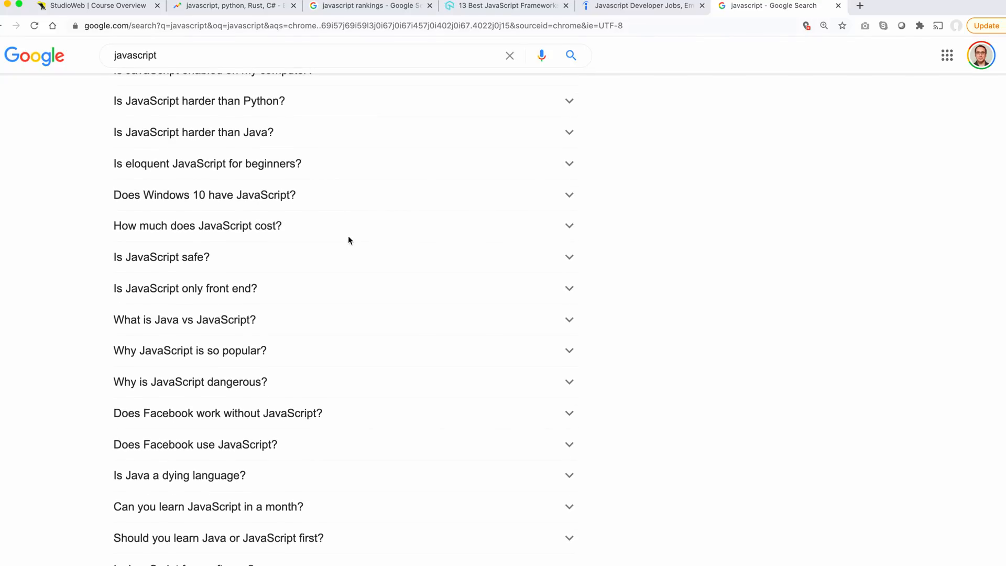
scroll("down", 3)
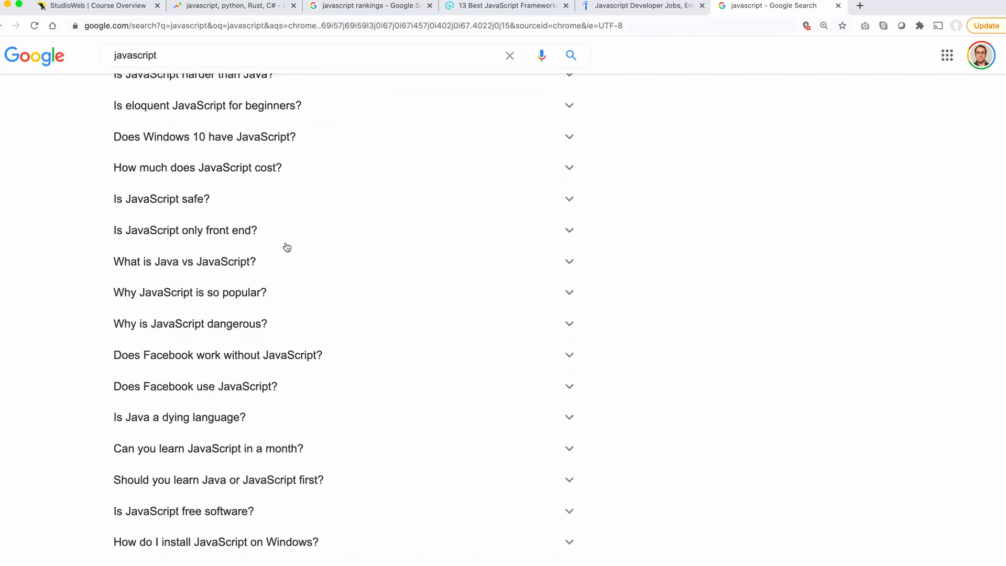
scroll("down", 3)
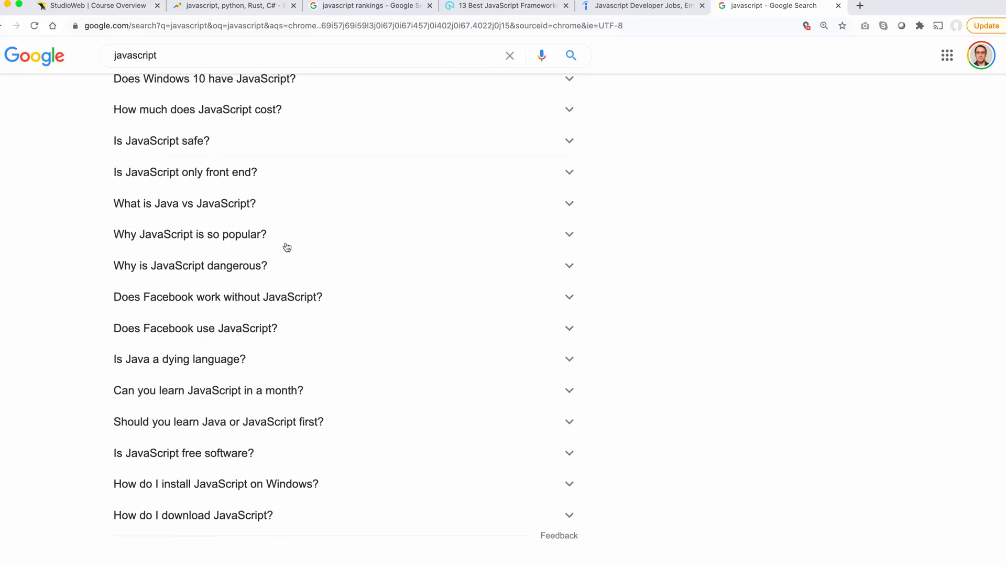
left_click(195, 313)
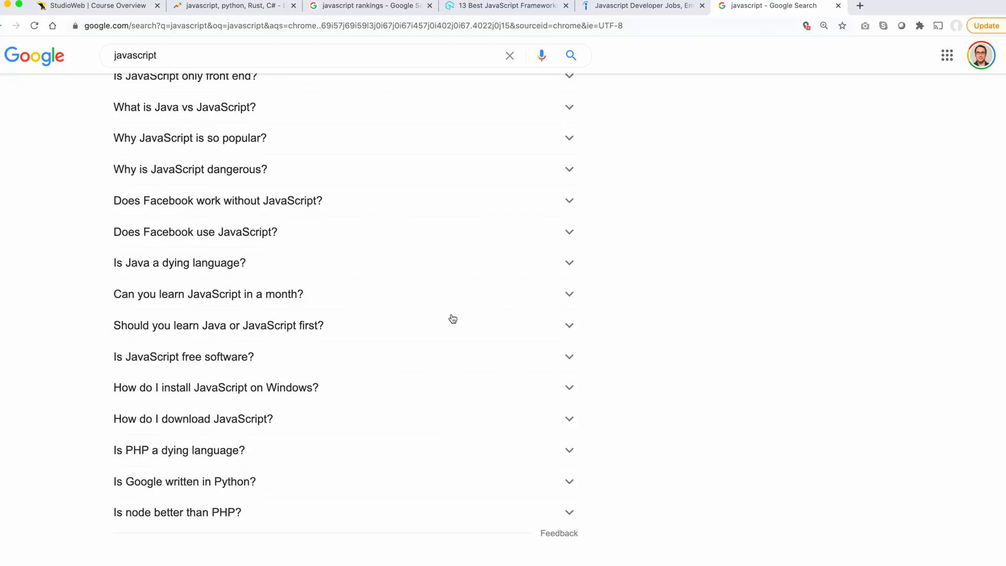
Expand 'Is node better than PHP?' to show the Medium answer favoring Node's speed.
scroll("down", 3)
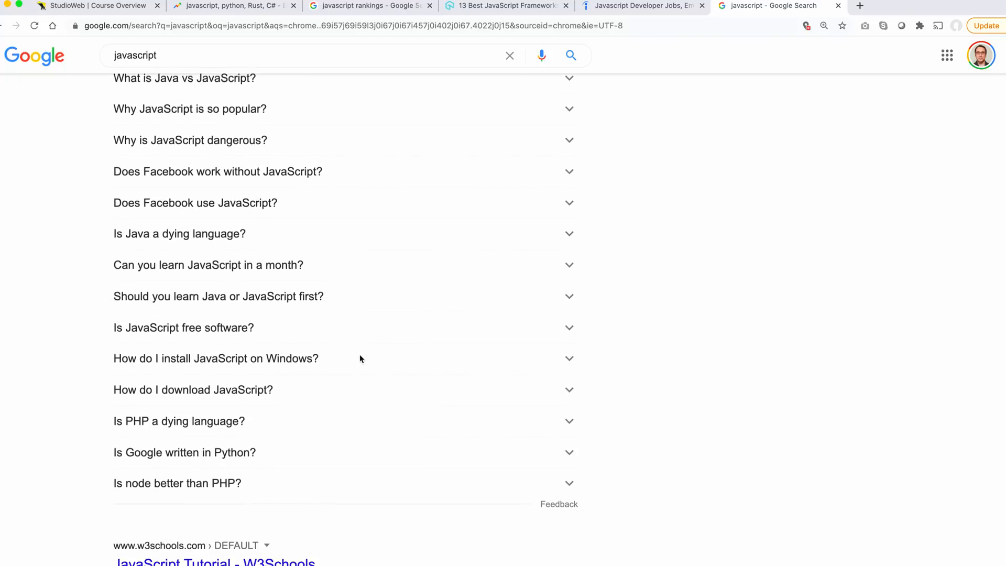
scroll("down", 3)
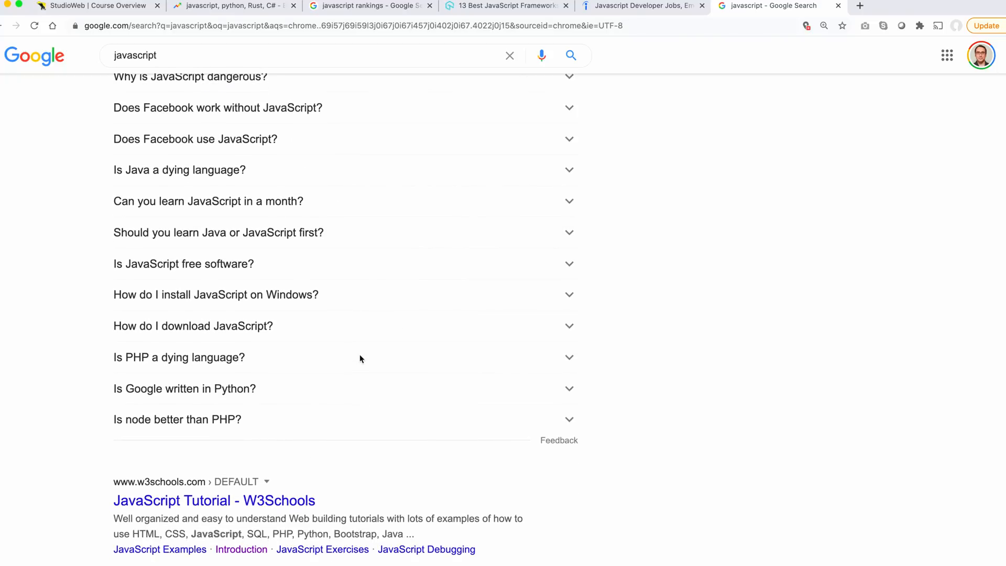
scroll("down", 3)
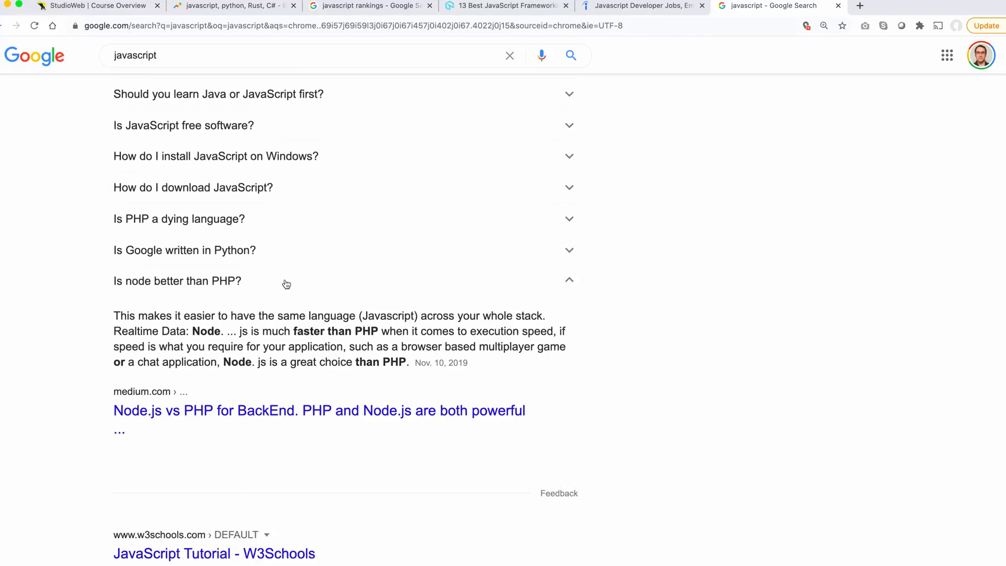
left_click(177, 281)
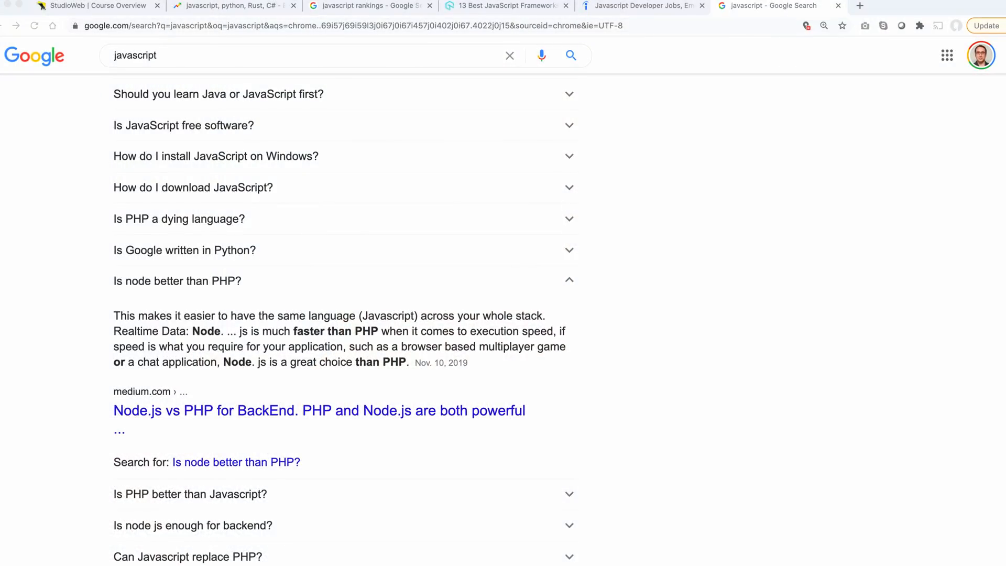
scroll("down", 3)
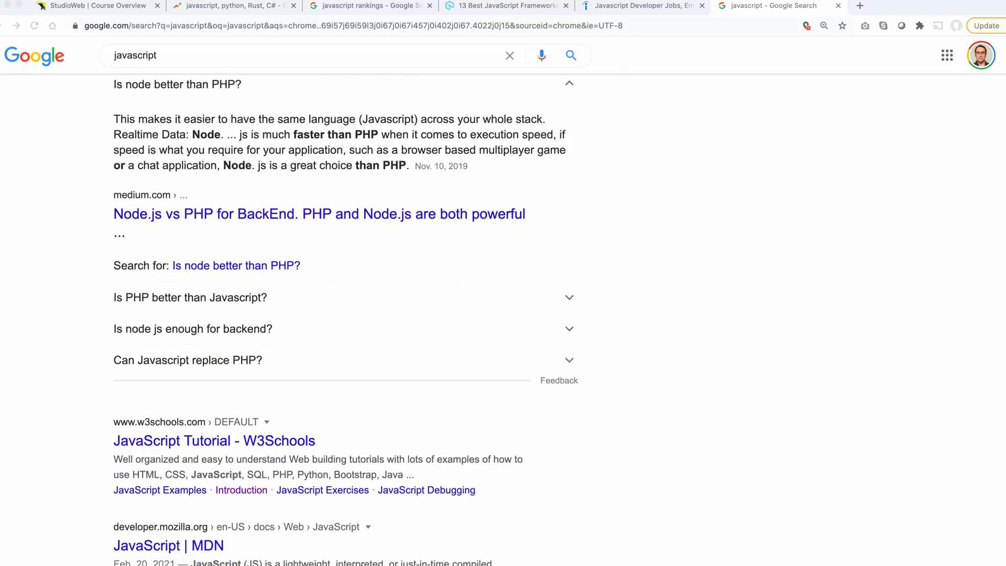
mouse_move(460, 345)
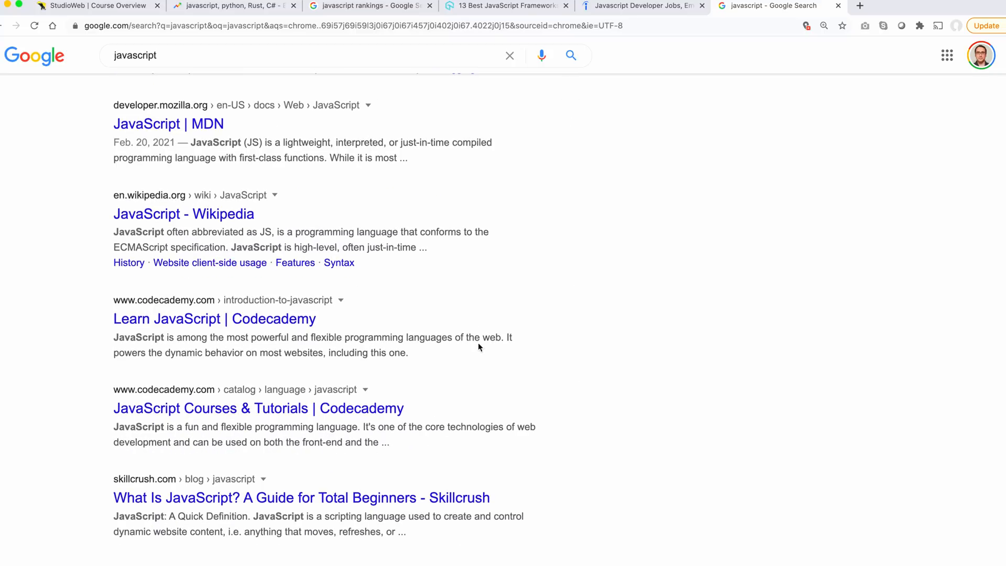
scroll("down", 3)
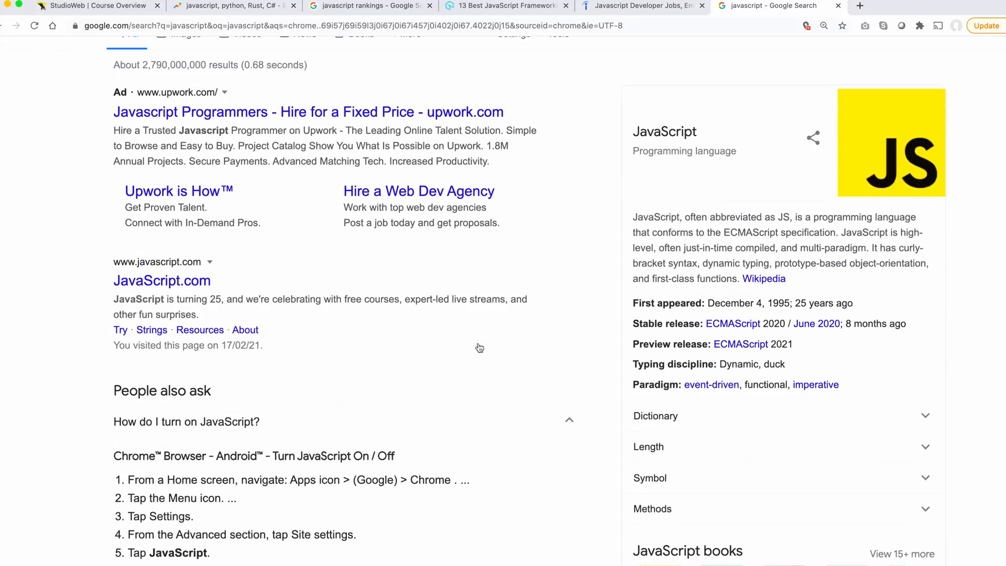
Open the JavaScript Wikipedia article and highlight the 1995 first-appeared date in the infobox.
scroll("down", 3)
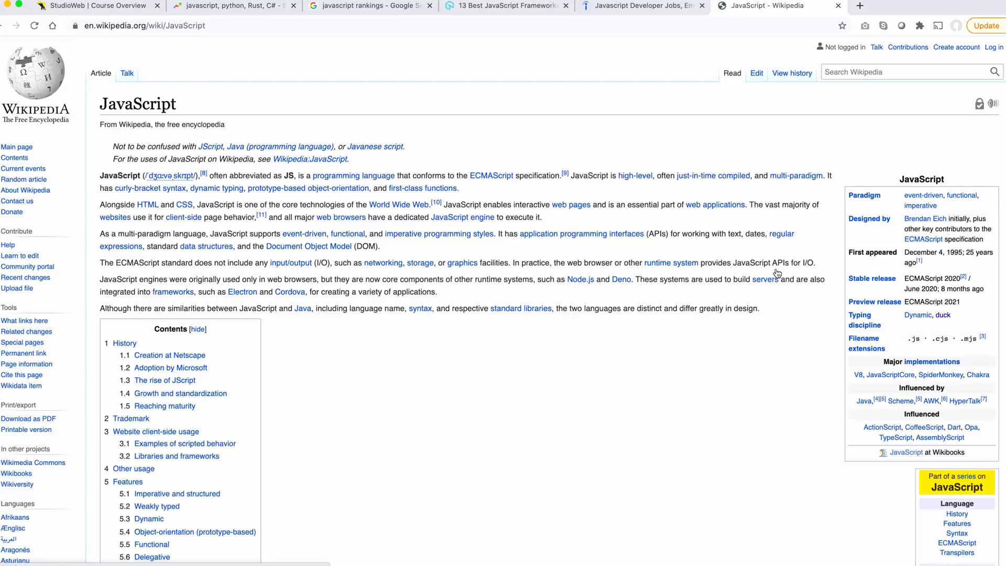
scroll("down", 3)
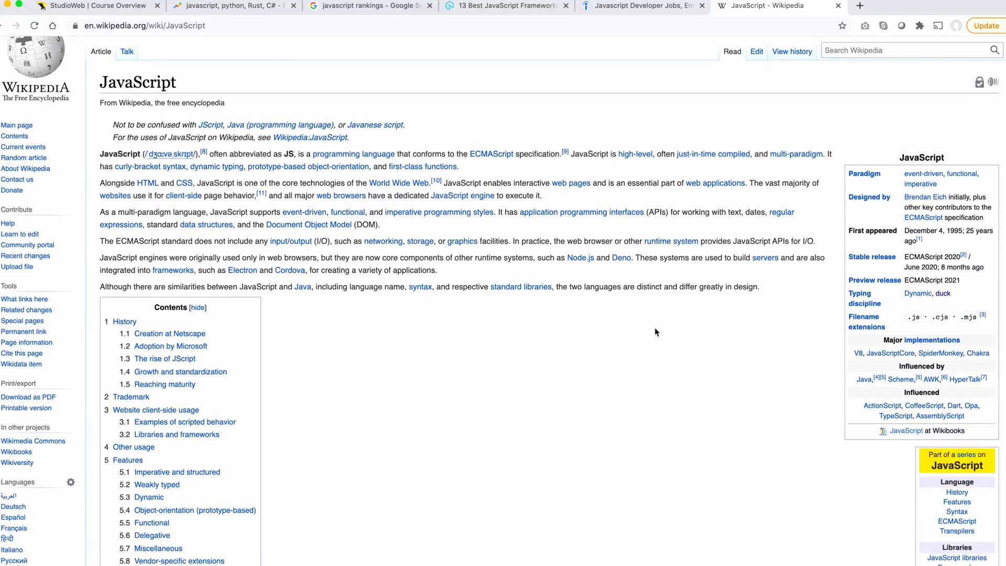
scroll("down", 3)
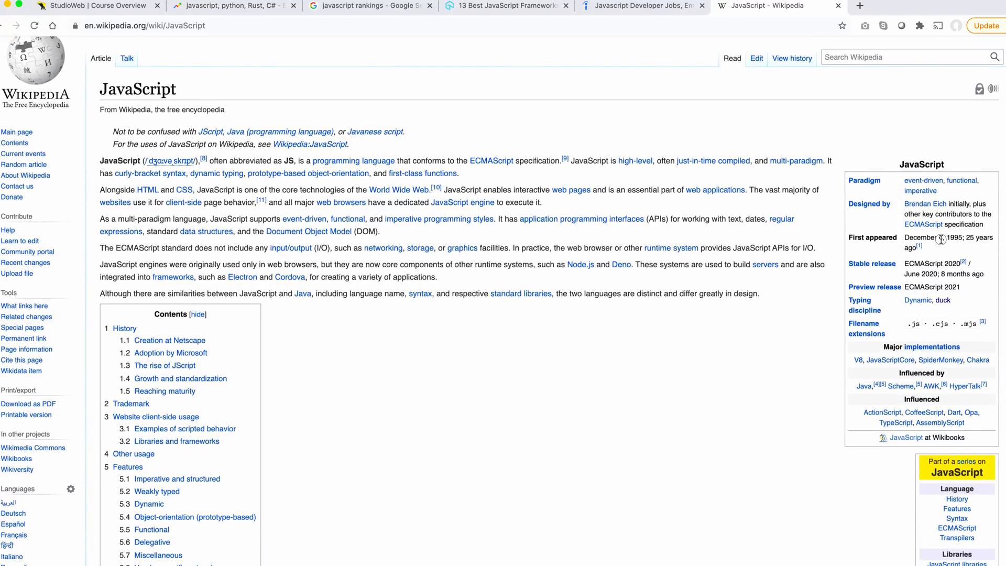
double_click(962, 238)
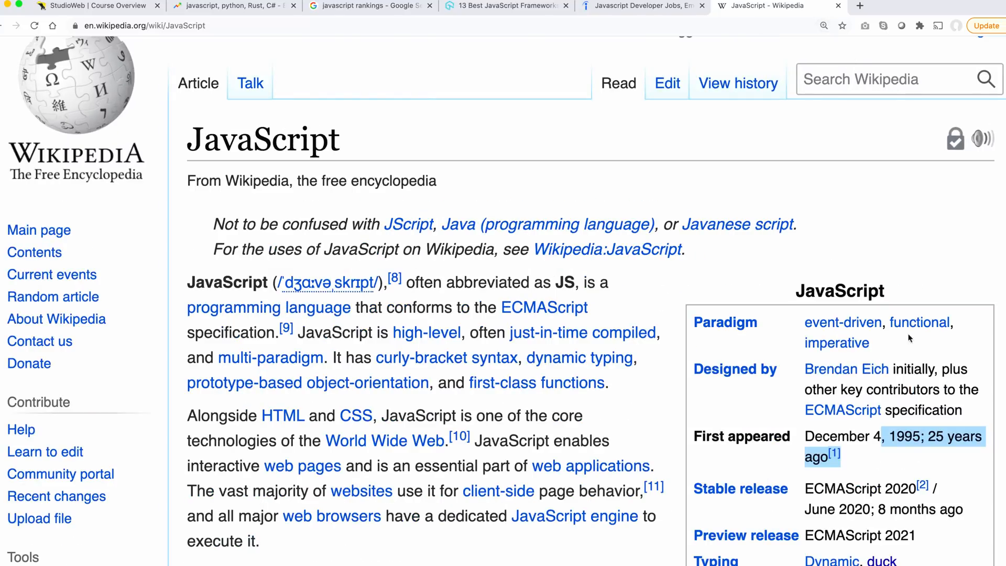
scroll("down", 3)
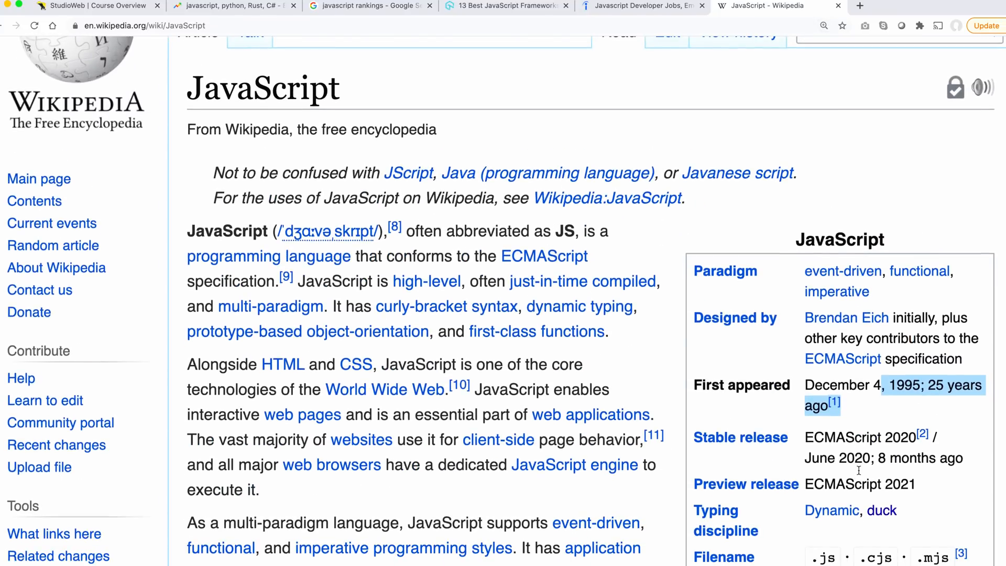